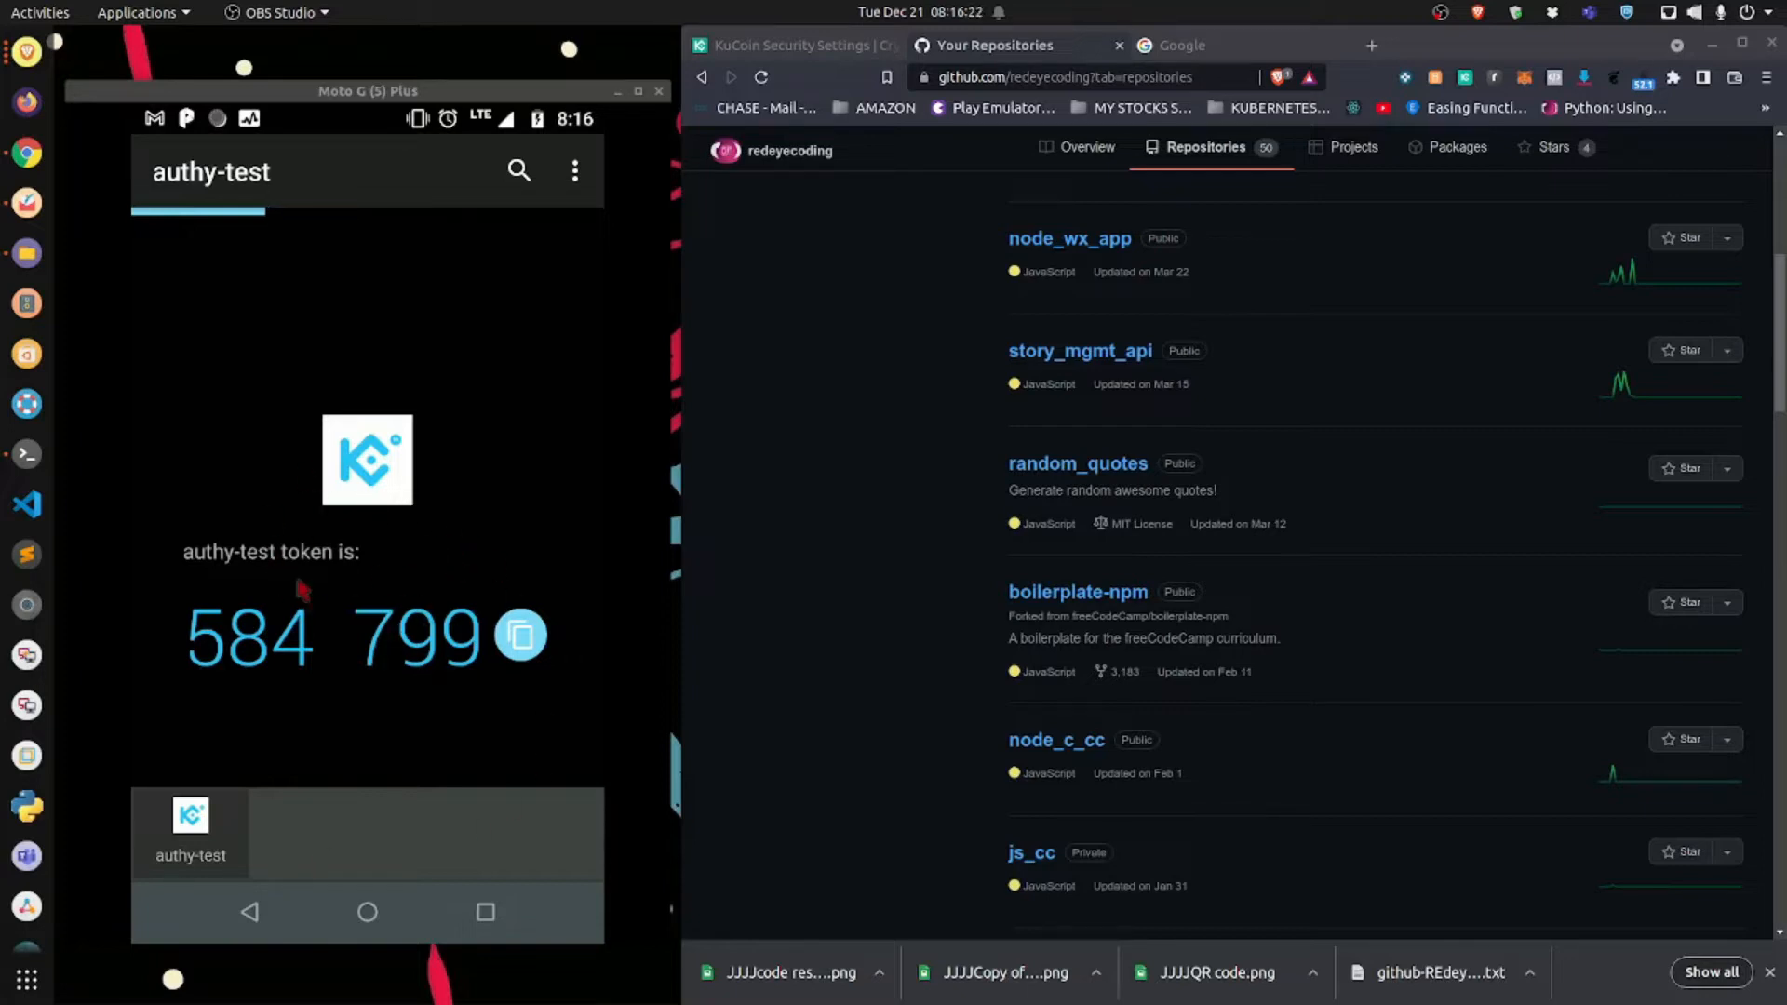
mouse_move(157, 521)
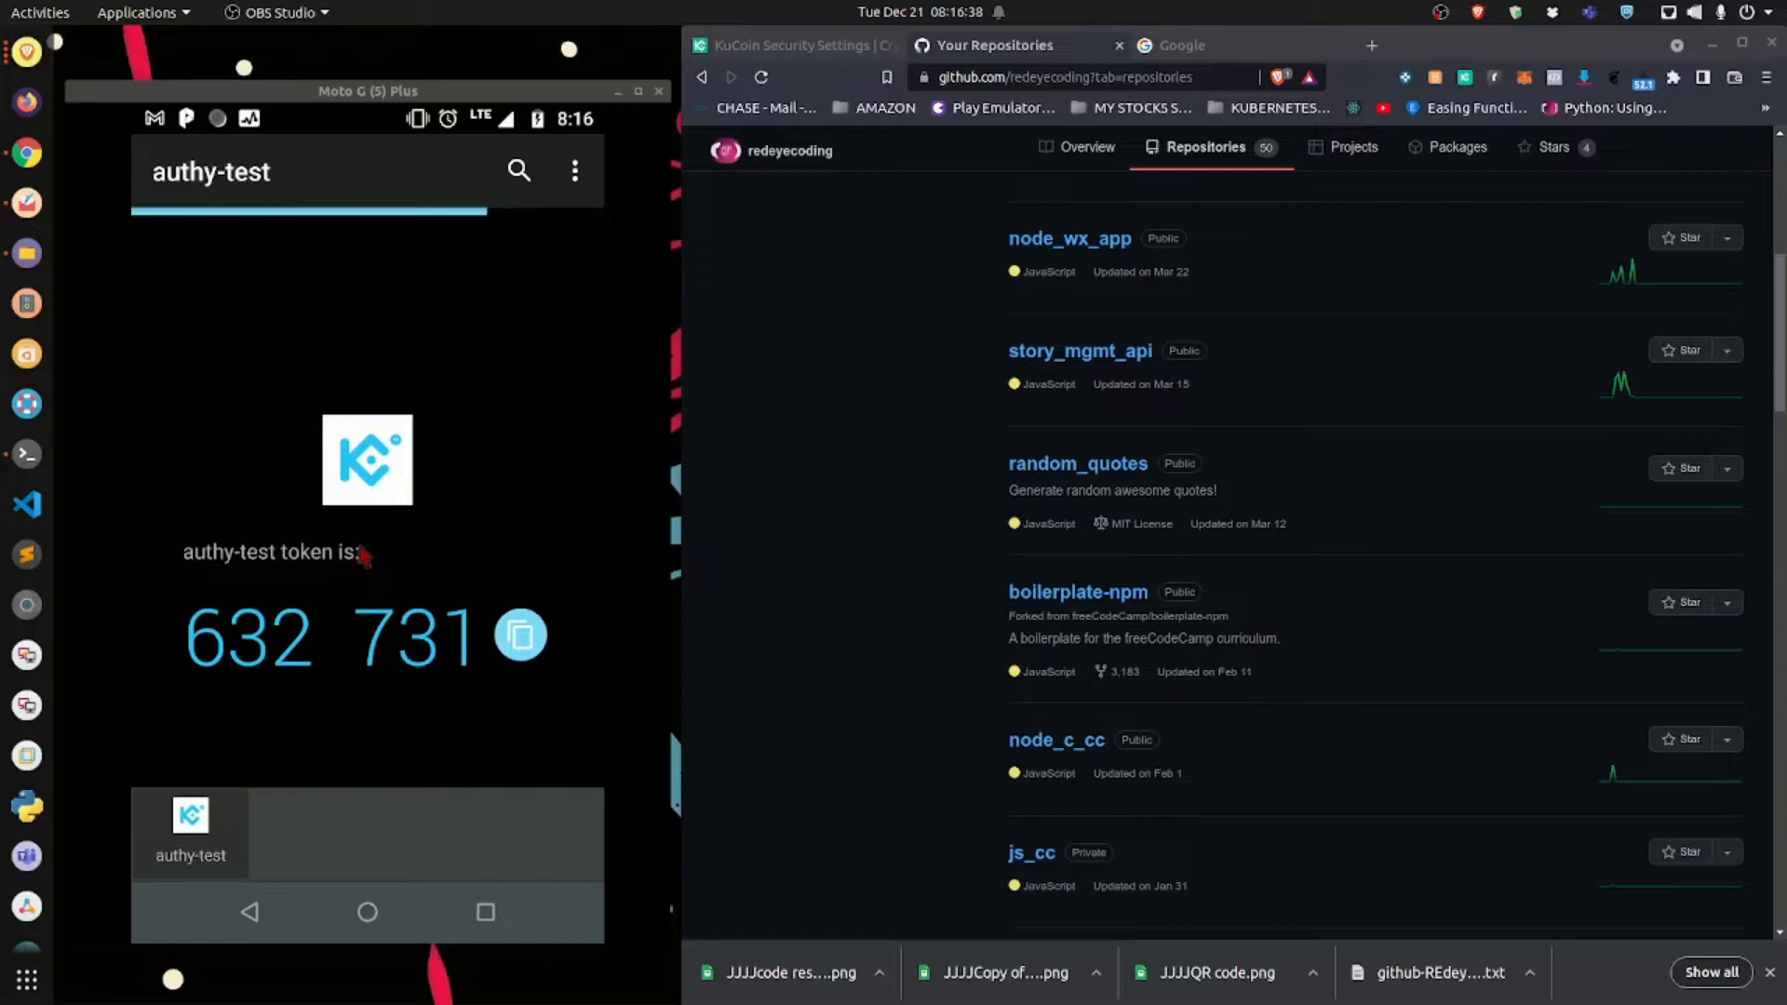
Open Settings from the GitHub avatar menu to reach the public profile page
scroll(down, 3)
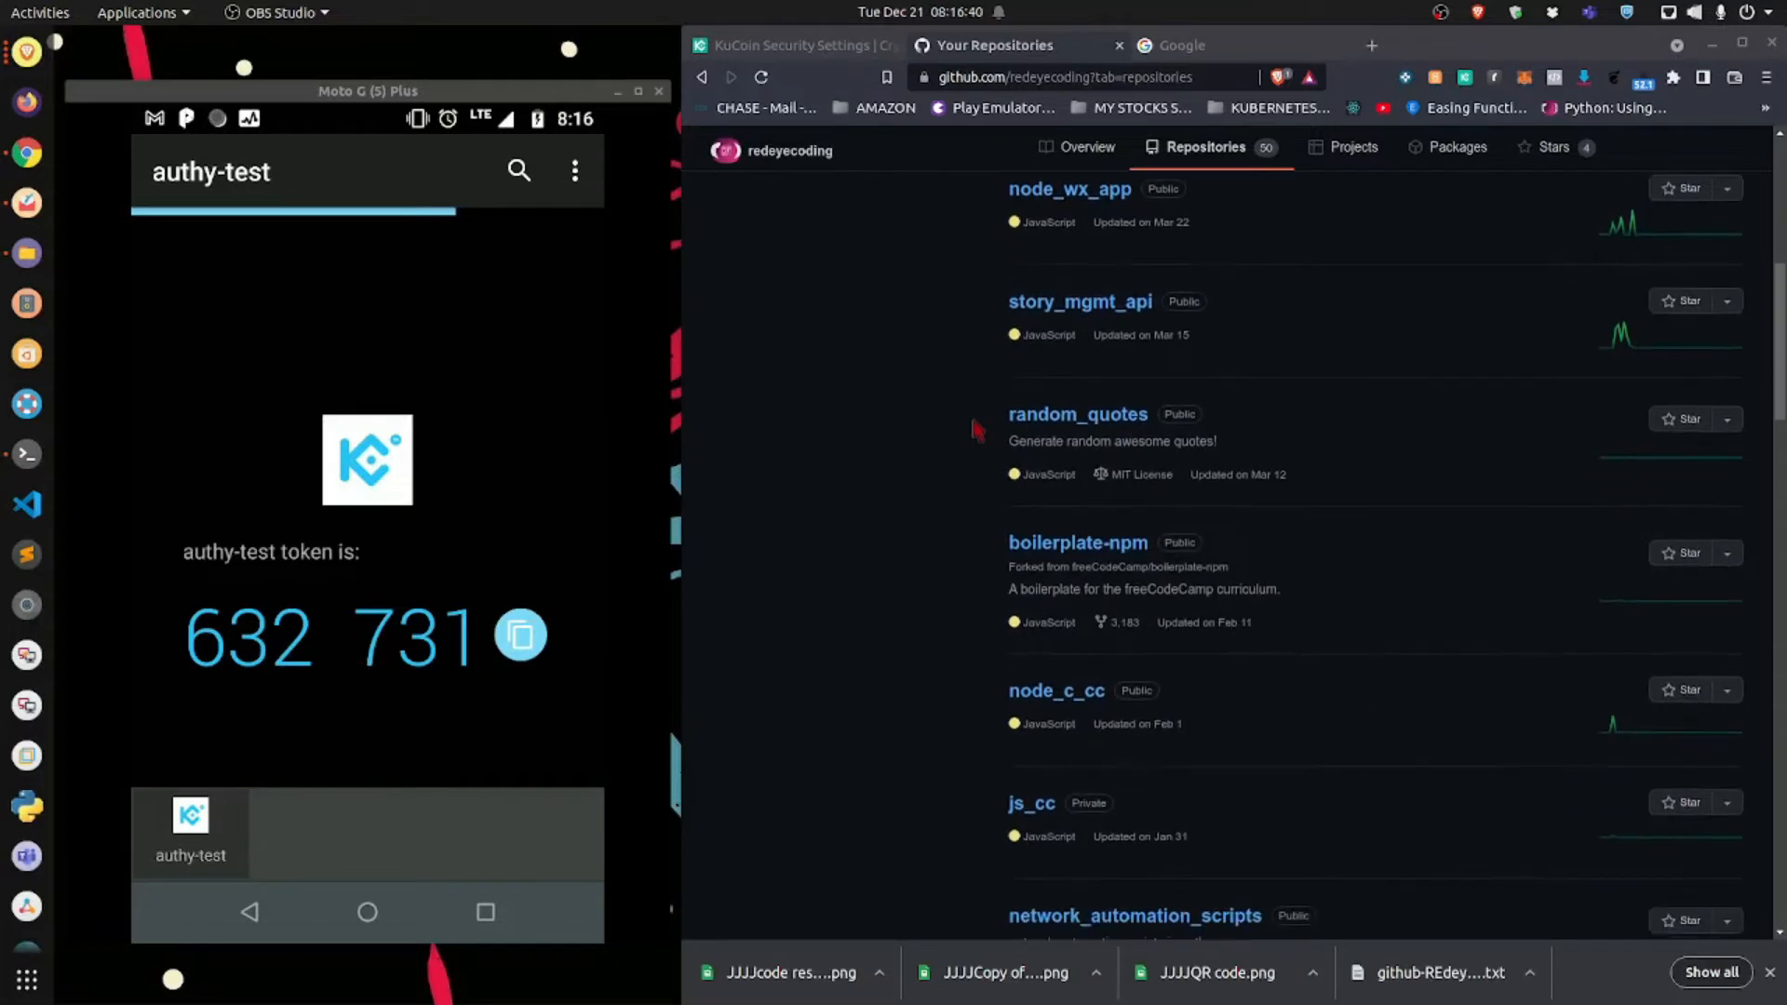
scroll(down, 3)
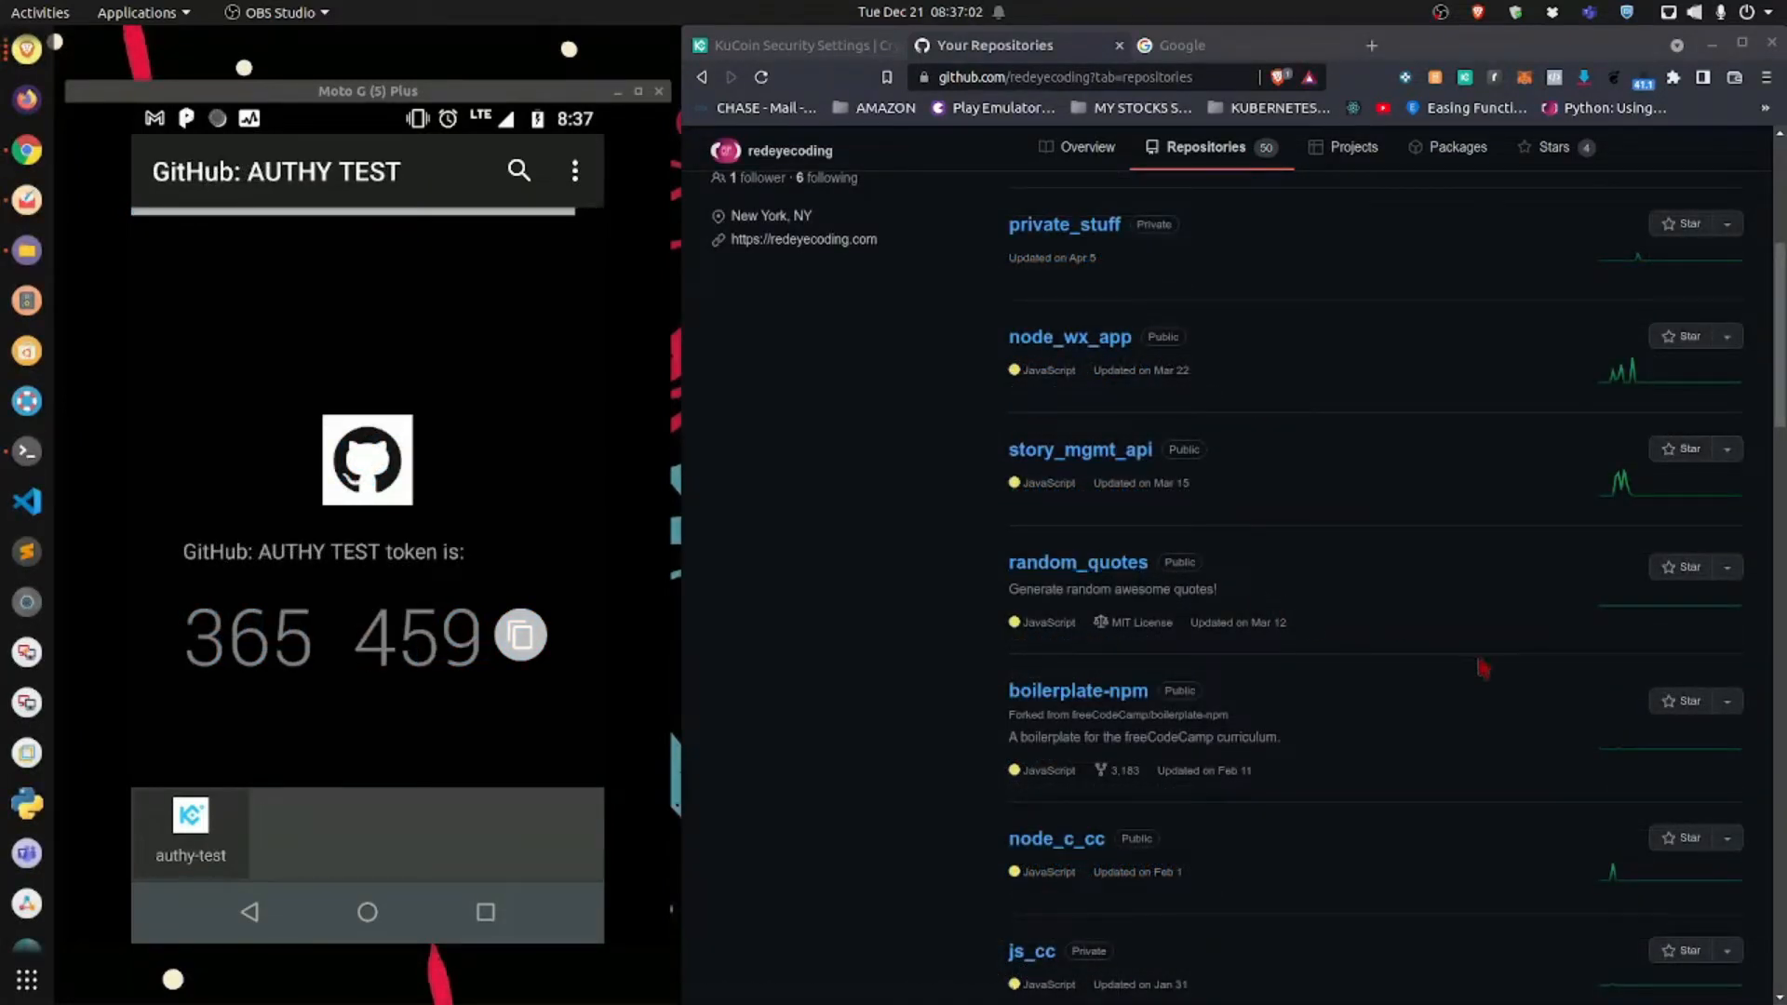
scroll(up, 3)
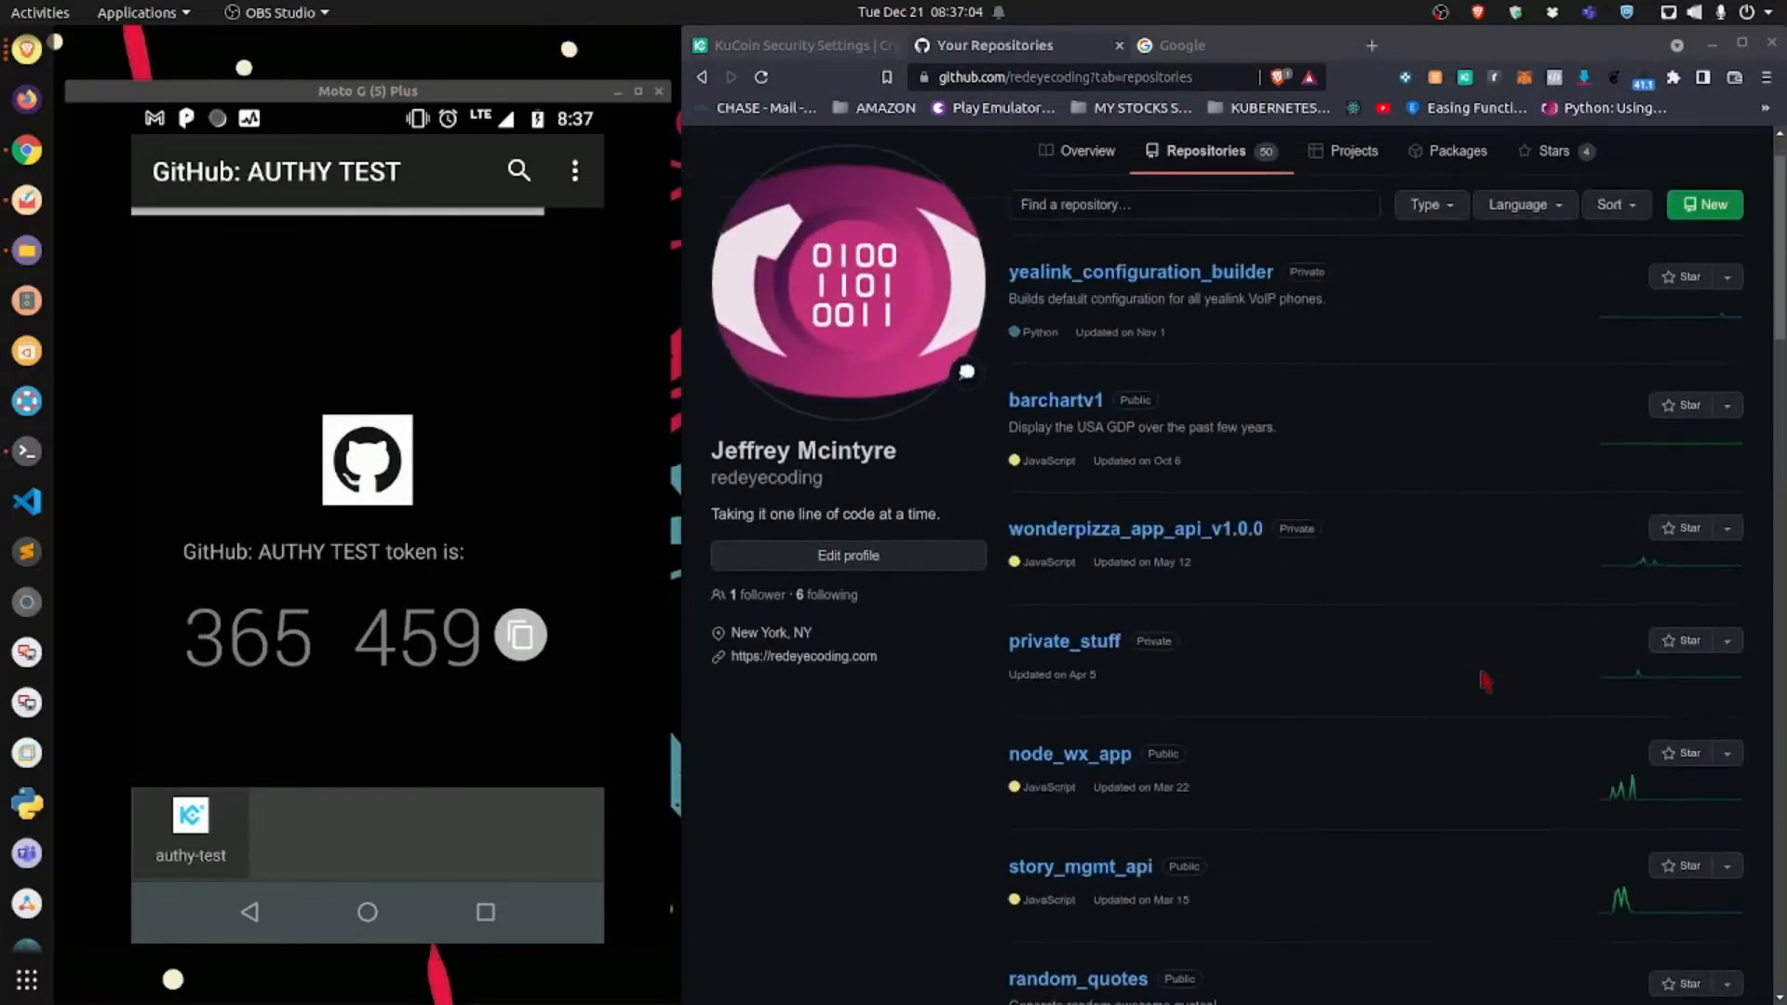
click(1731, 154)
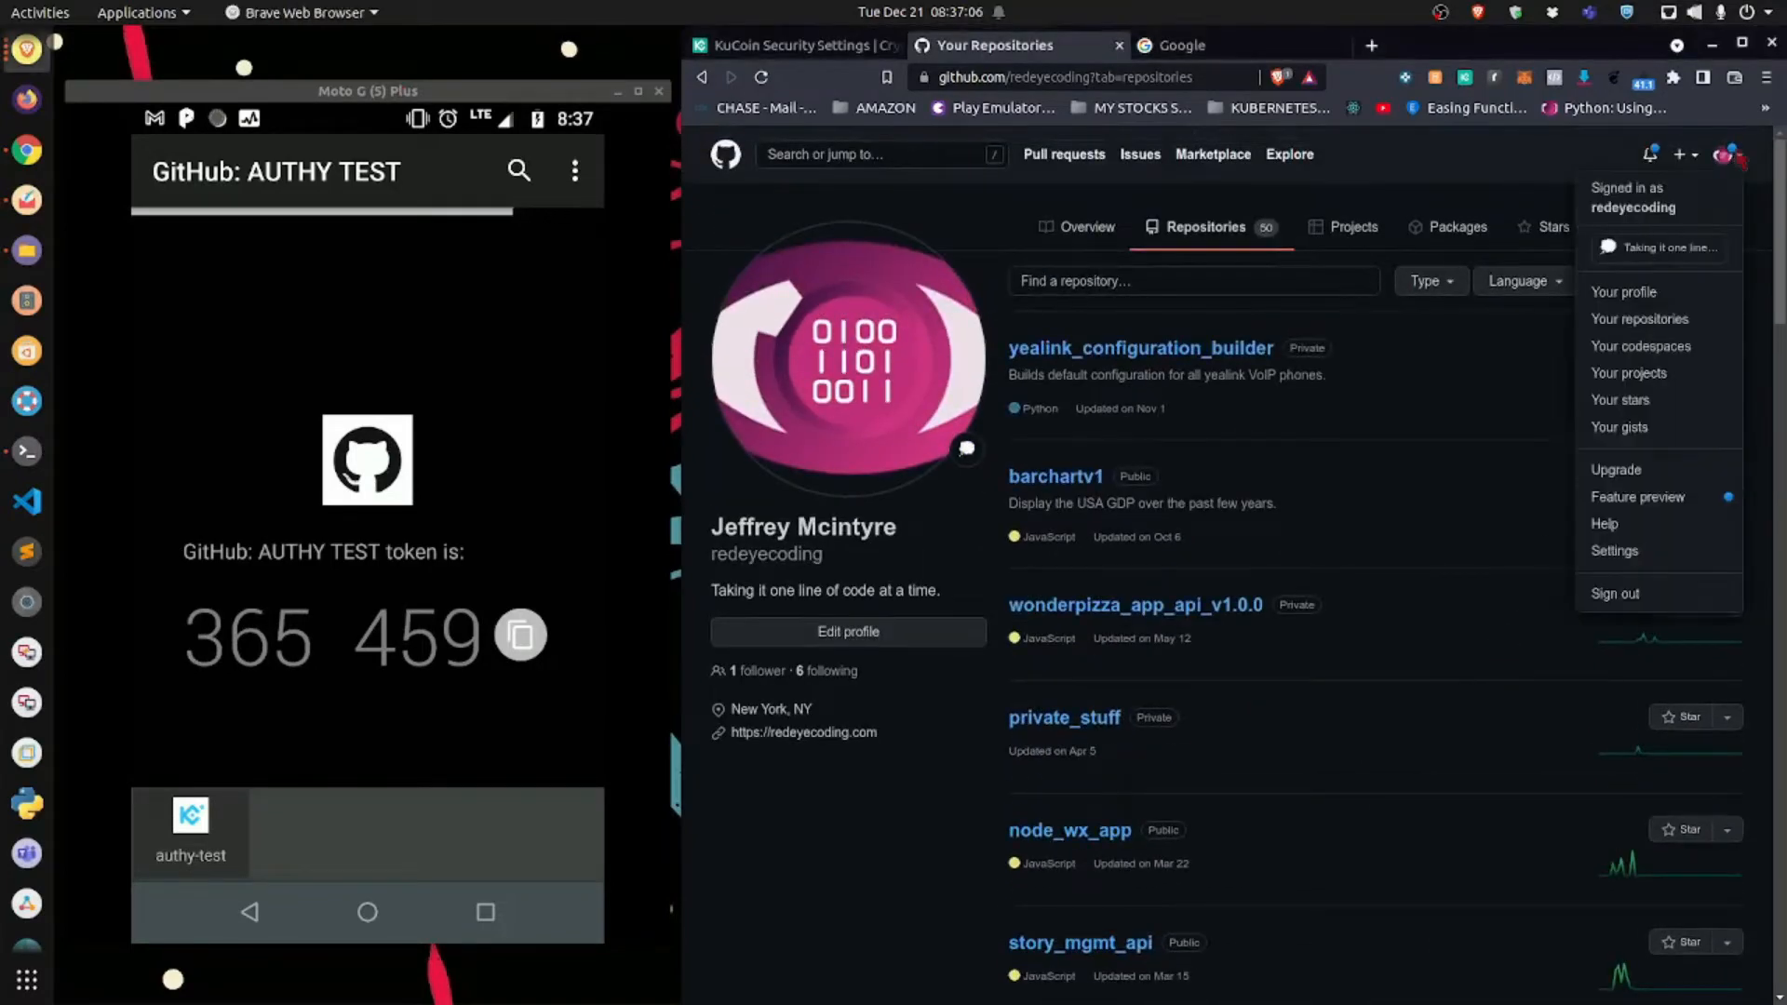
click(1613, 550)
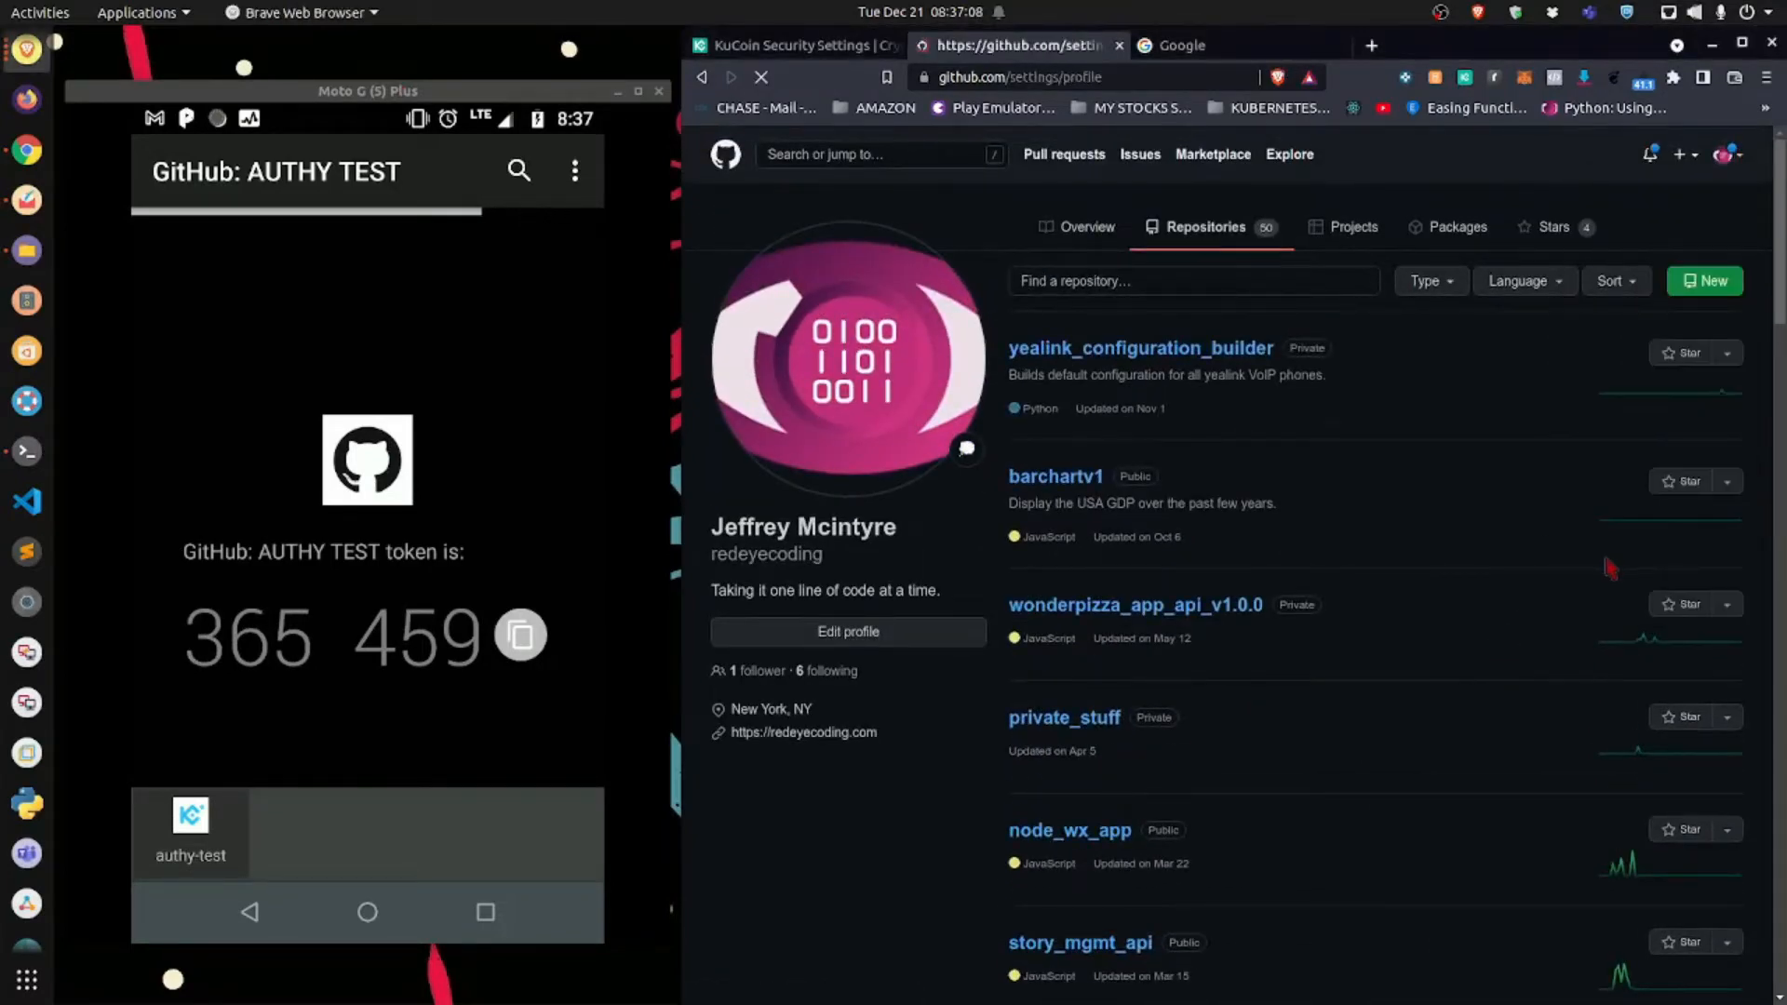
click(847, 631)
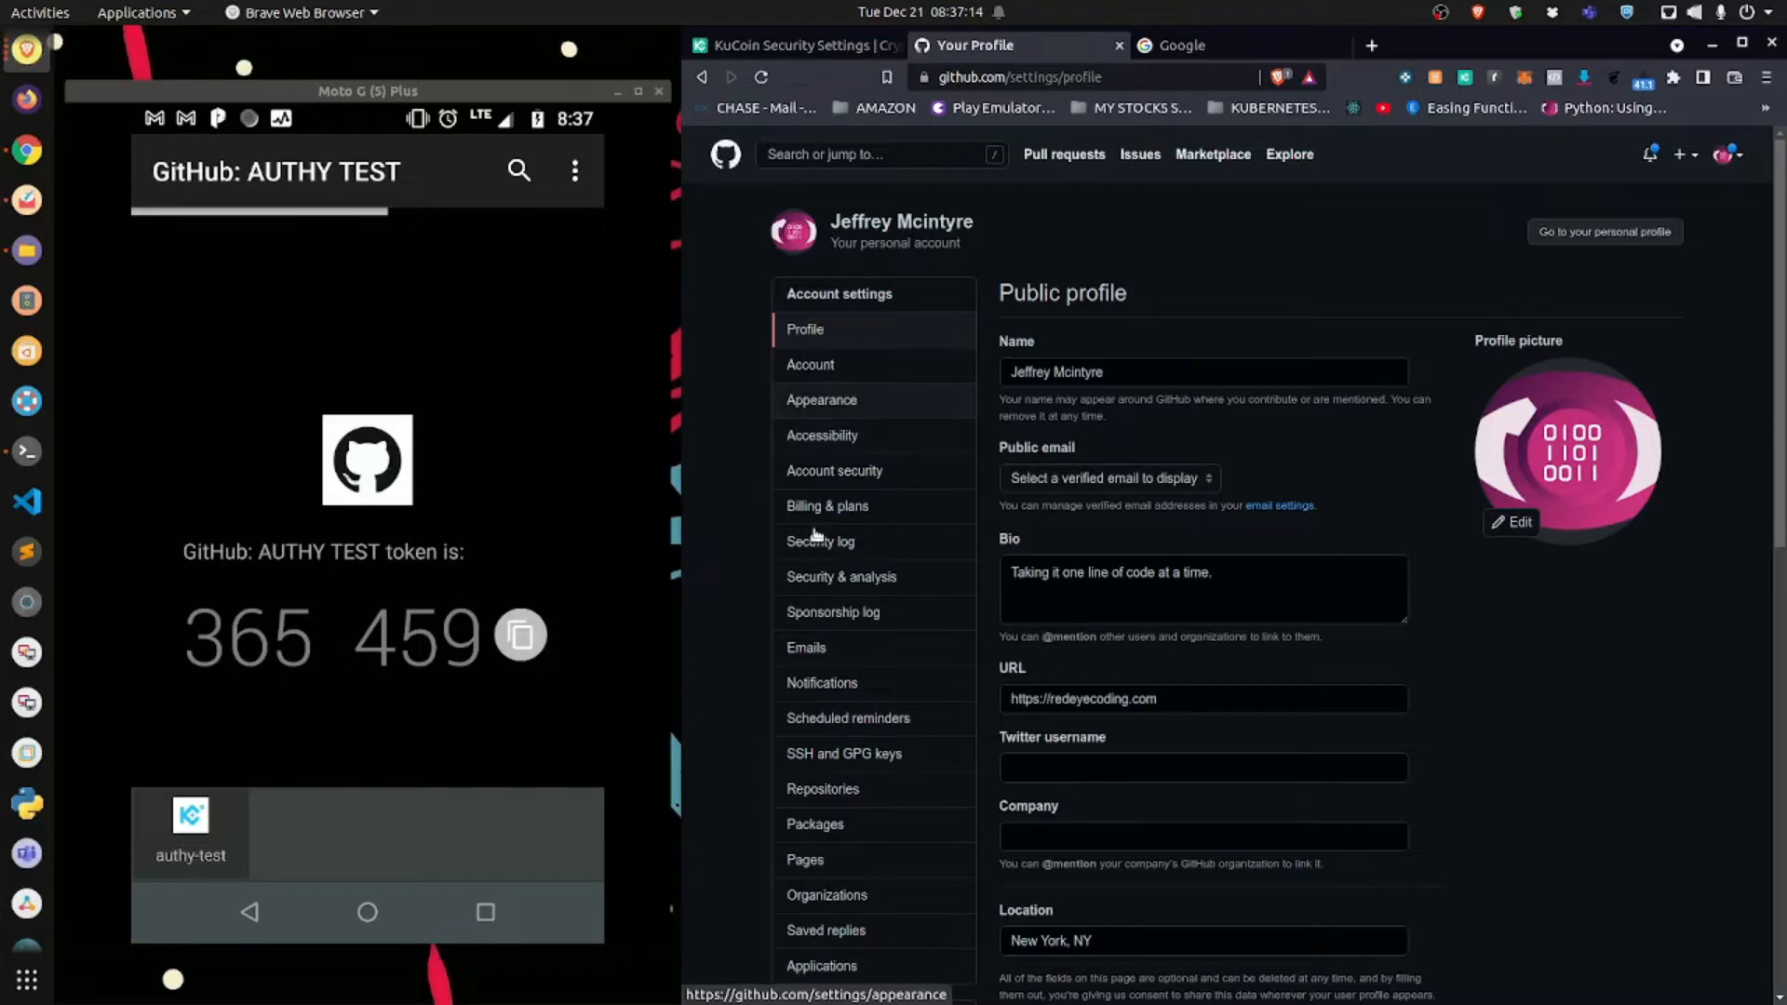
mouse_move(833, 471)
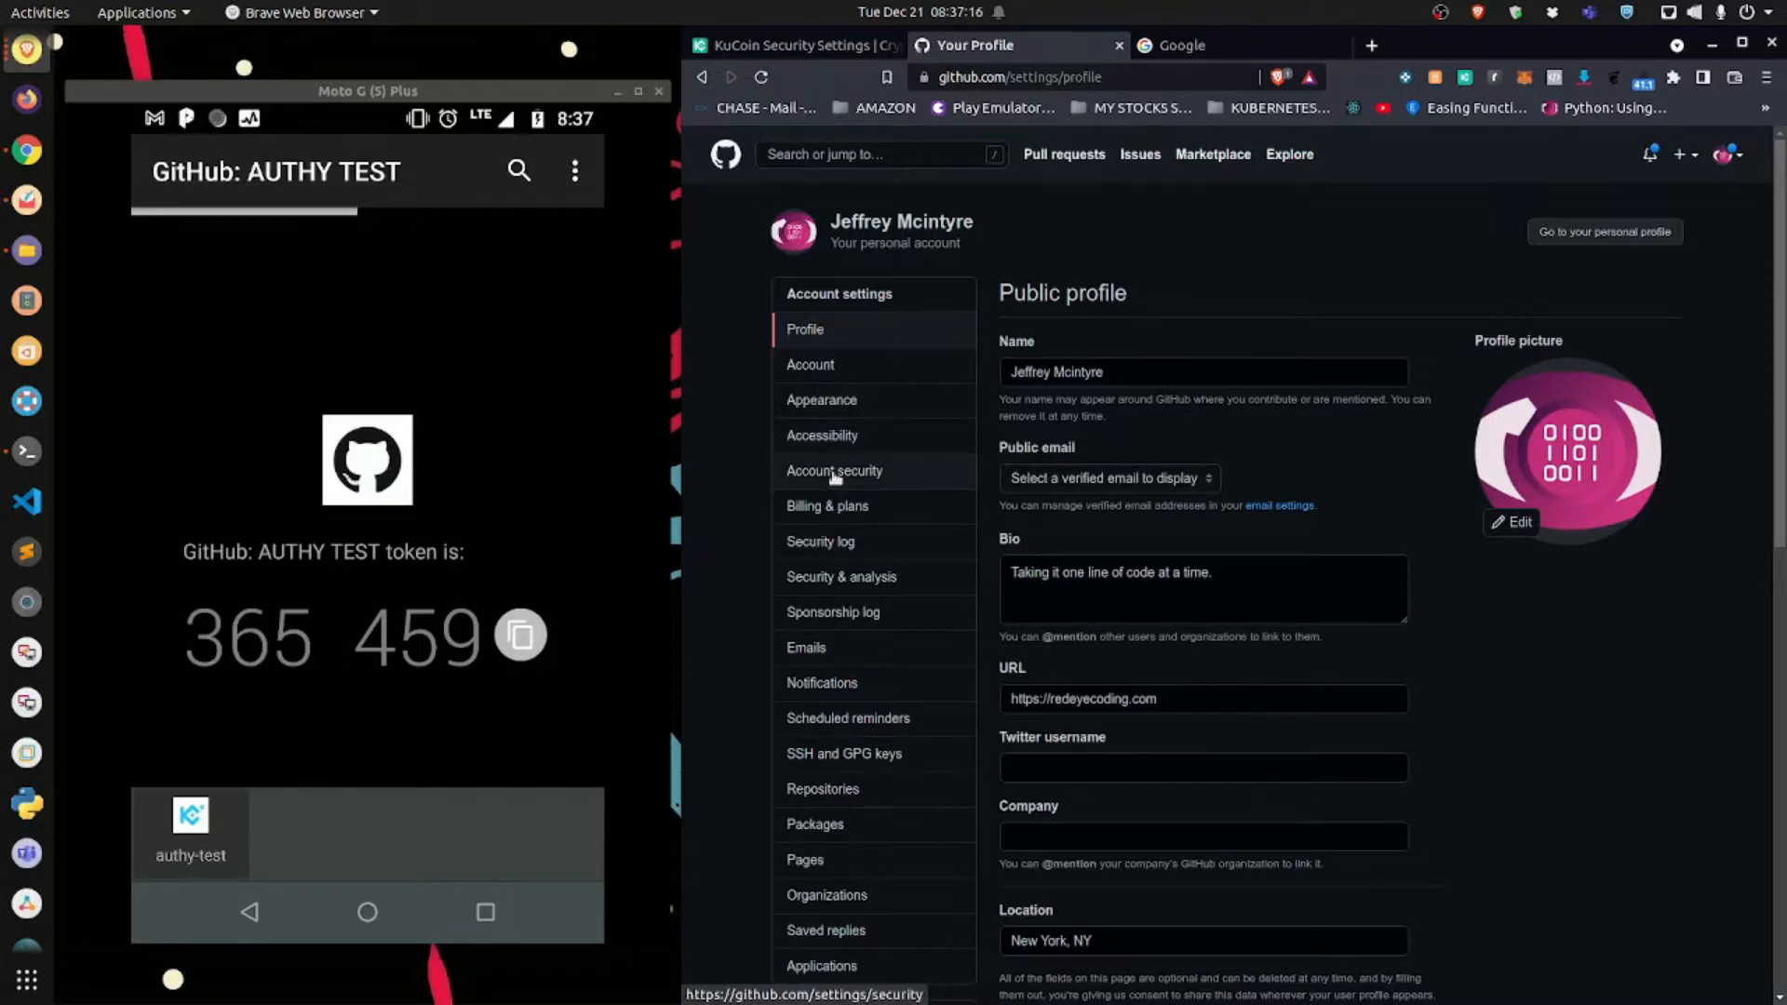
View Account security, select the Two-factor authentication heading, then return to the KuCoin tab
click(833, 471)
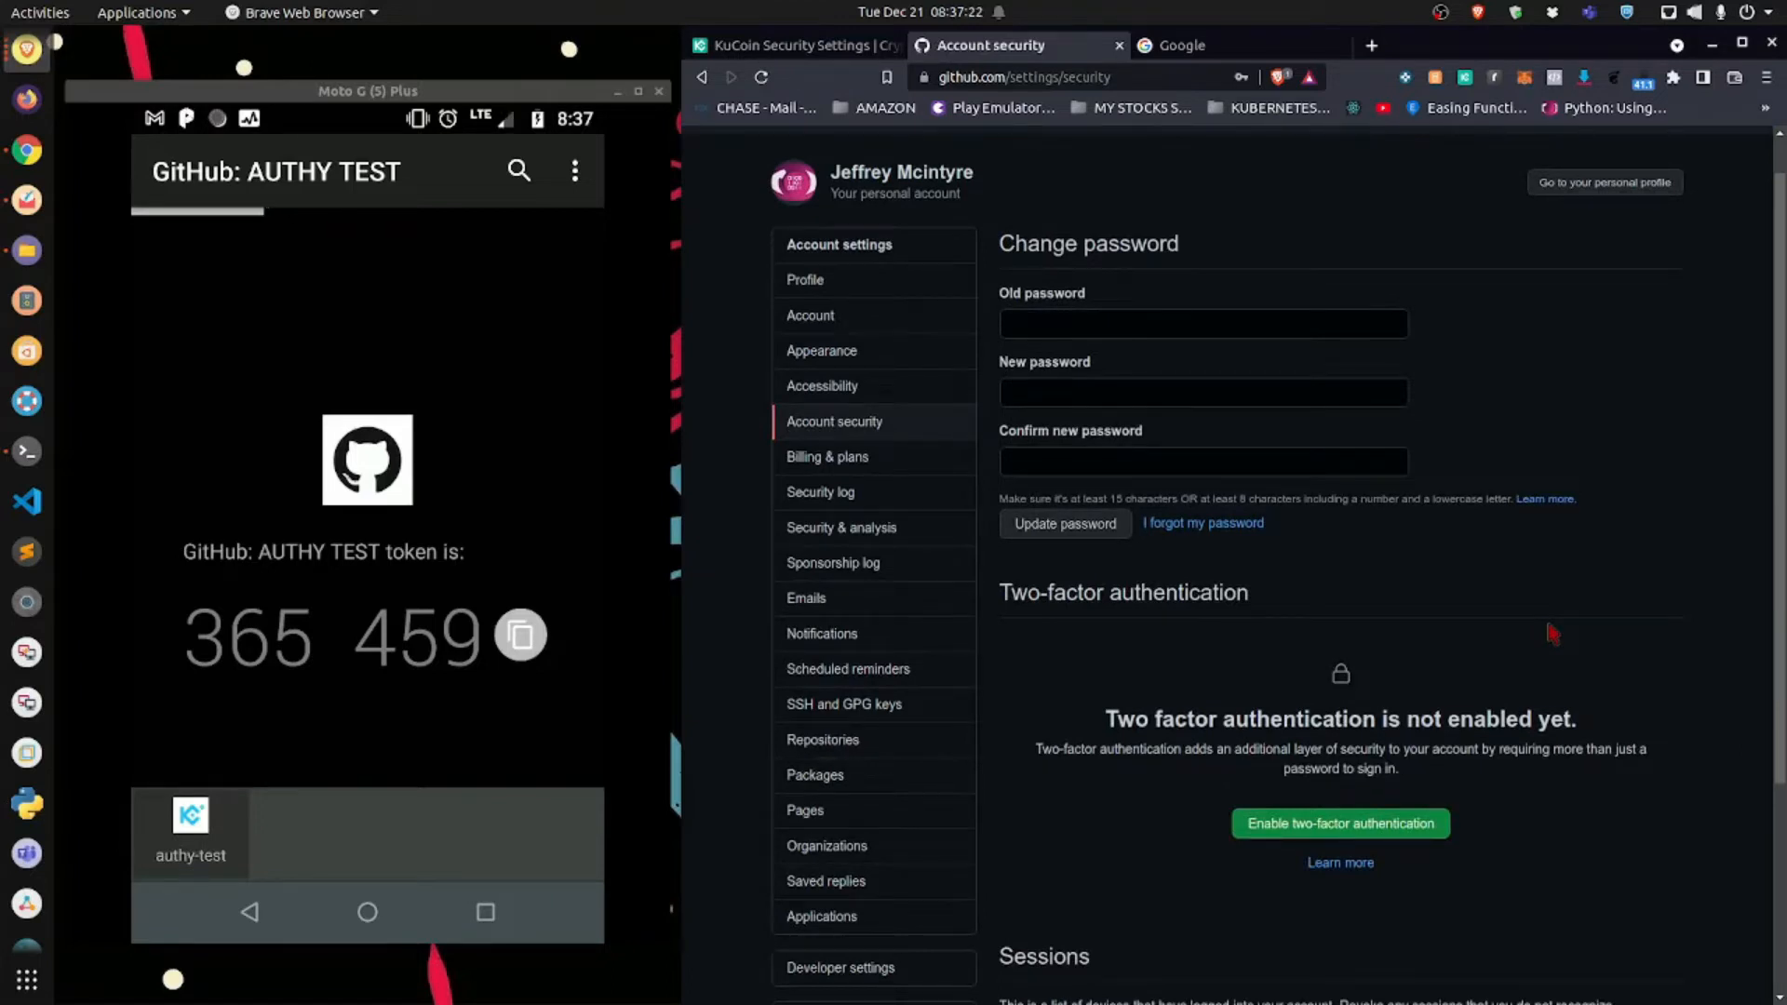
mouse_move(834, 422)
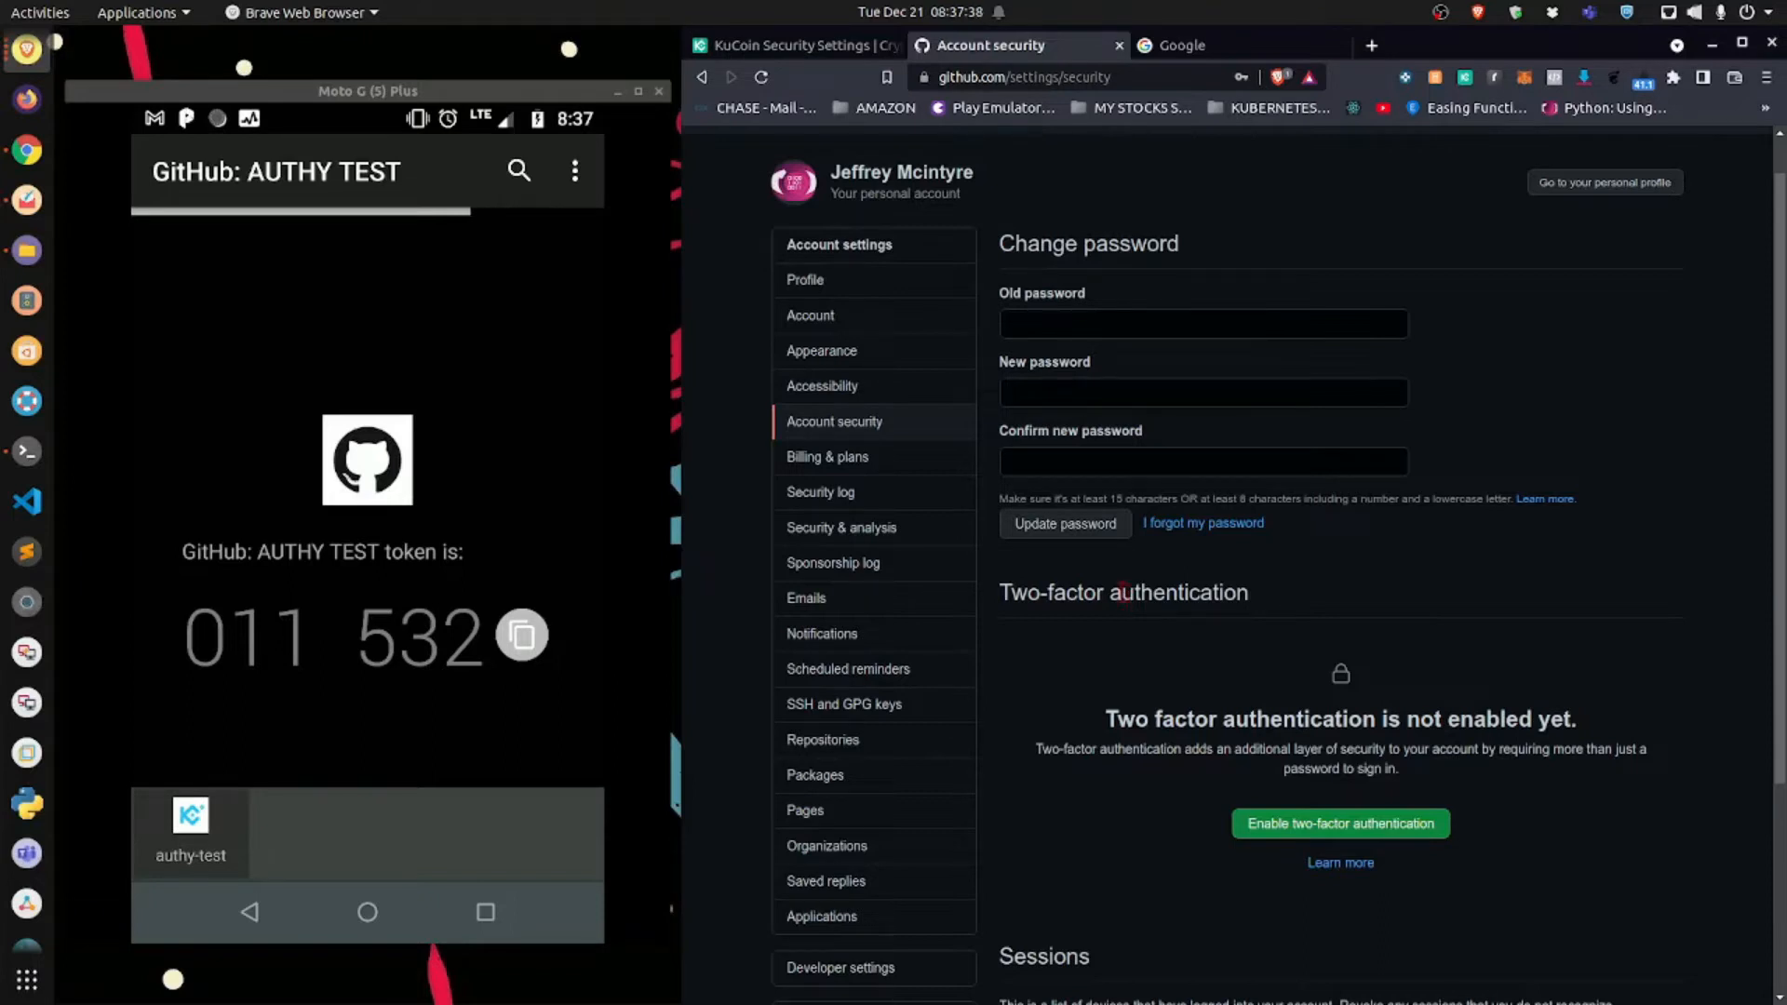
double_click(1123, 592)
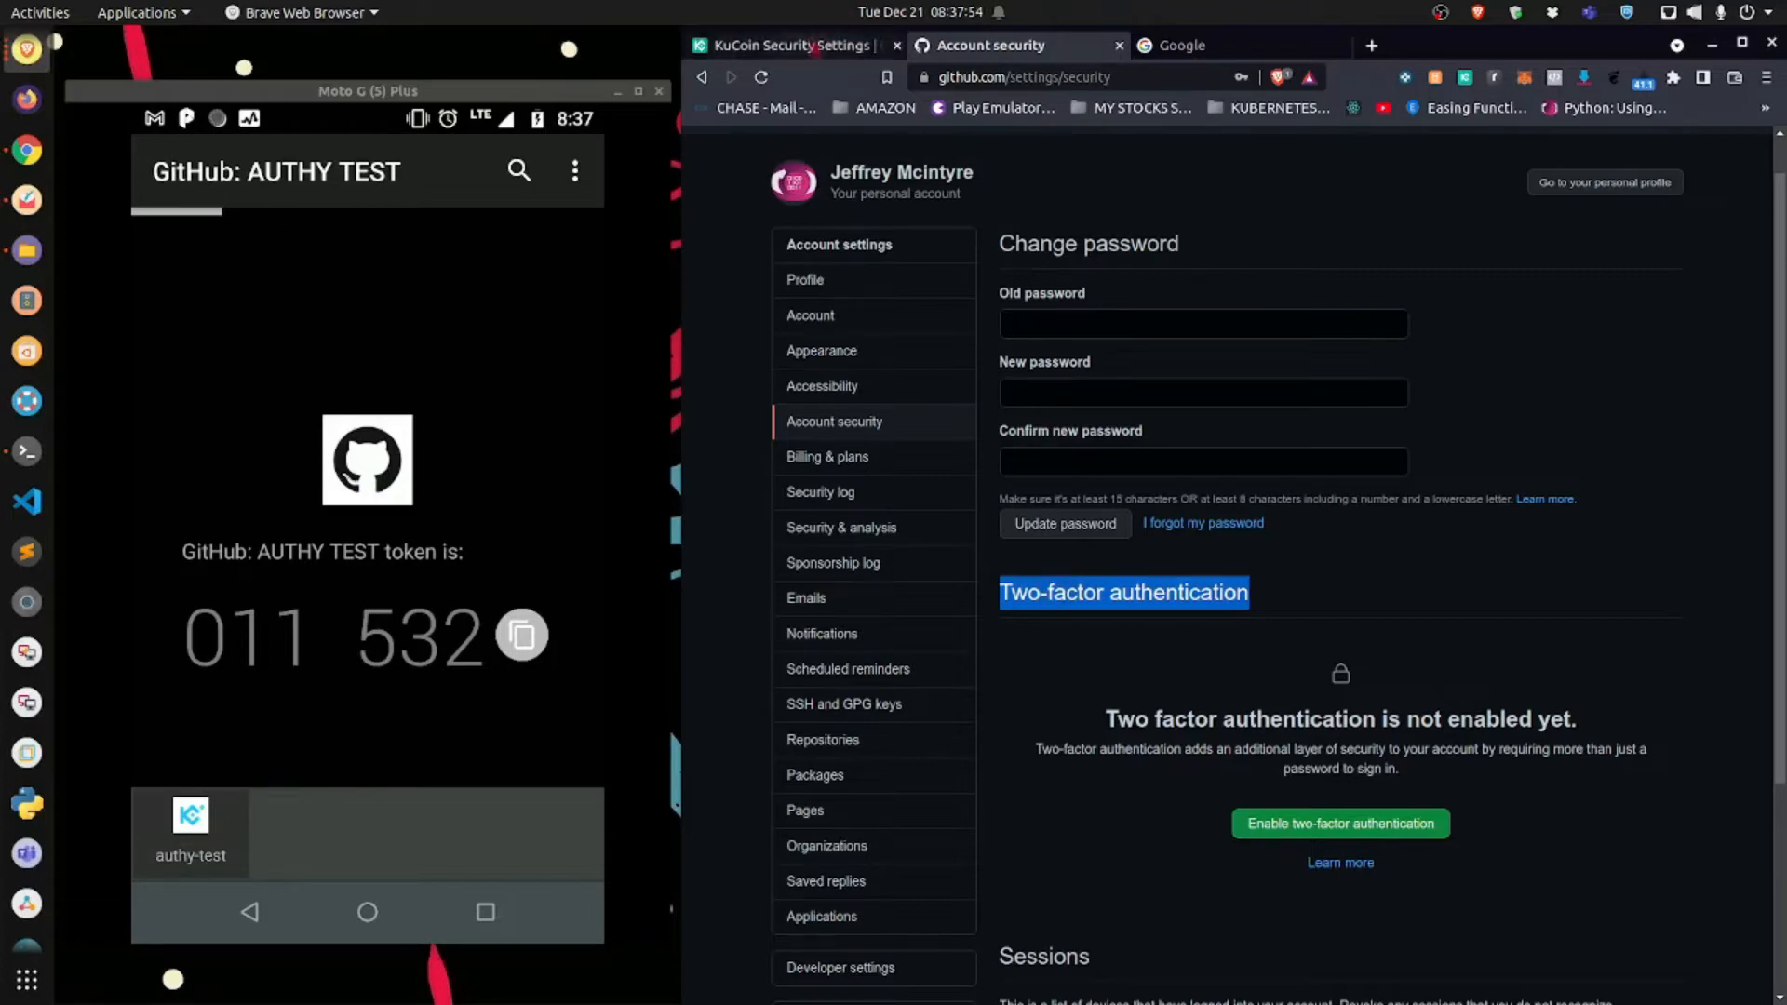
click(787, 45)
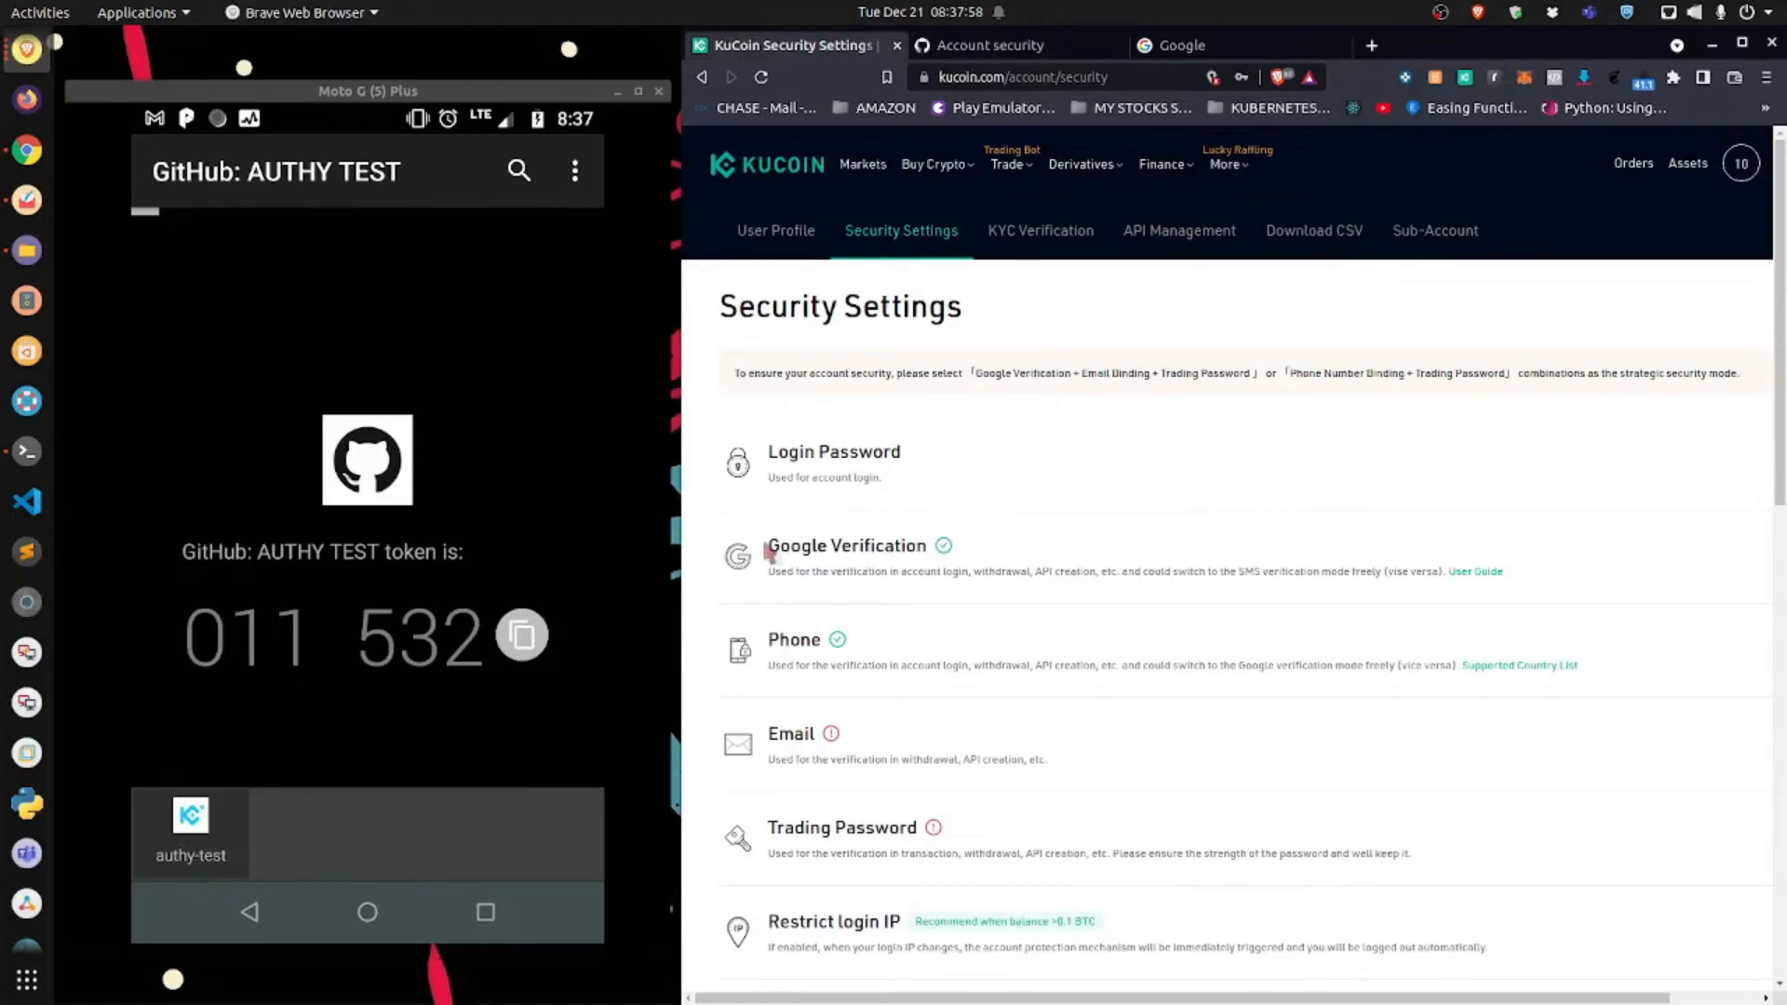
double_click(846, 545)
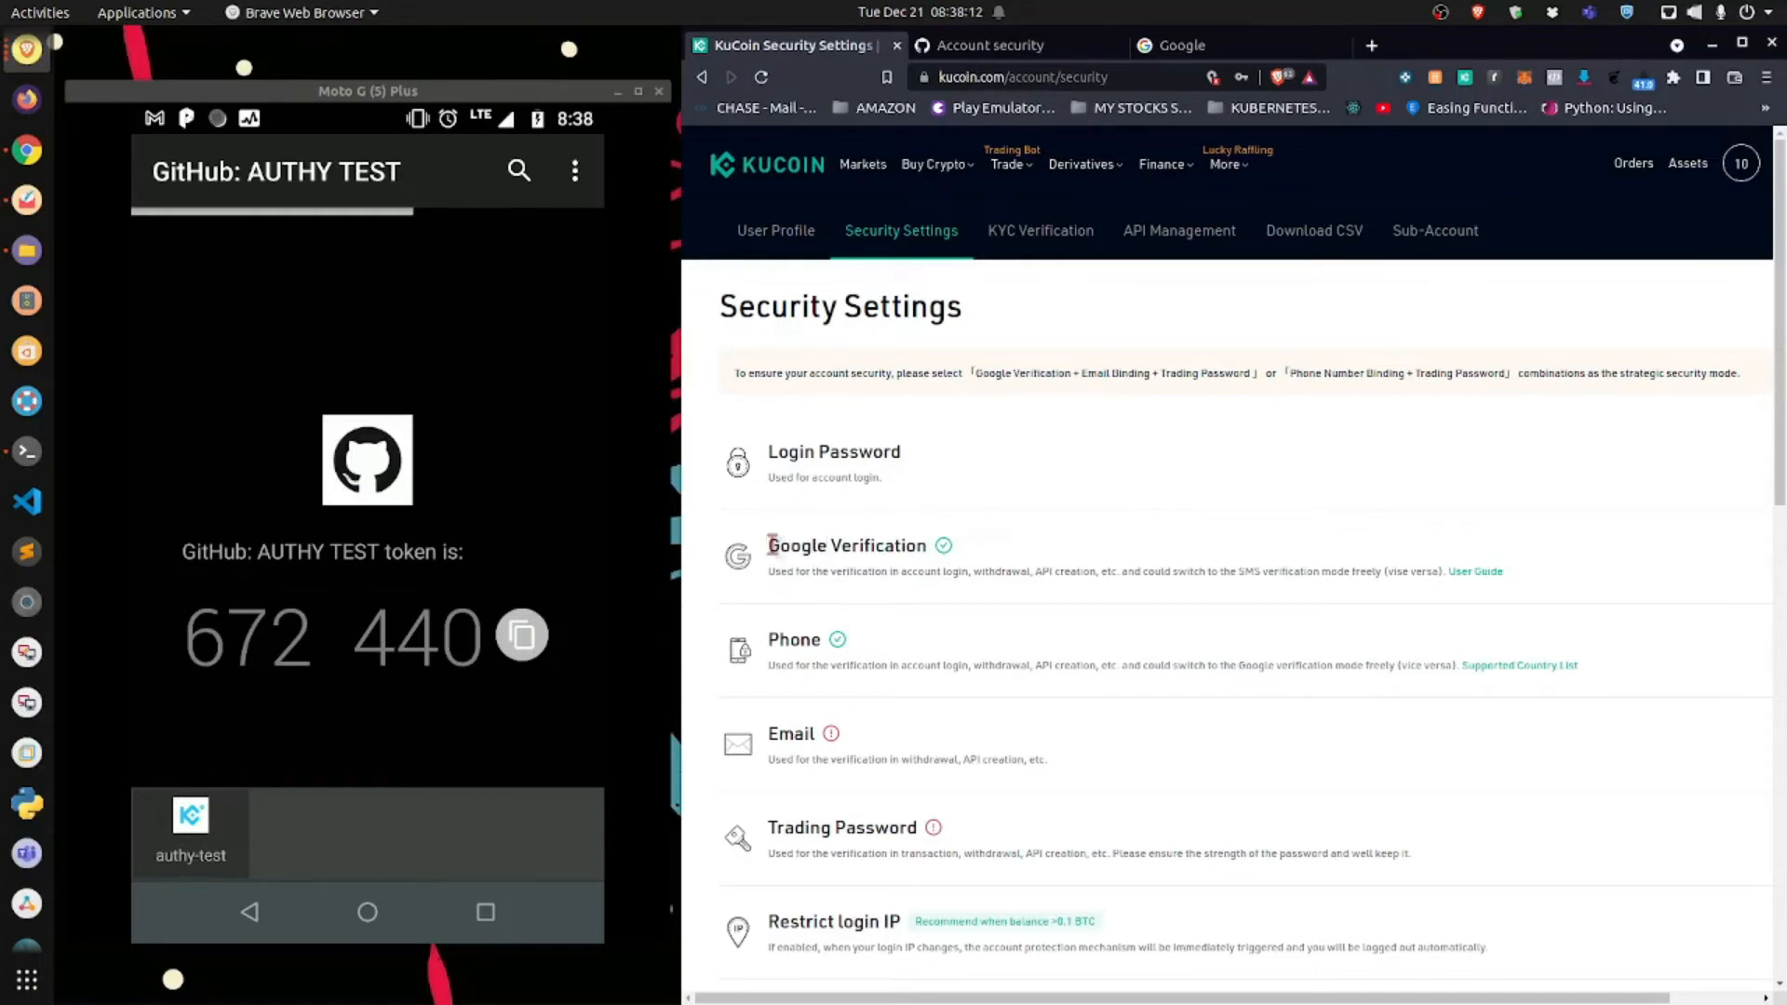
click(1007, 164)
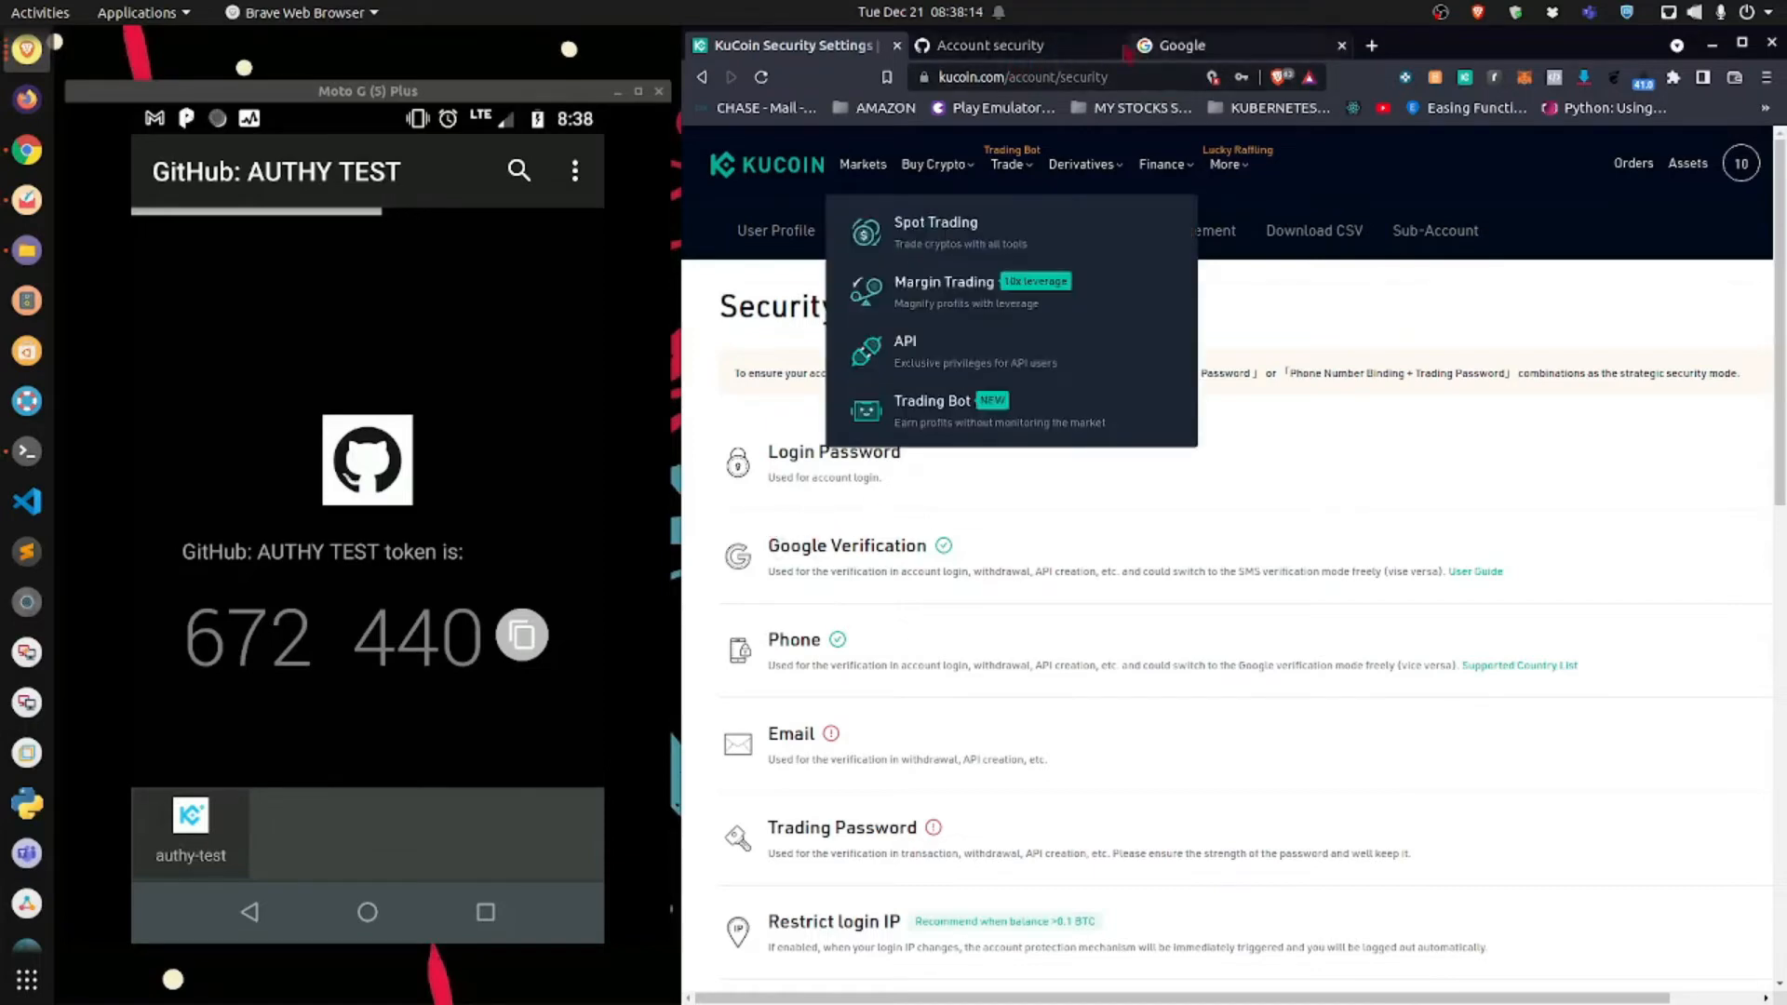
Back on GitHub's security page, start 'Enable two-factor authentication' to reach the app/SMS choice
click(992, 46)
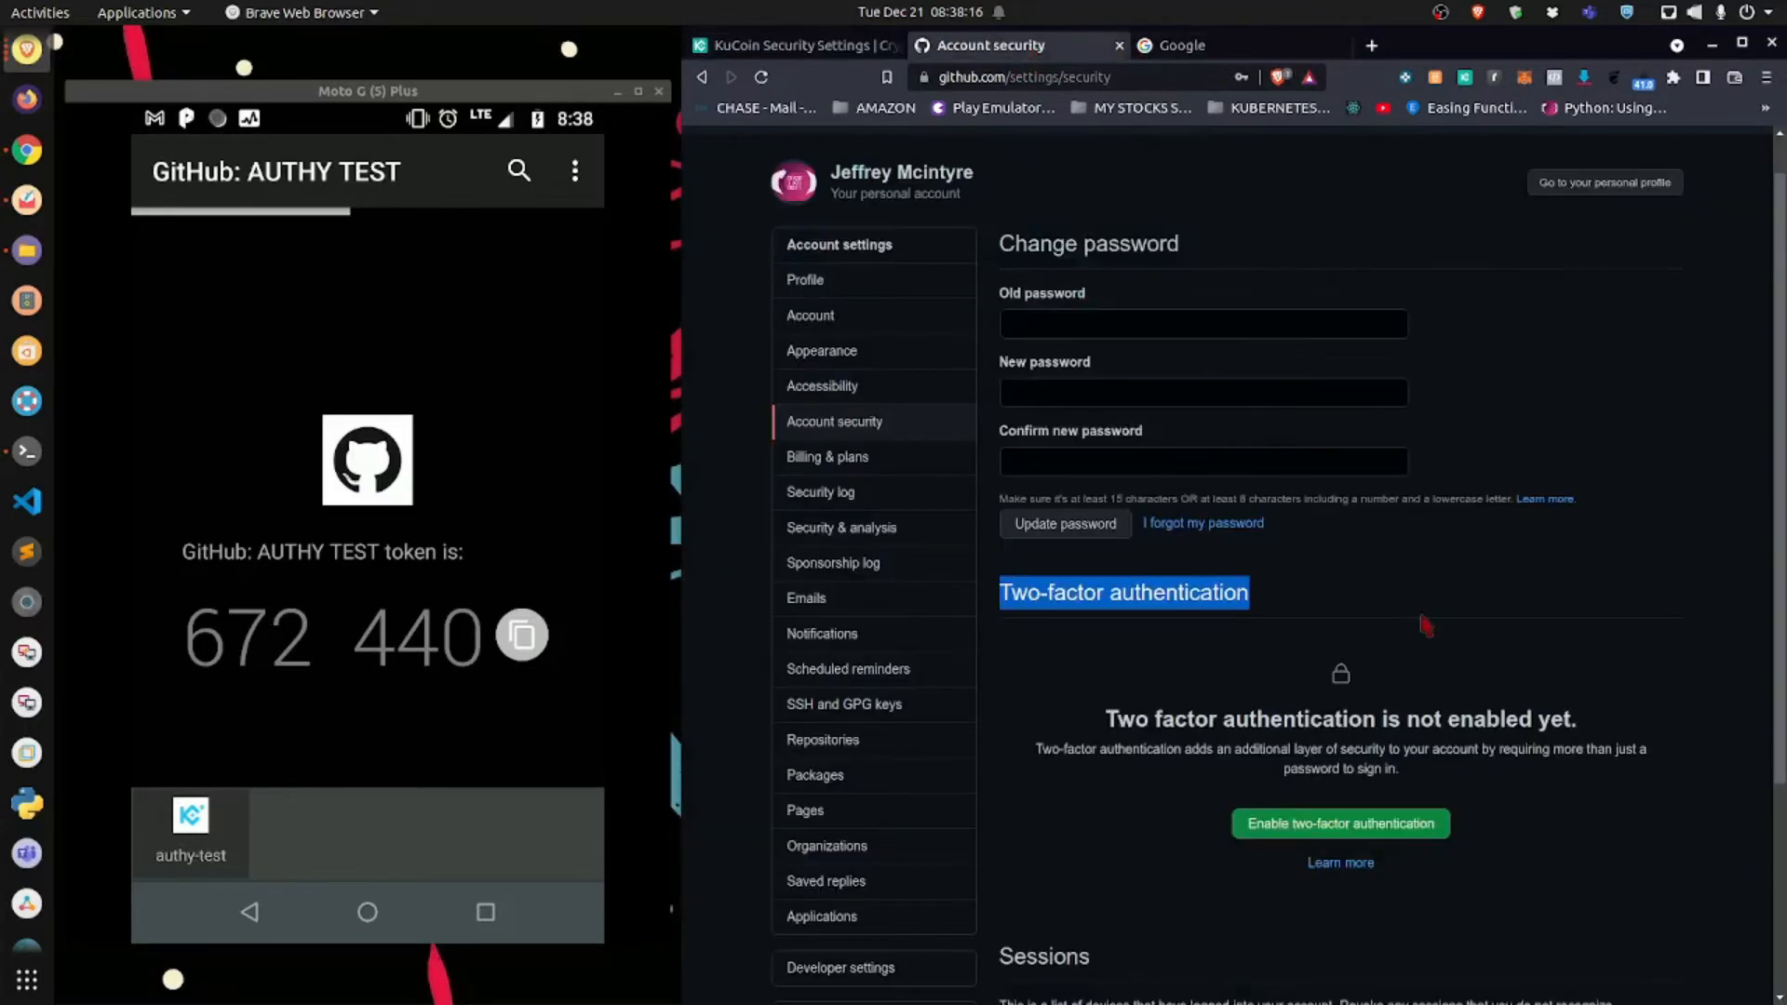
scroll(down, 3)
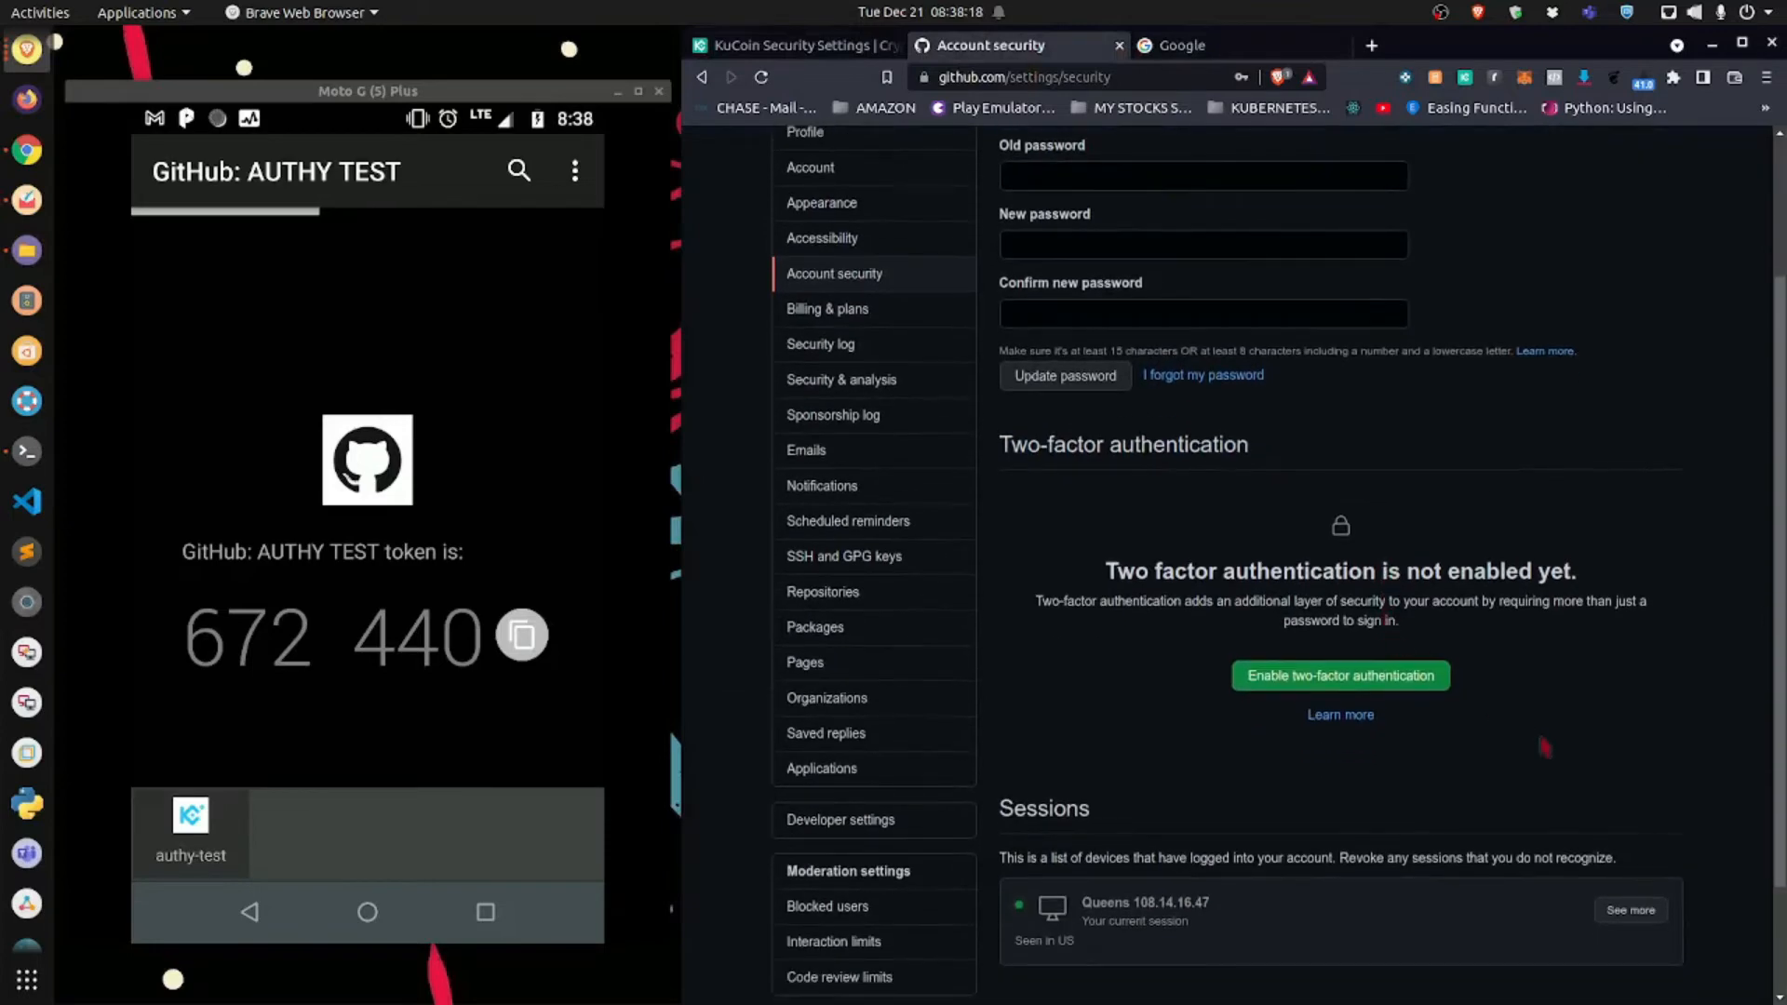
click(1340, 675)
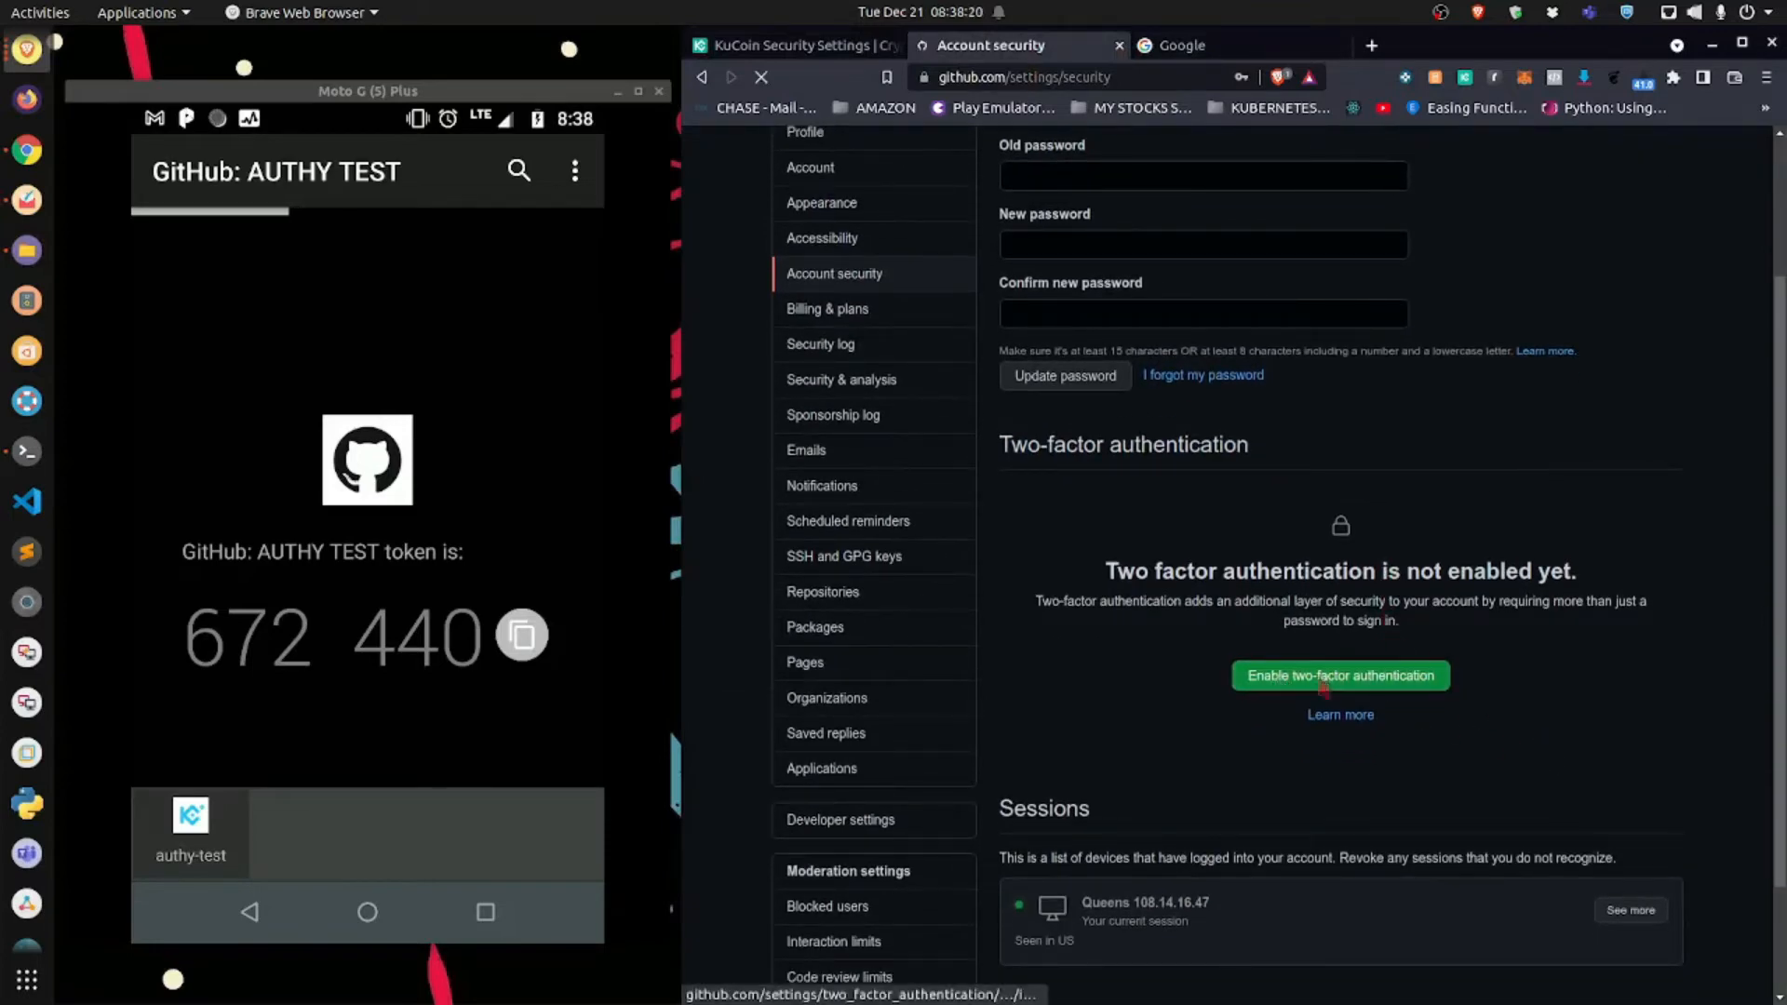
click(1340, 675)
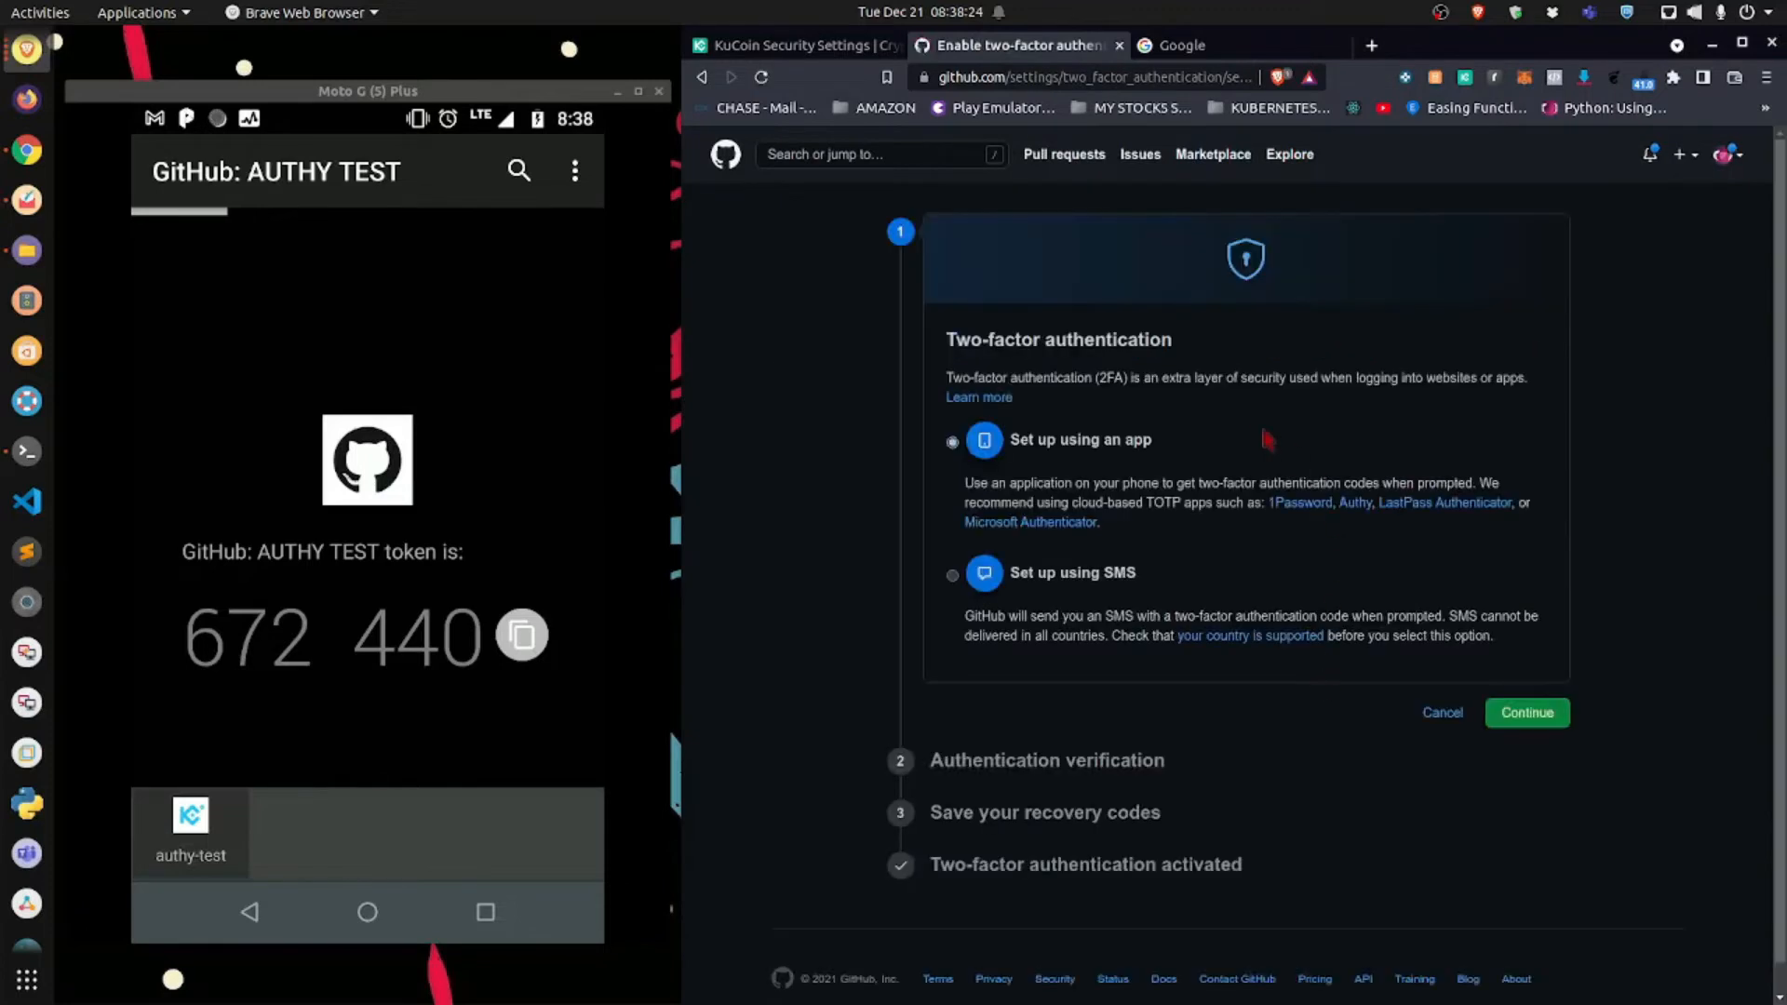
mouse_move(1105, 451)
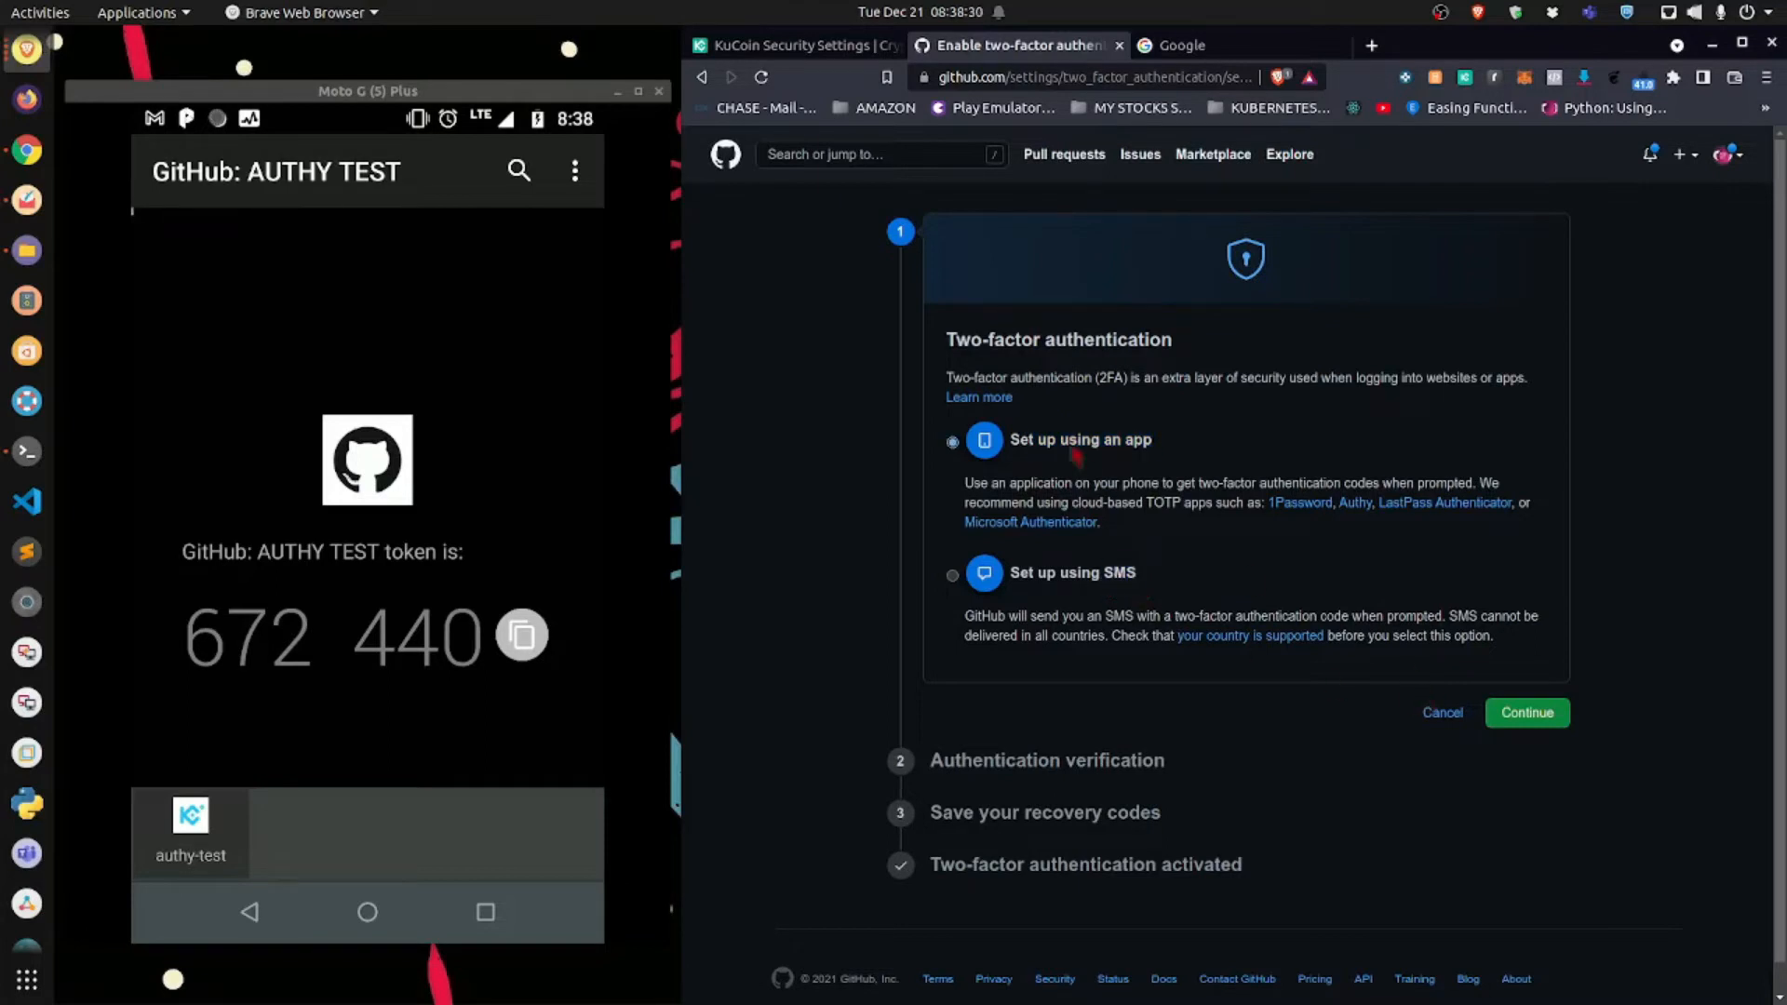
Continue with 'Set up using an app' to show the QR code
click(1525, 712)
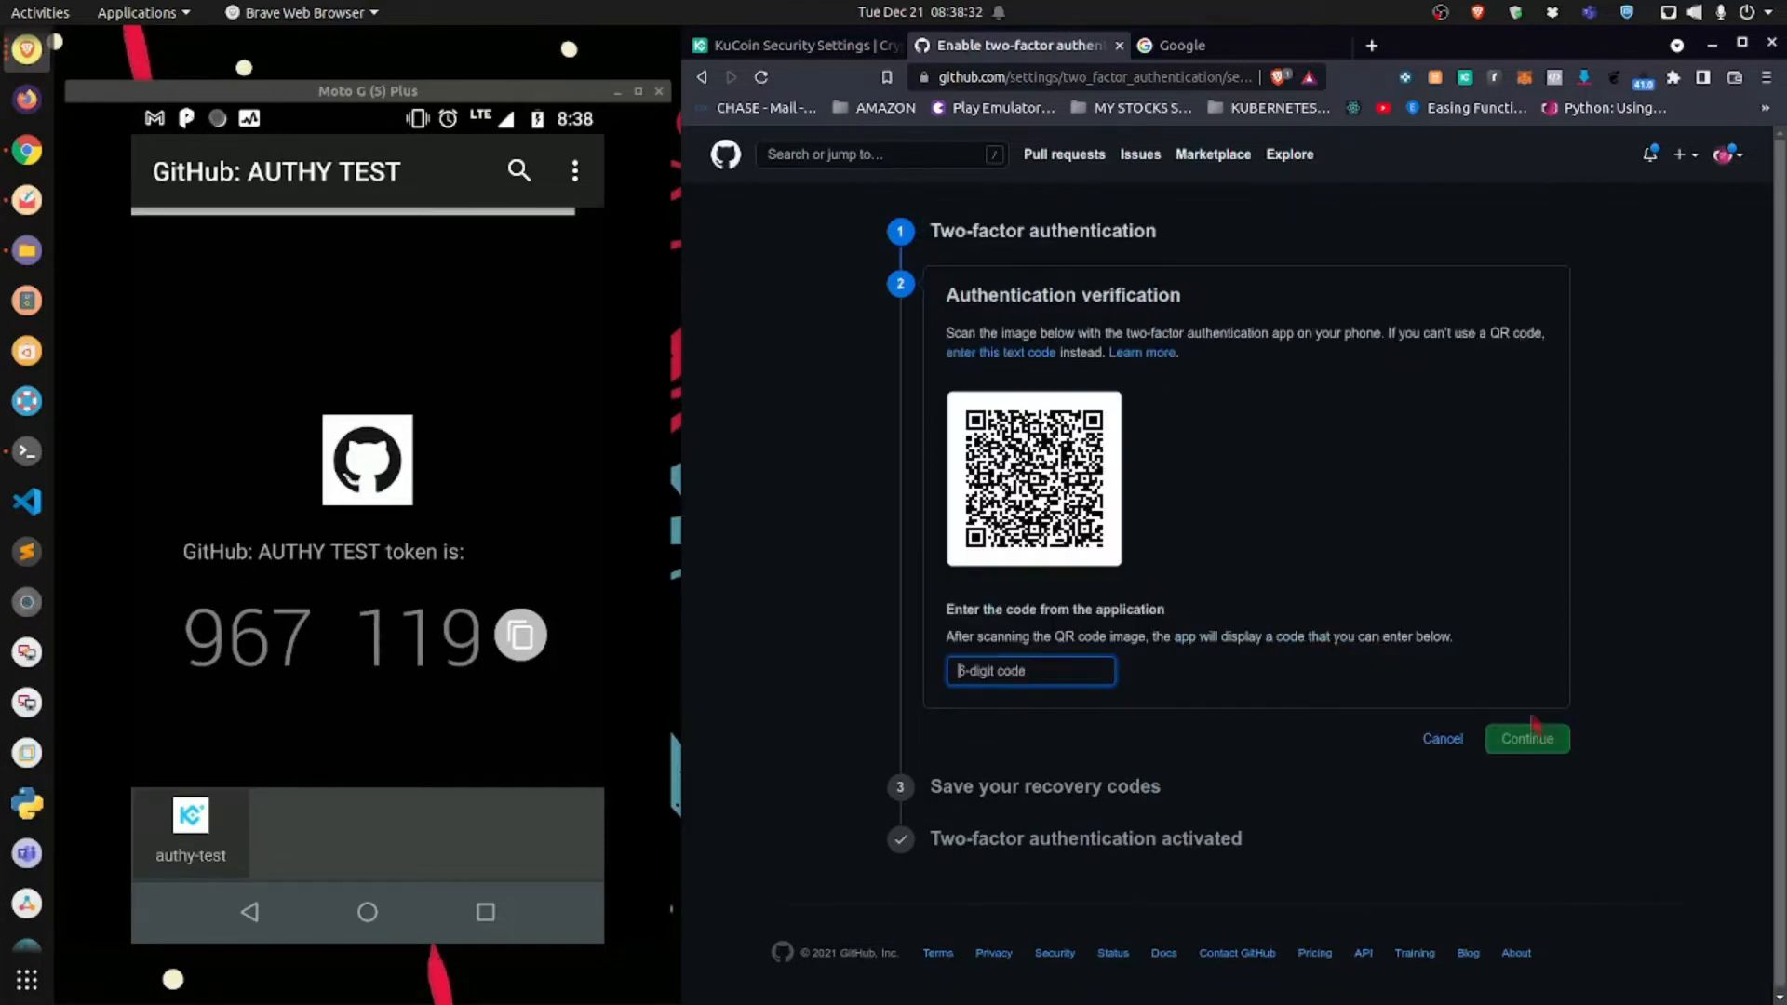
mouse_move(1281, 521)
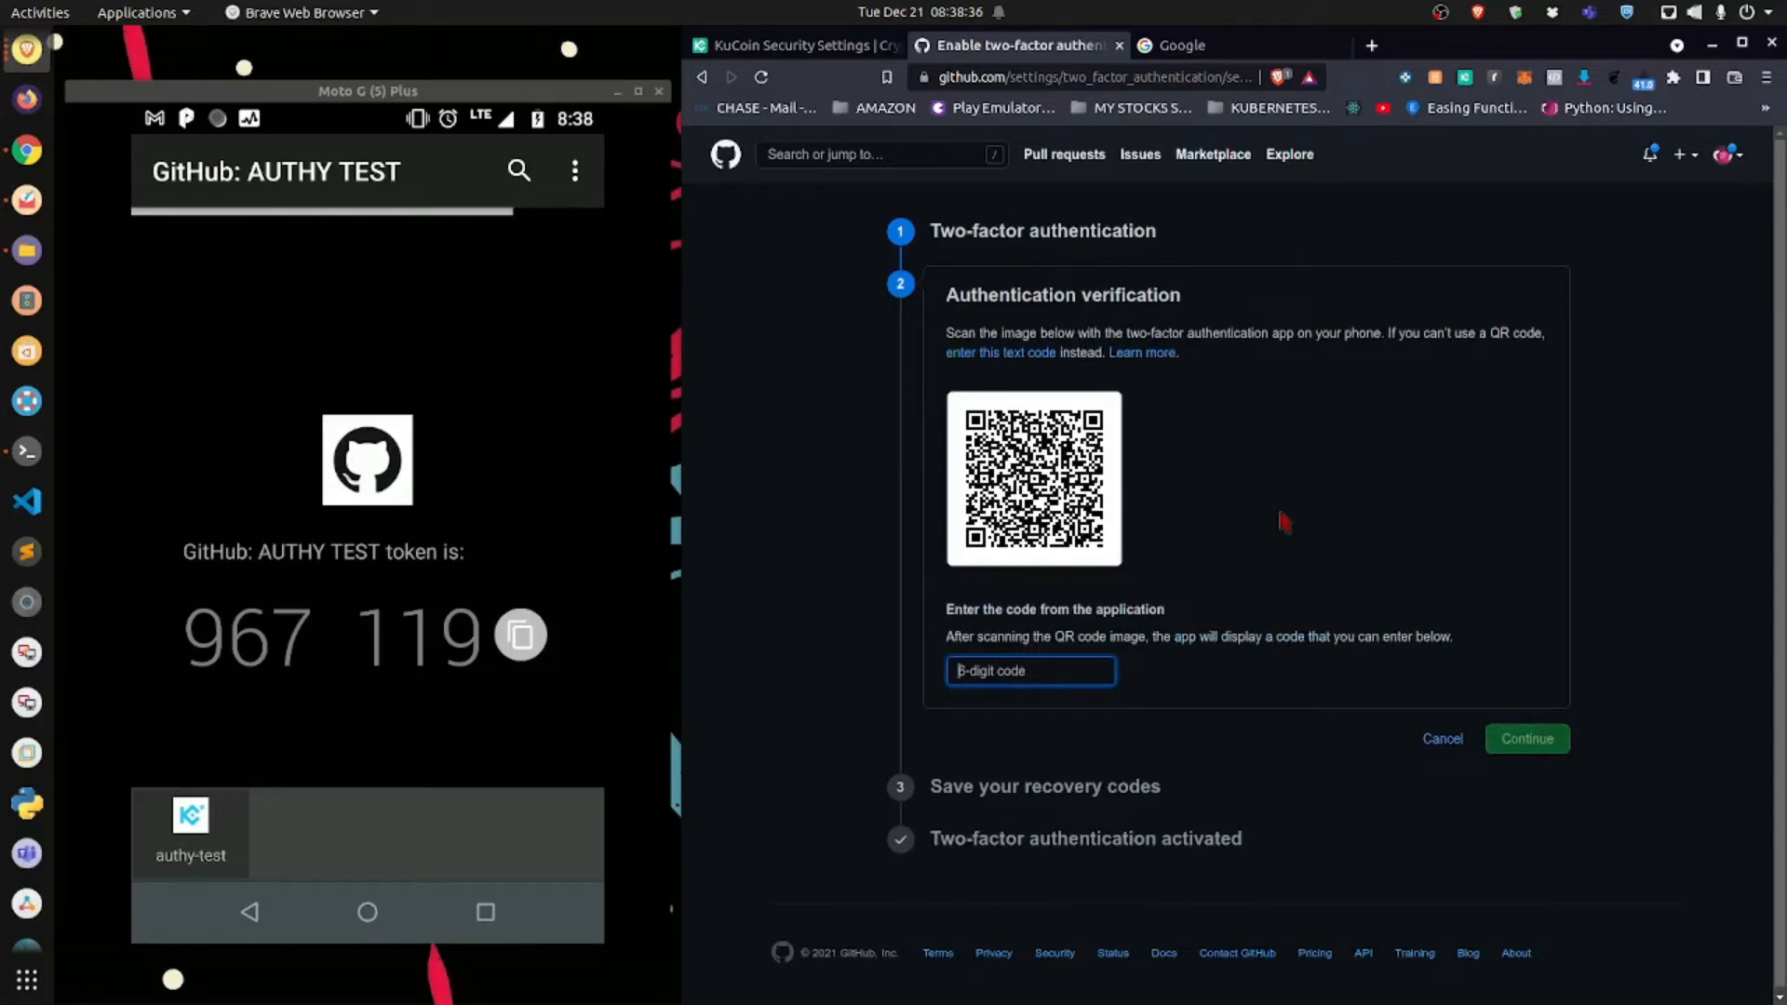
mouse_move(1020, 410)
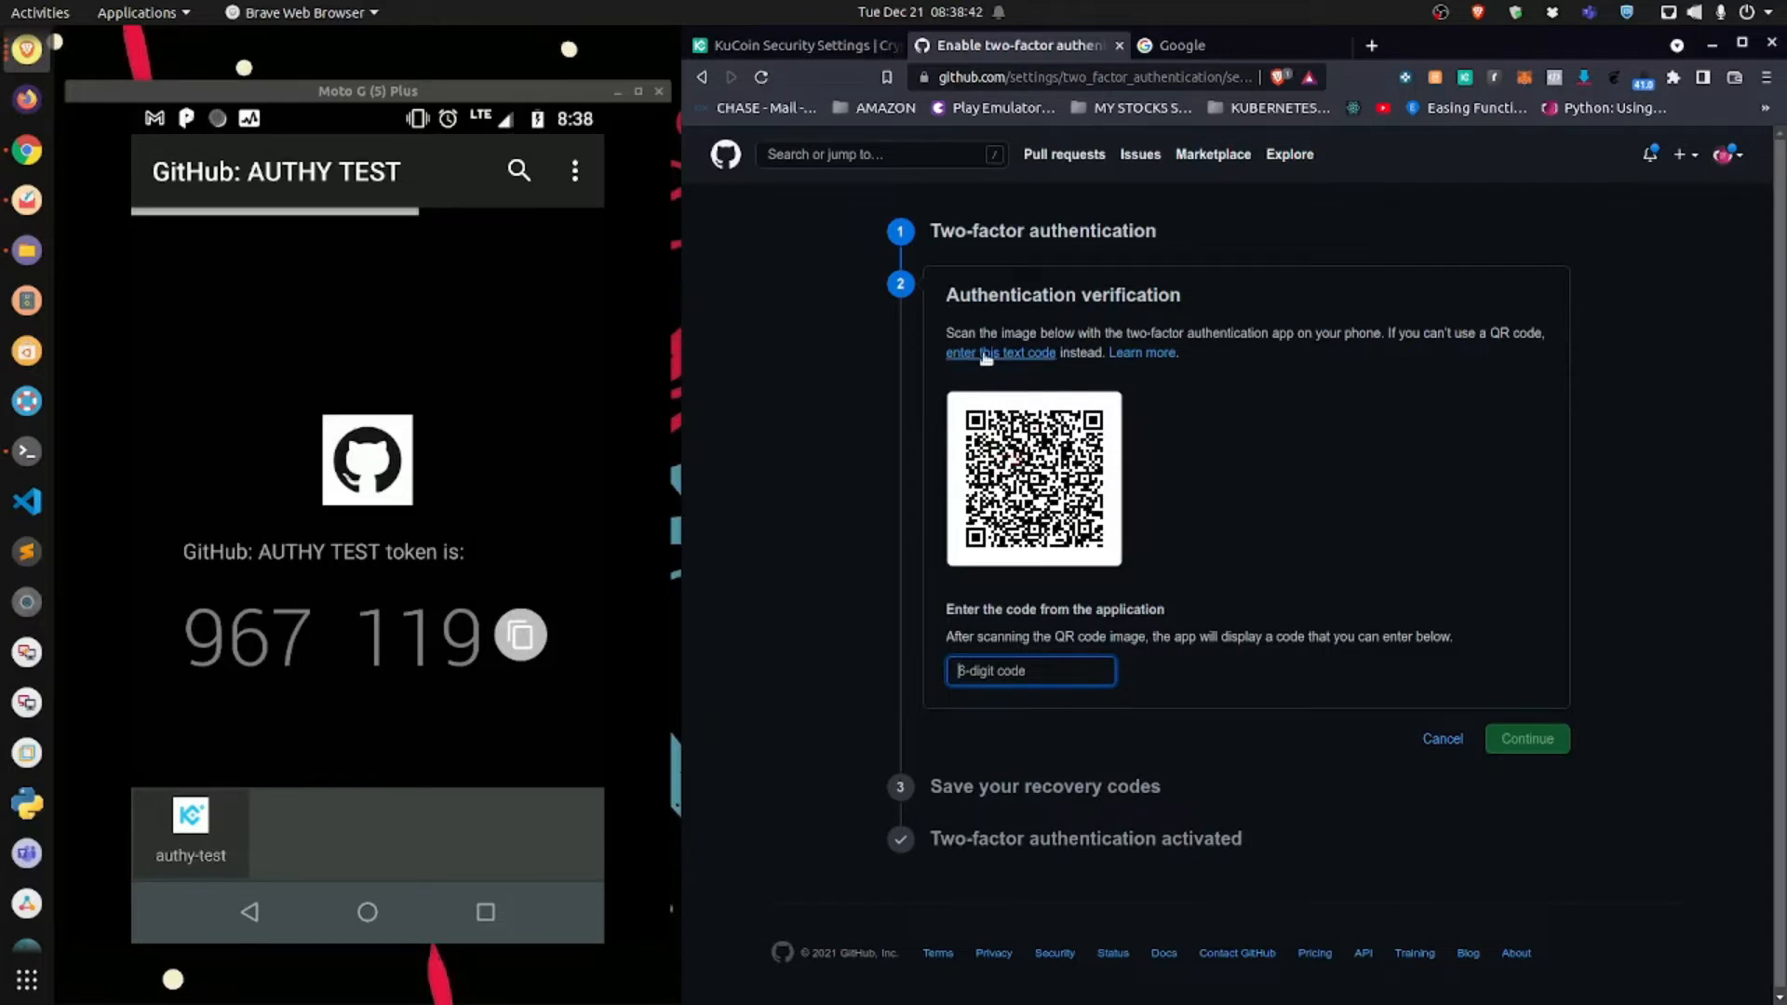
click(999, 352)
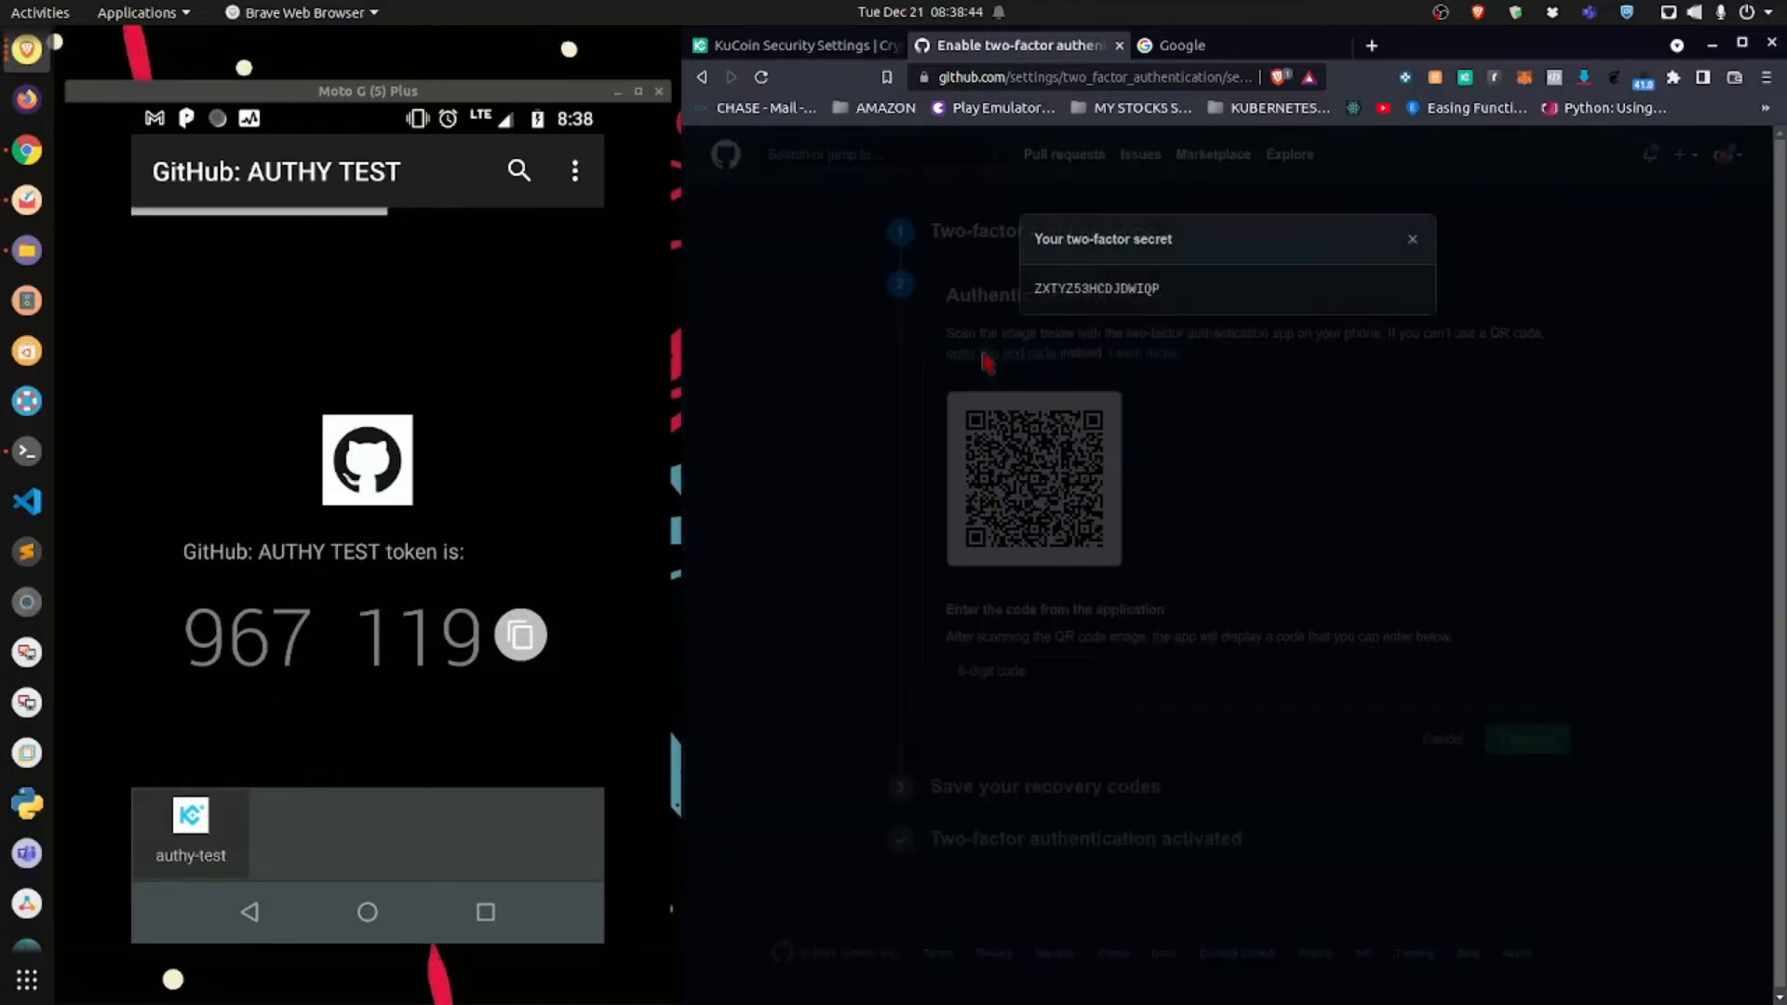
double_click(1096, 288)
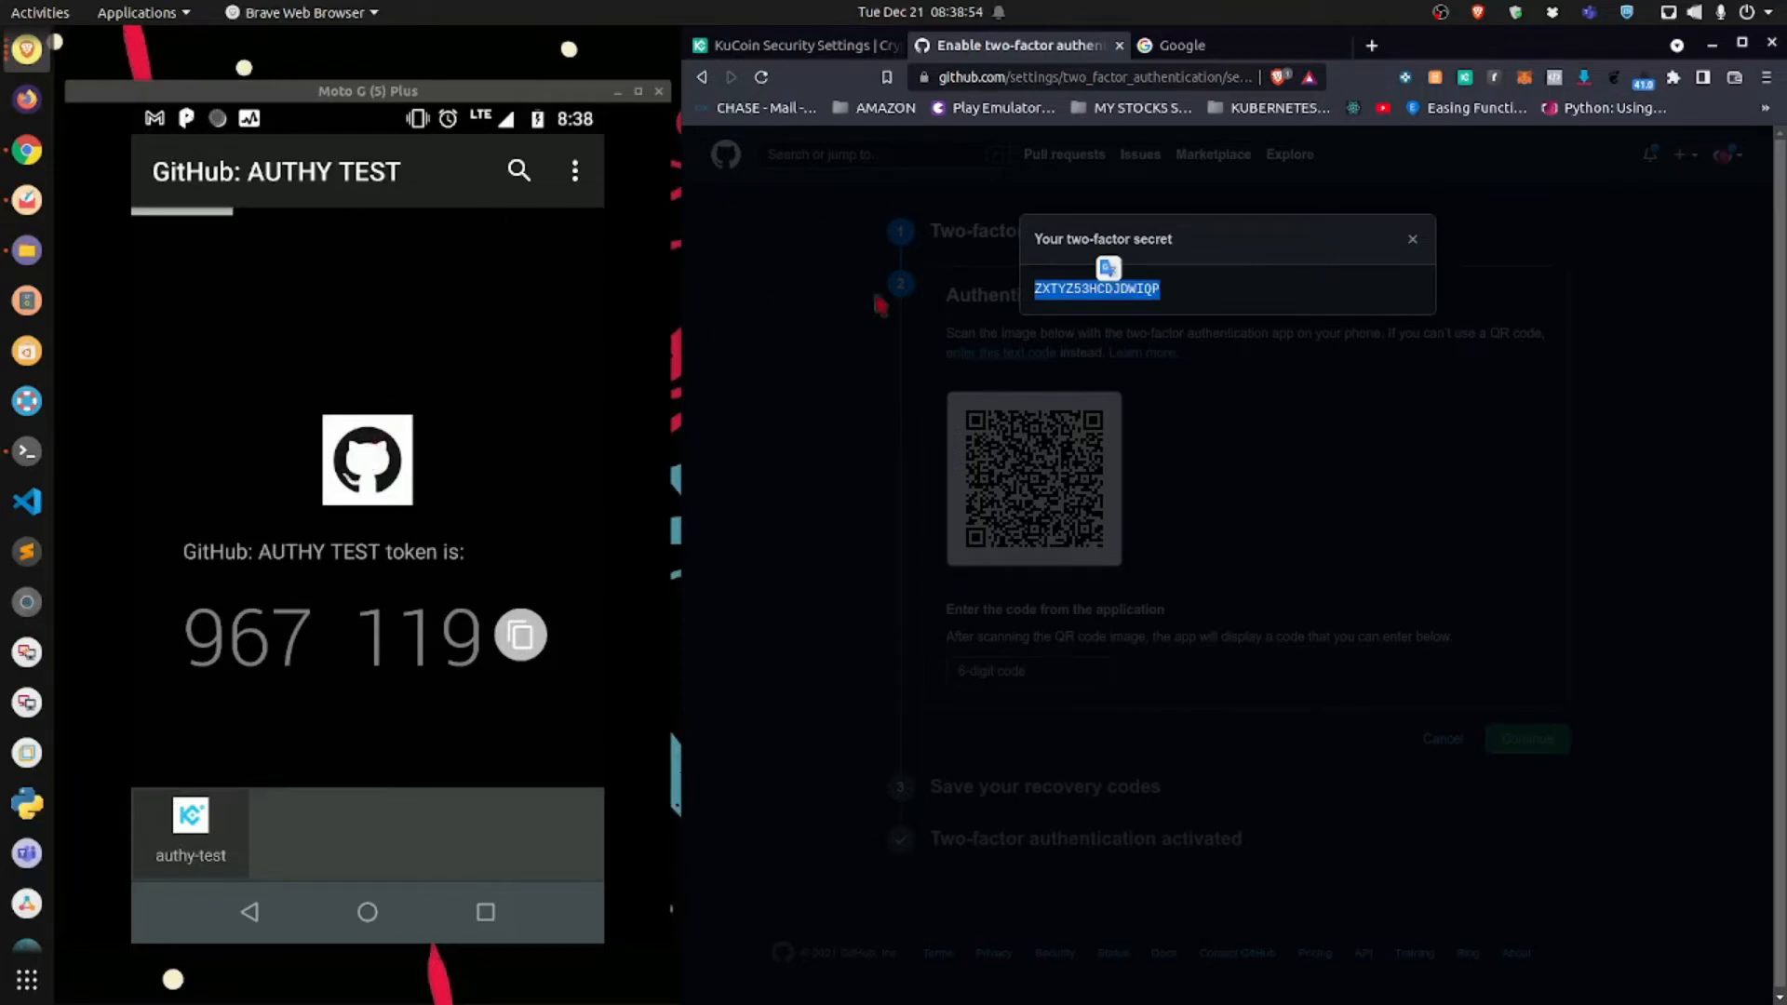
mouse_move(575, 362)
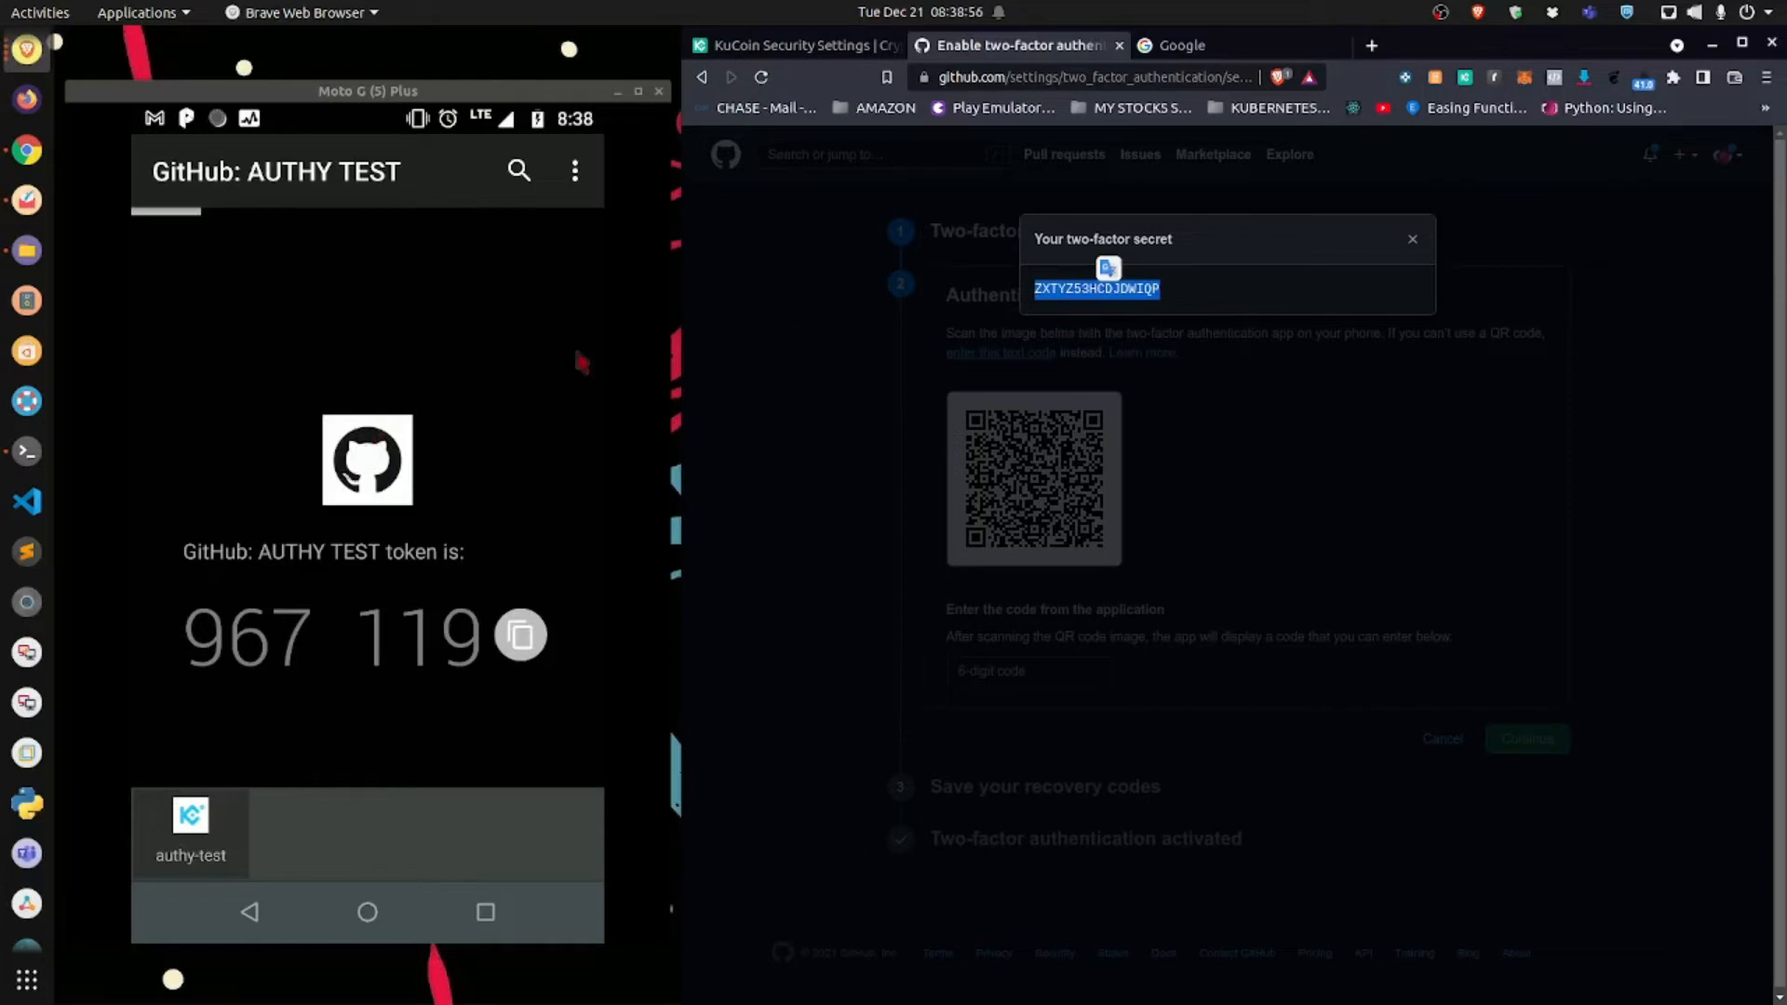
mouse_move(308, 518)
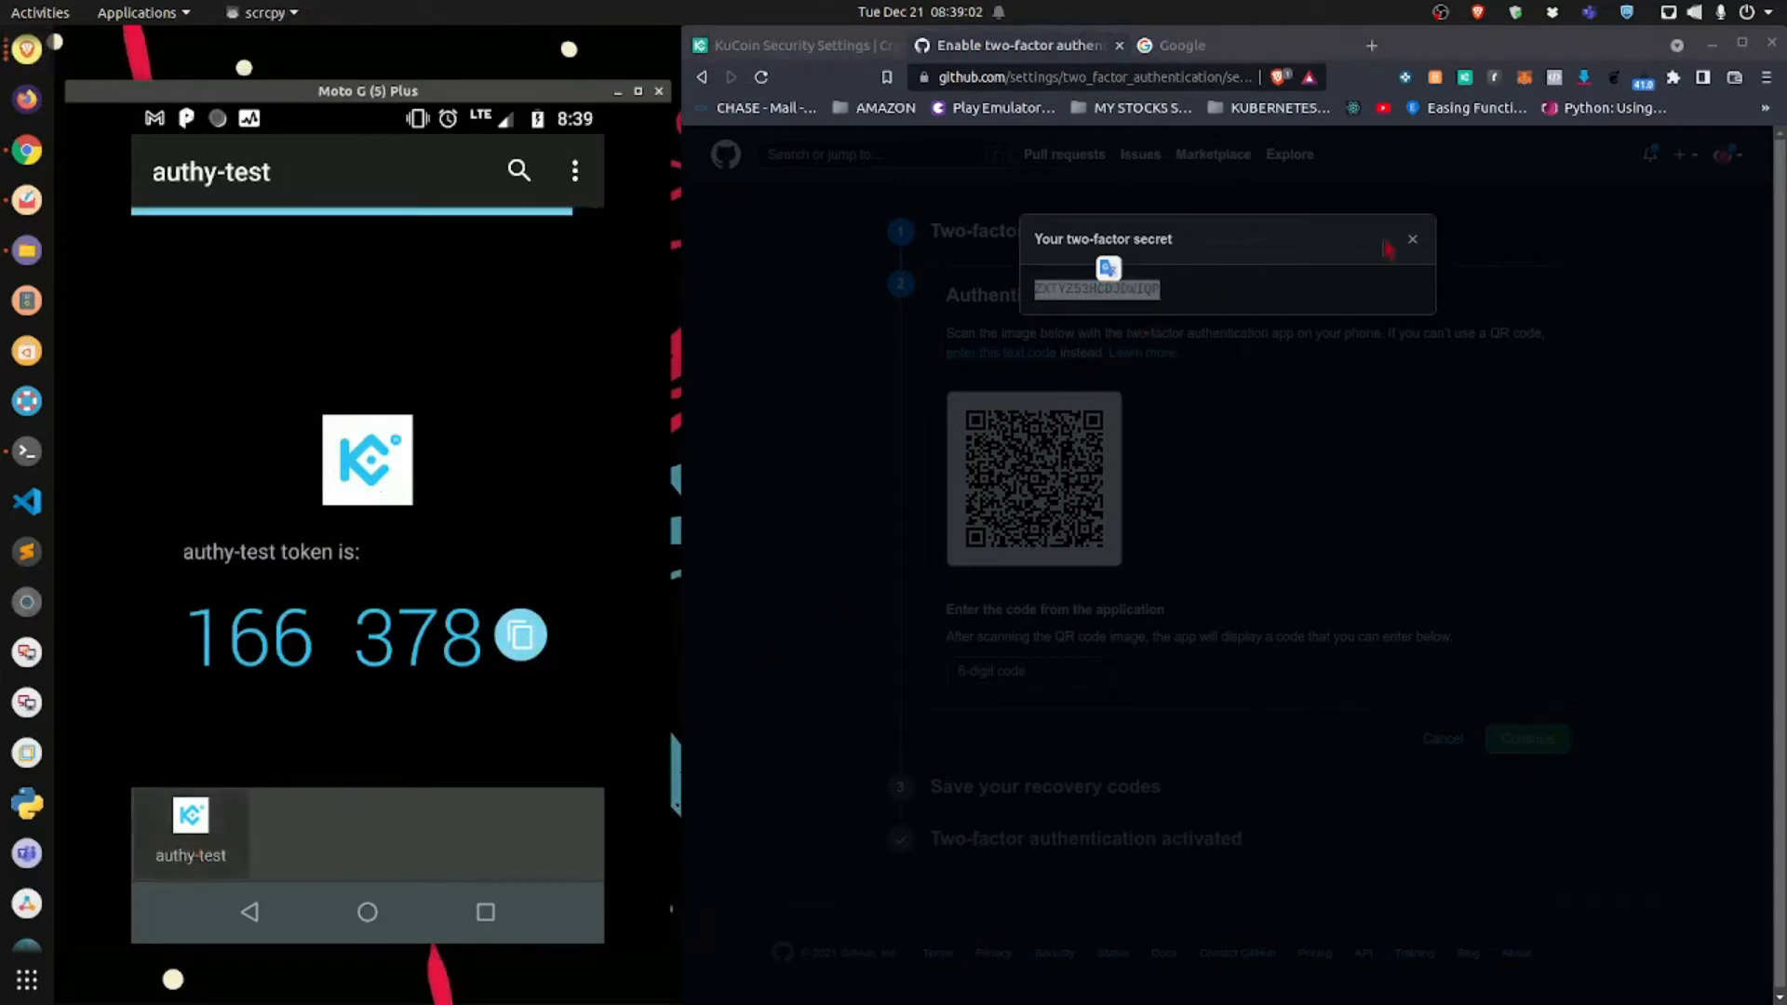
click(1411, 239)
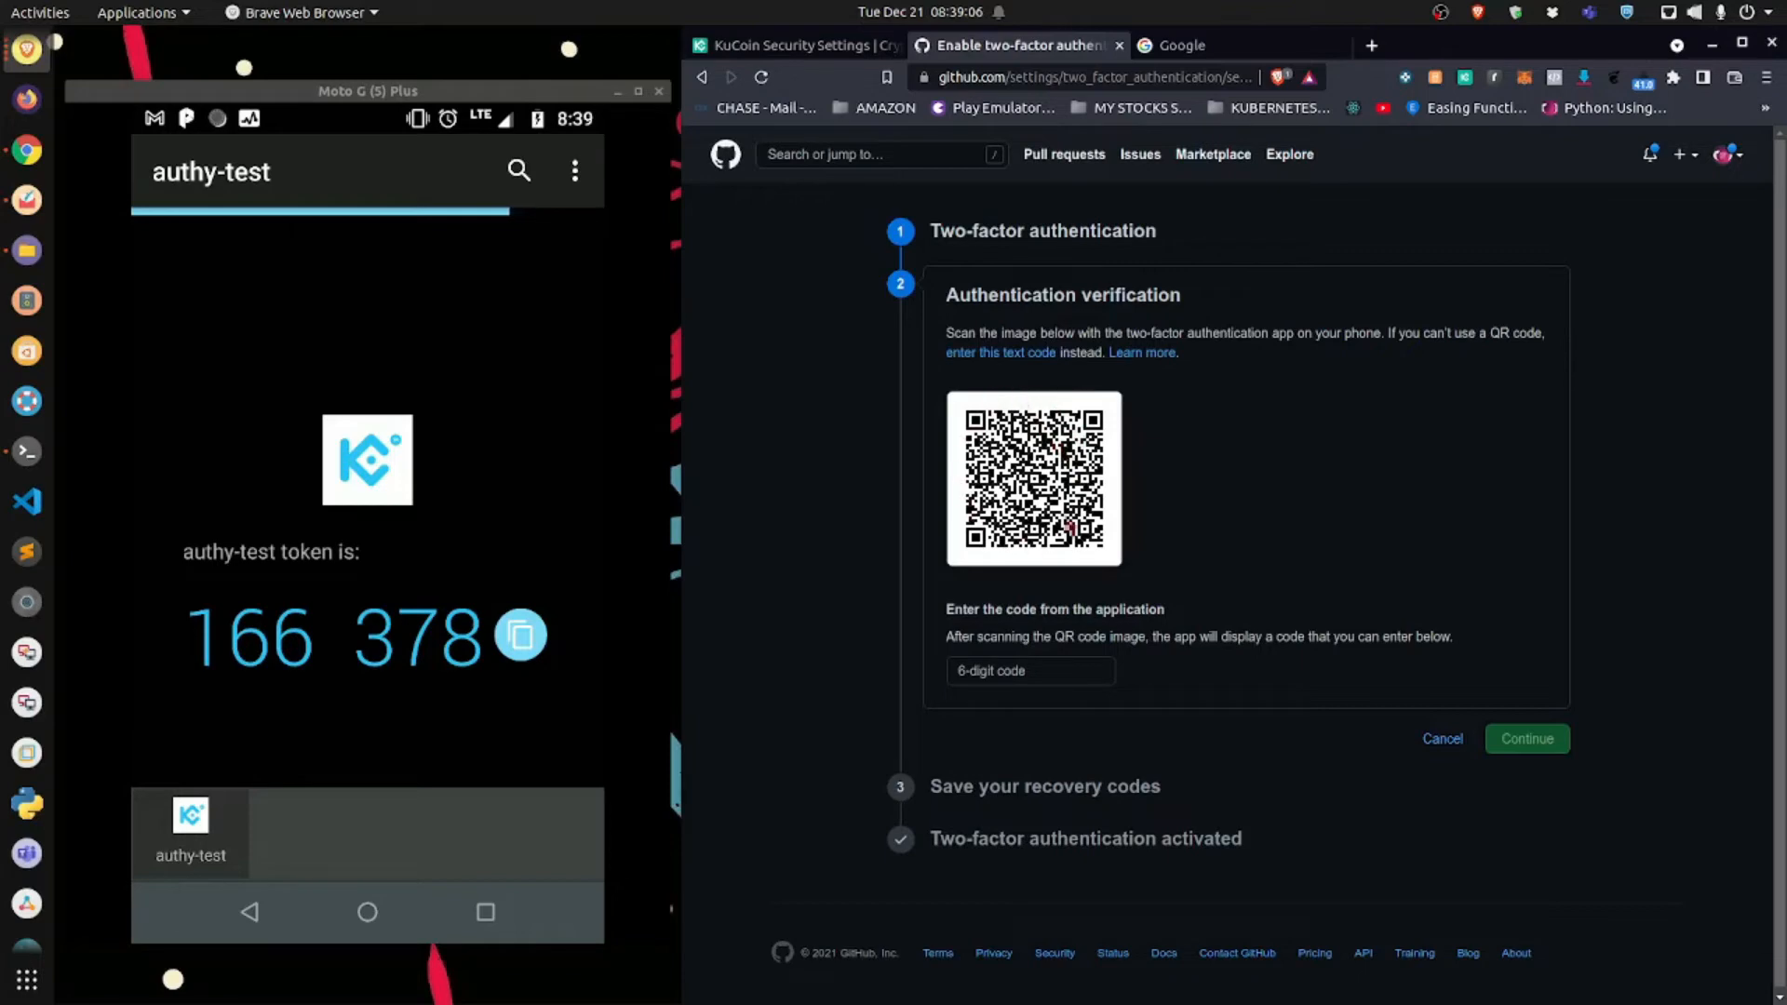
click(999, 352)
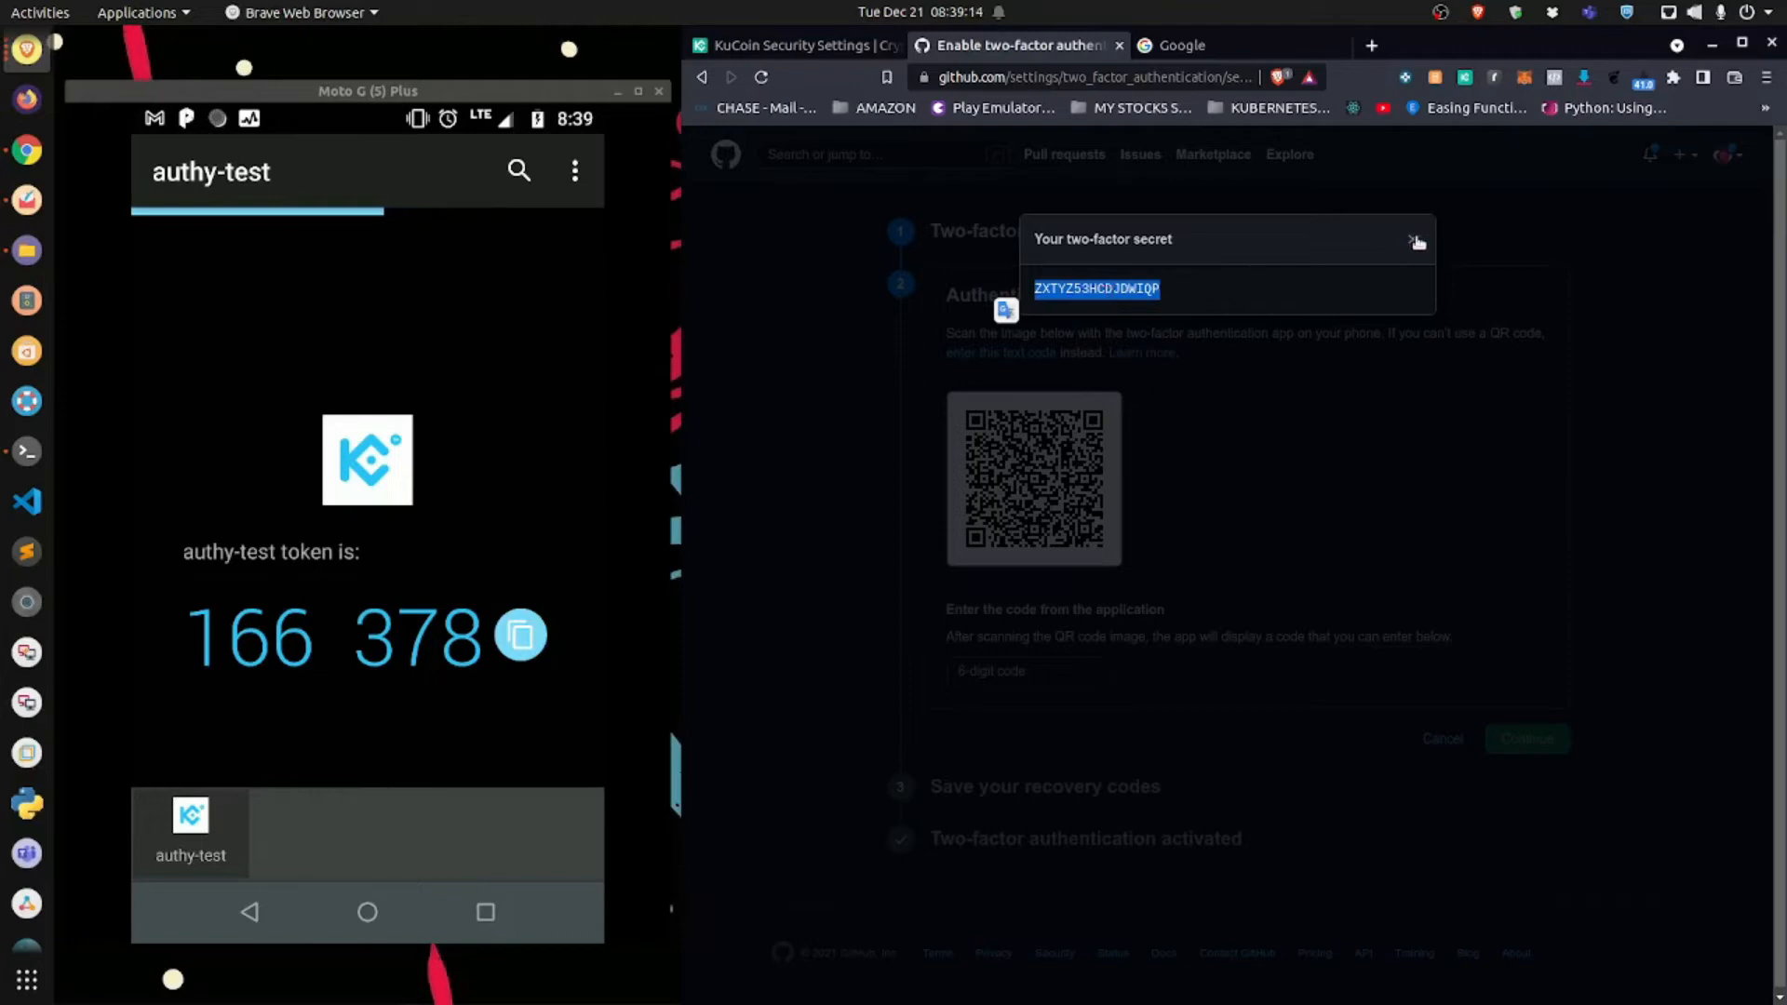
click(1416, 240)
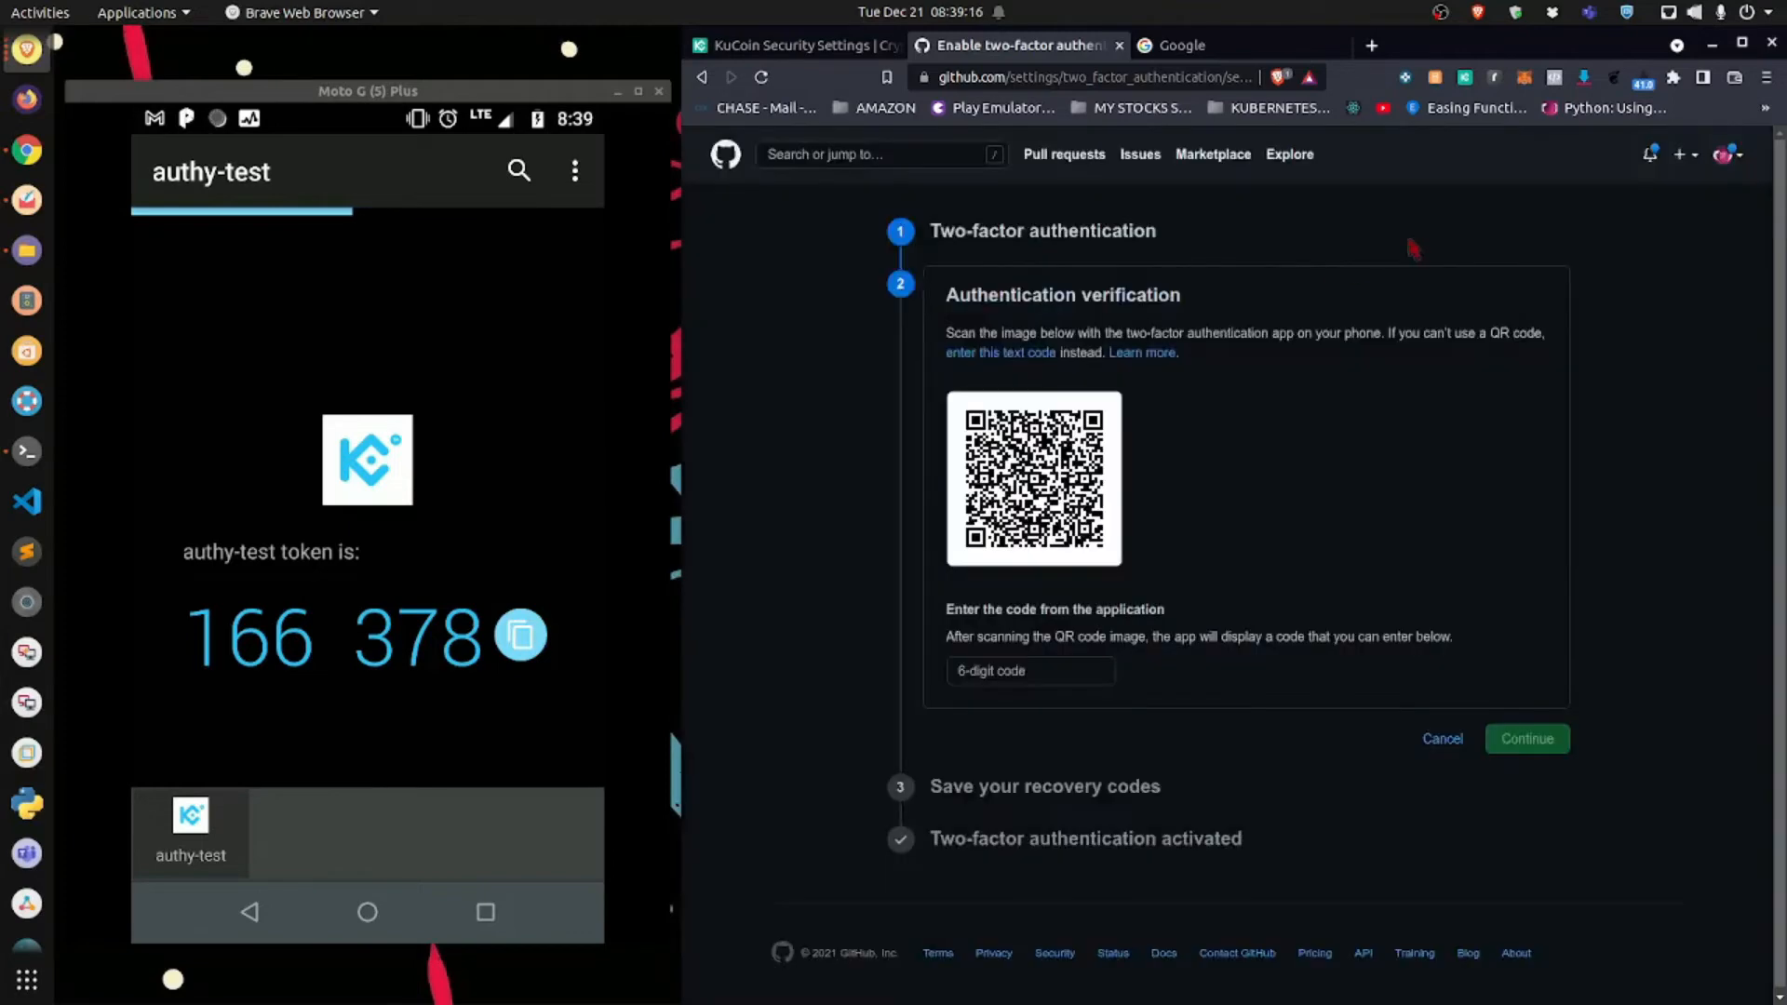
mouse_move(1005, 462)
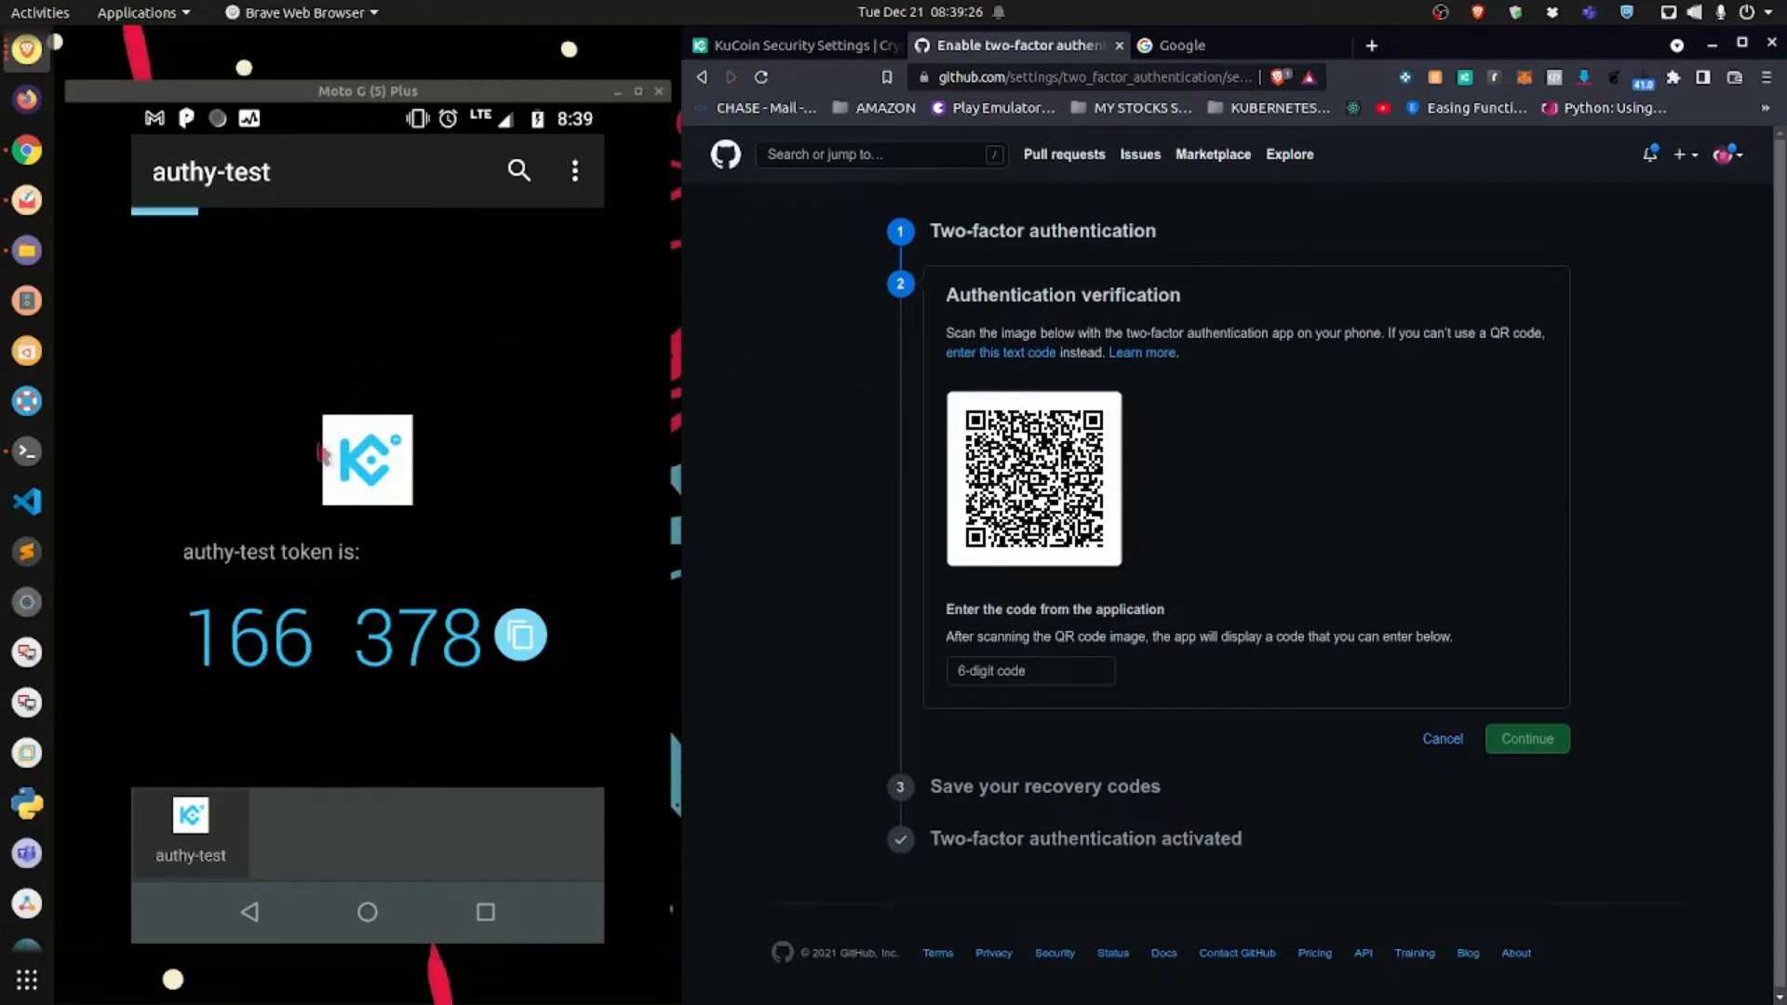
click(999, 352)
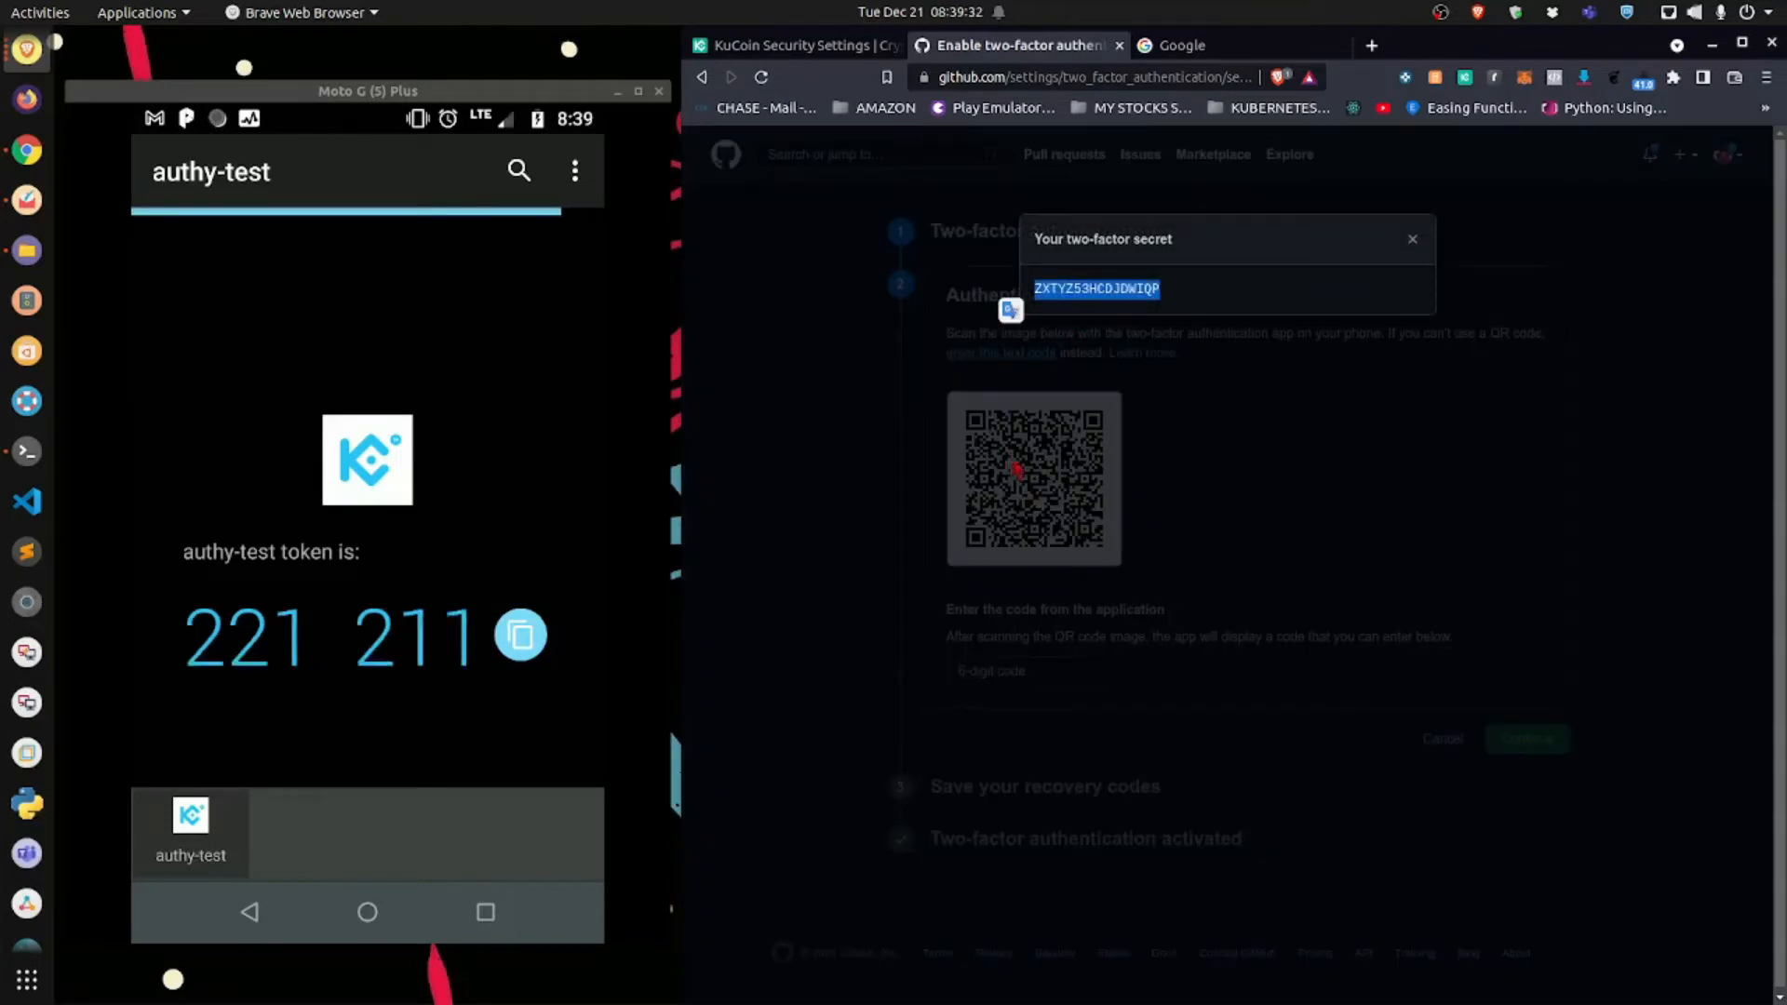
click(1412, 238)
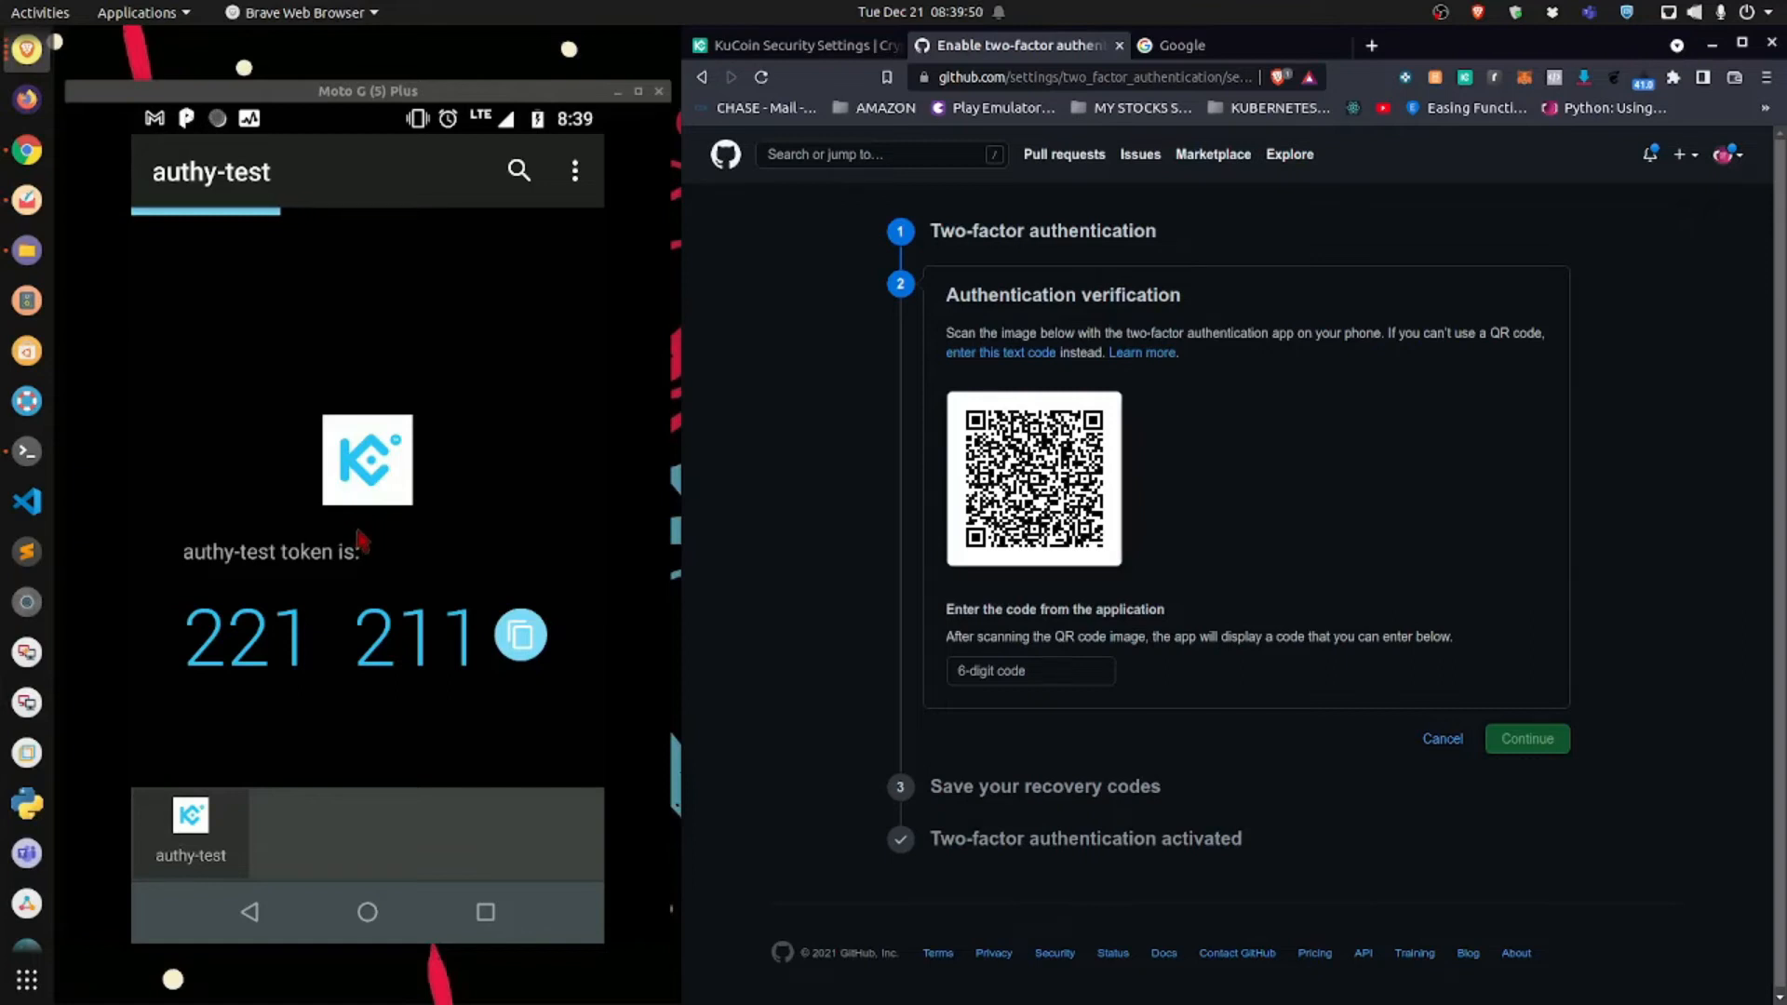
mouse_move(471, 345)
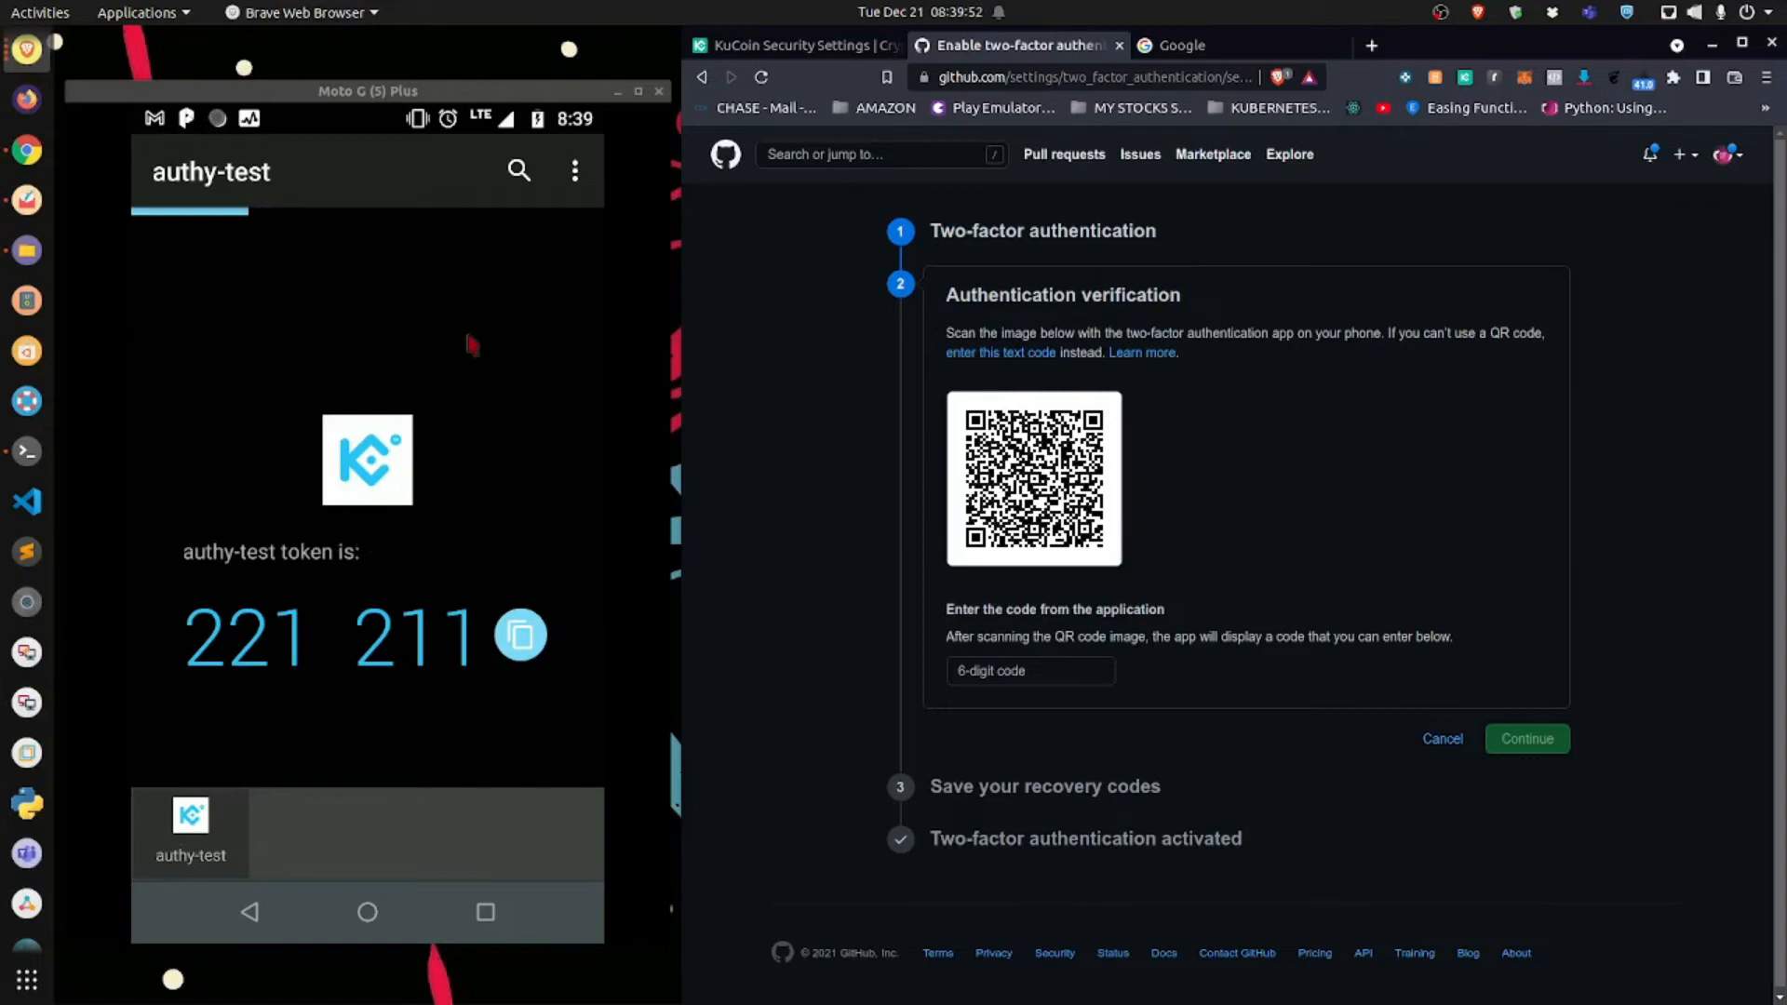
Add an account in Authy and open its QR scanner for GitHub's code
click(574, 172)
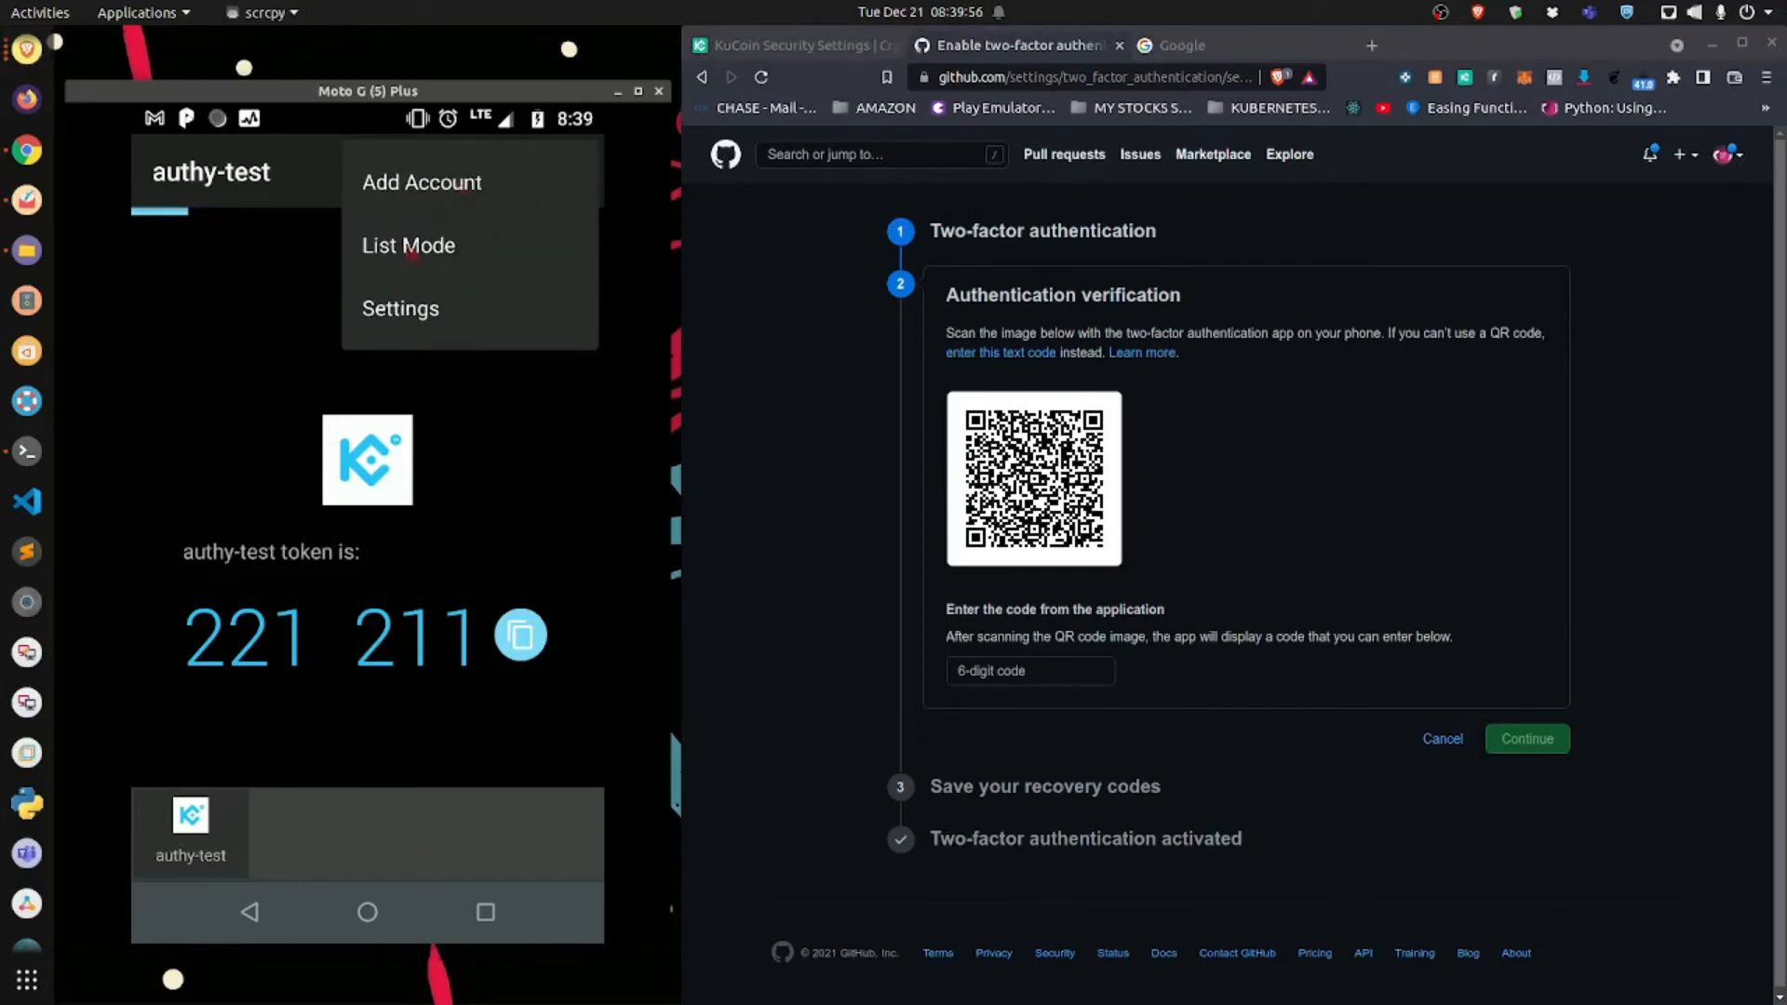
click(422, 182)
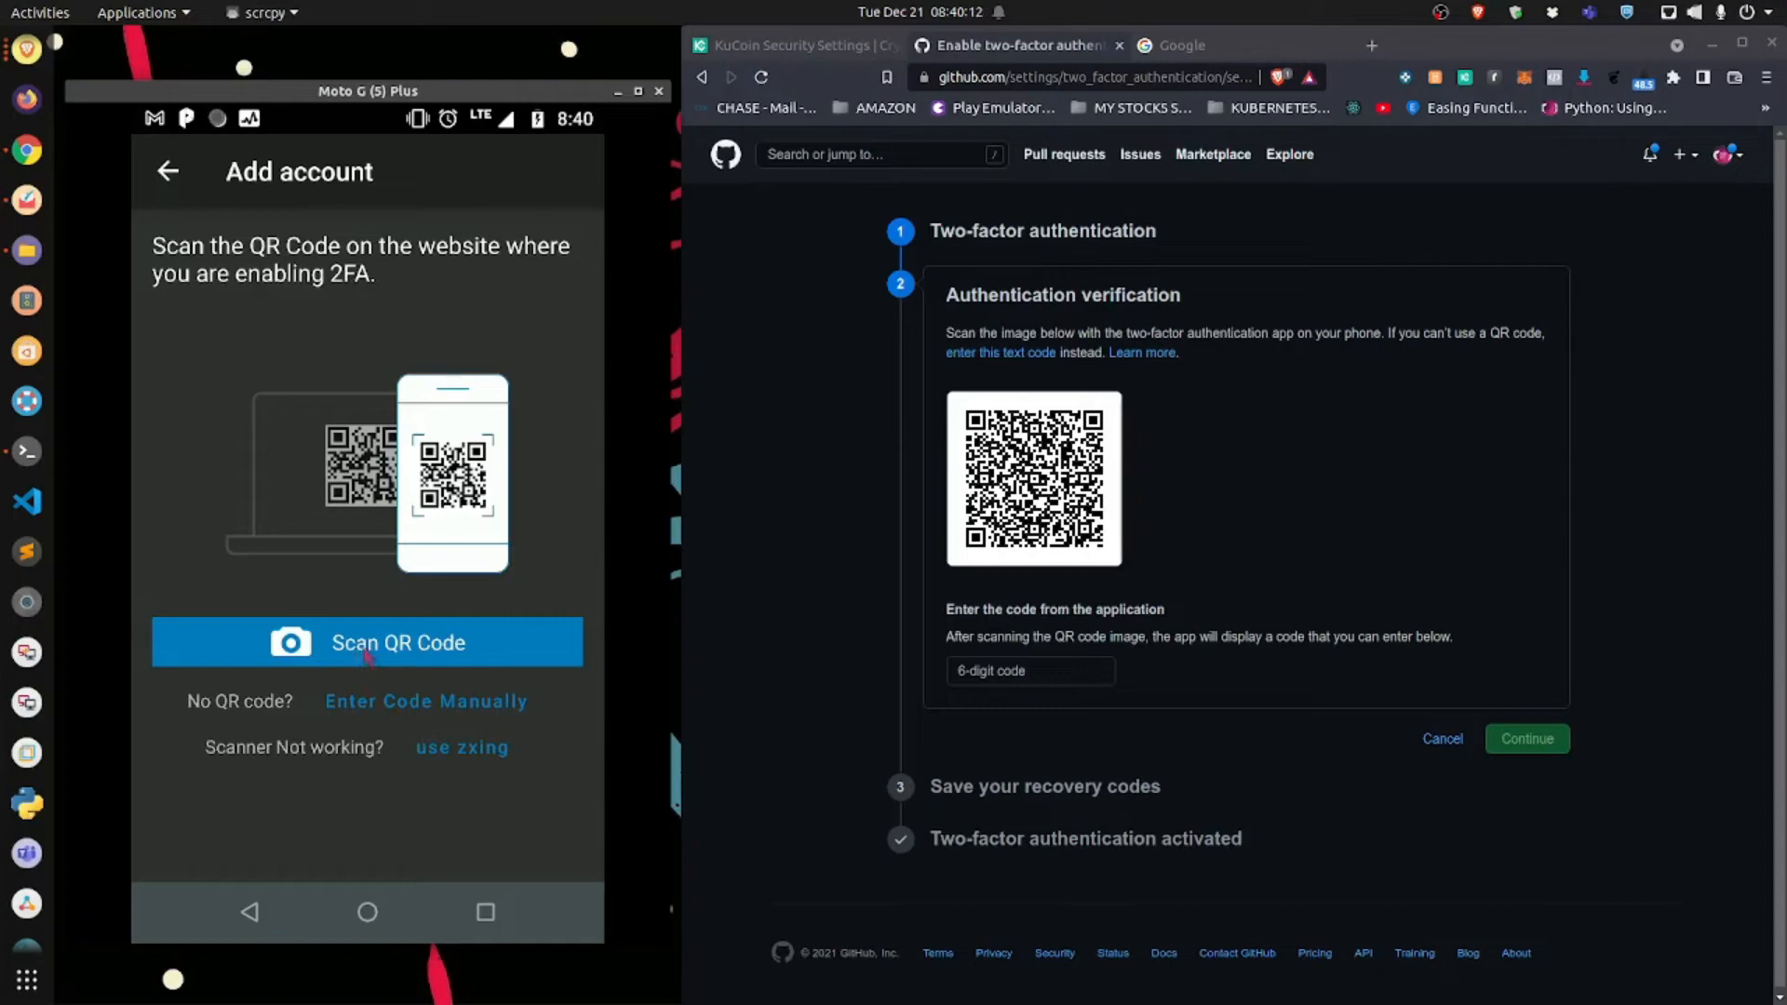
click(367, 641)
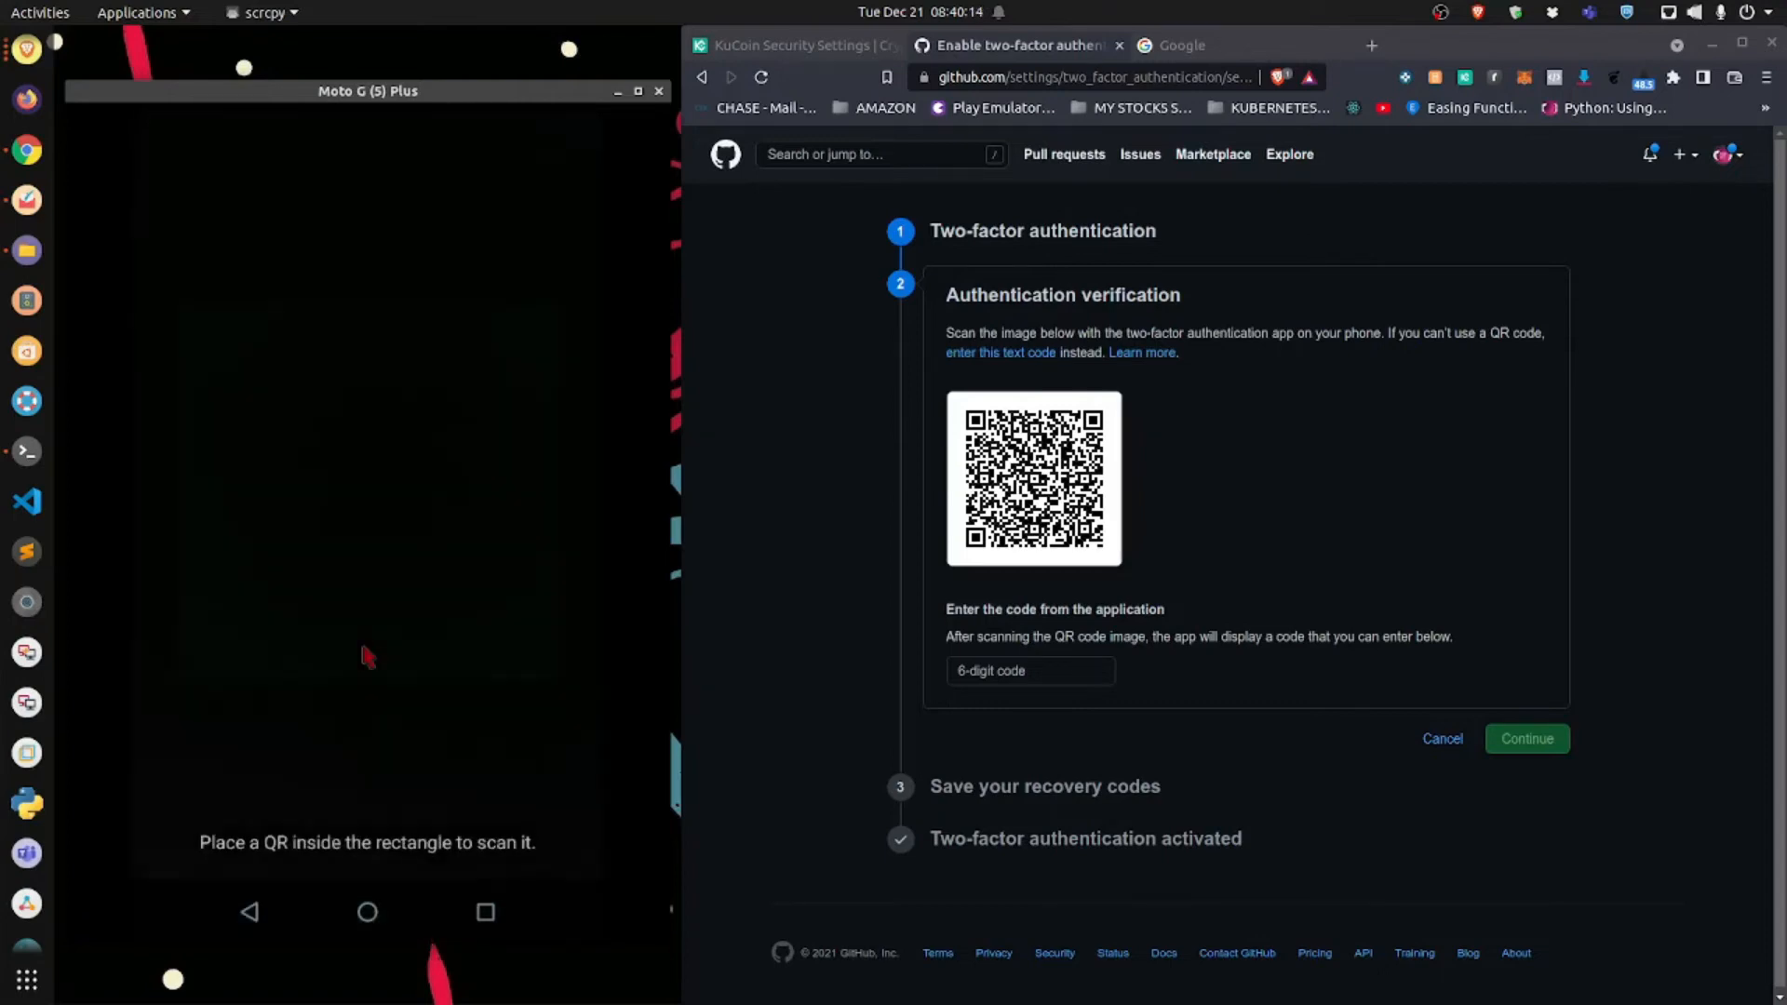
mouse_move(445, 727)
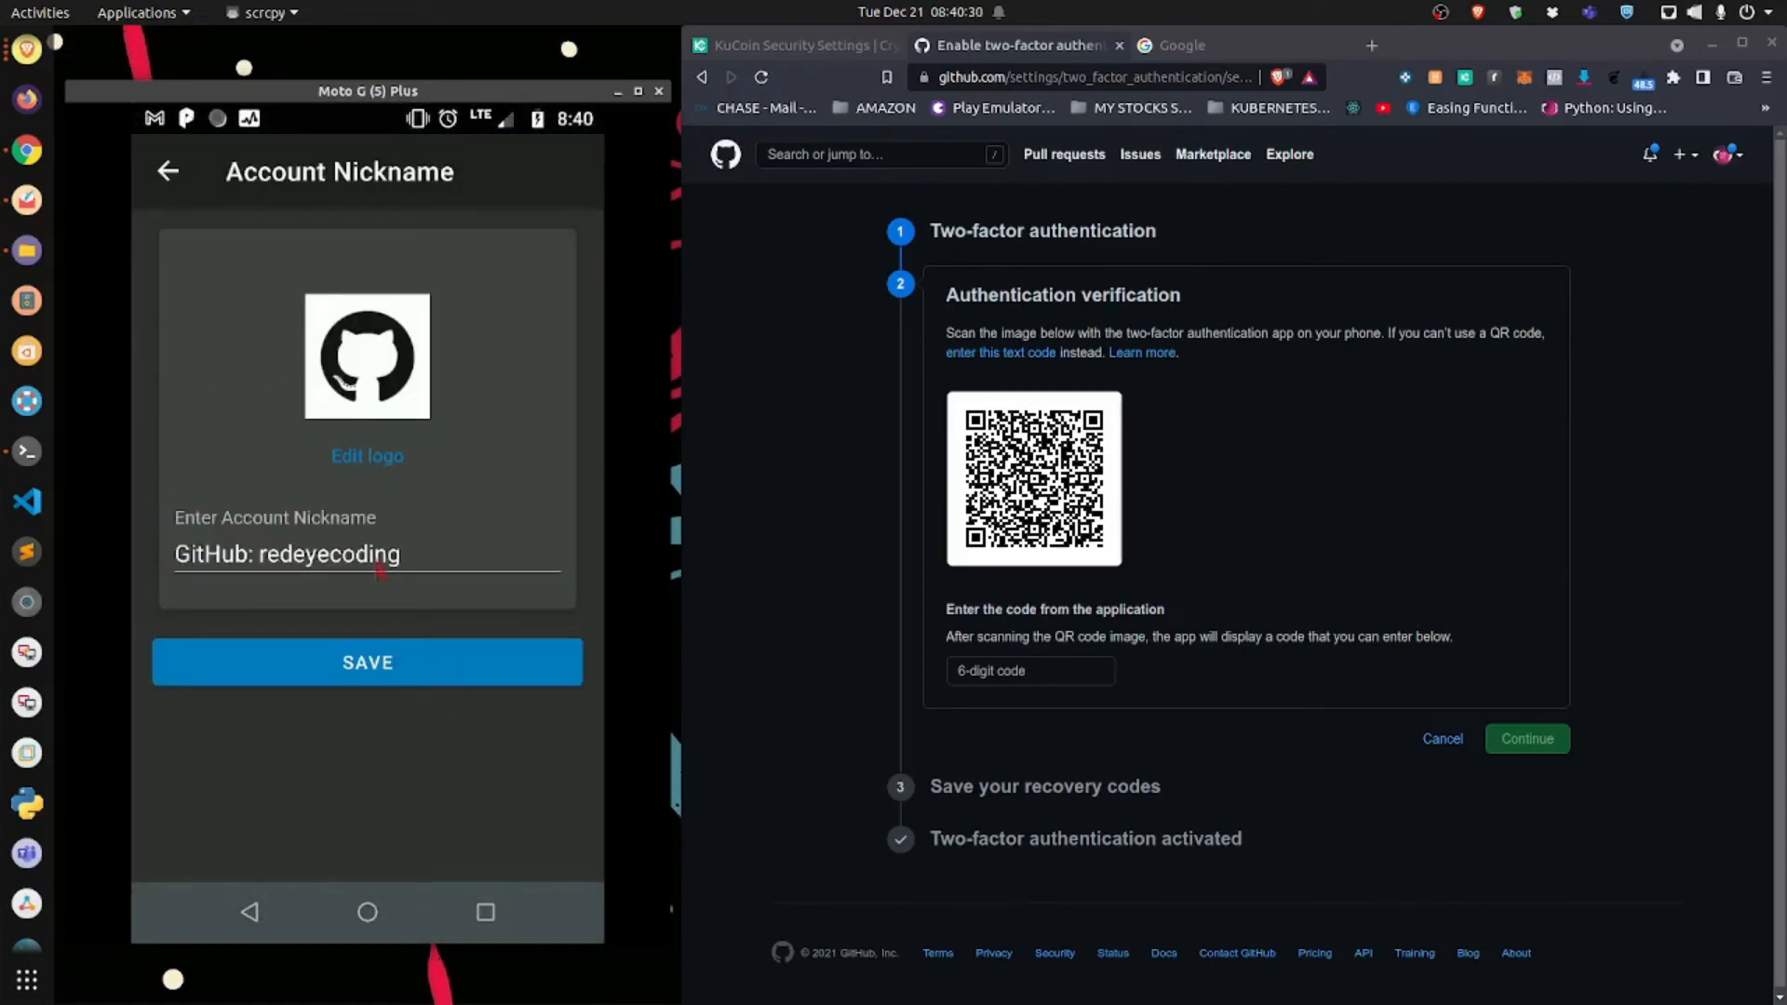
Name the Authy account 'GitHub: AUTHY TEST123' and save it
click(319, 553)
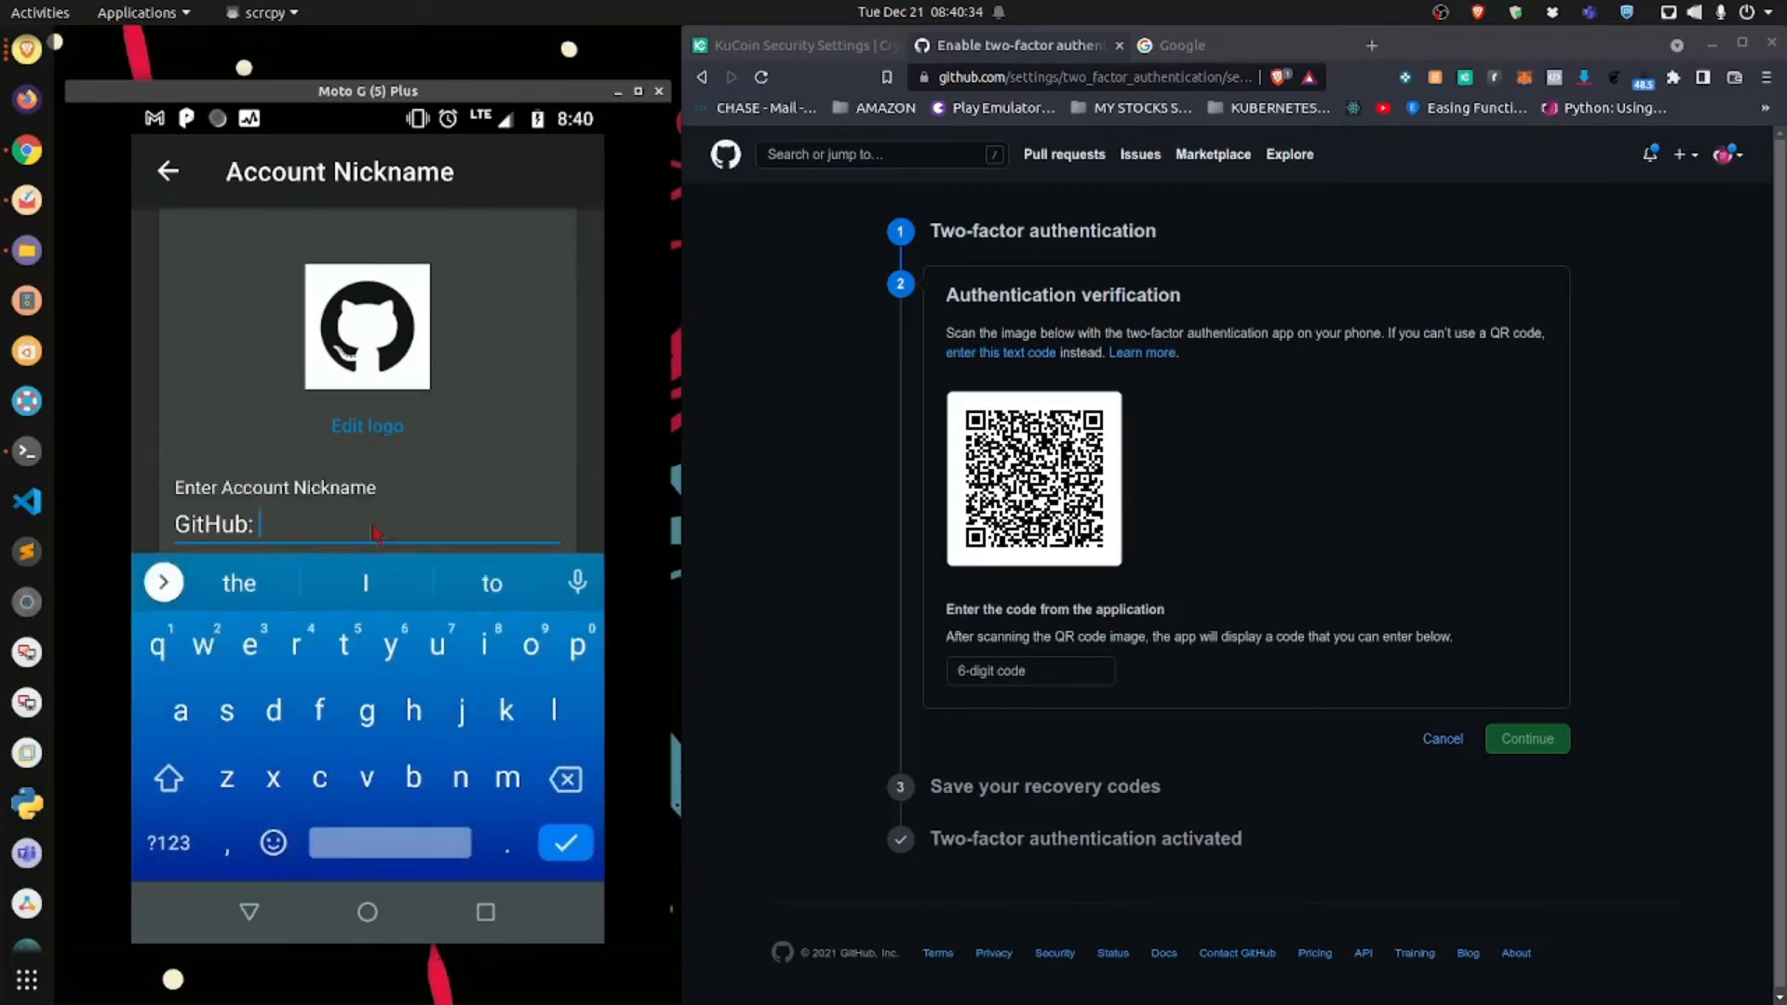
text(AUTHY TEST)
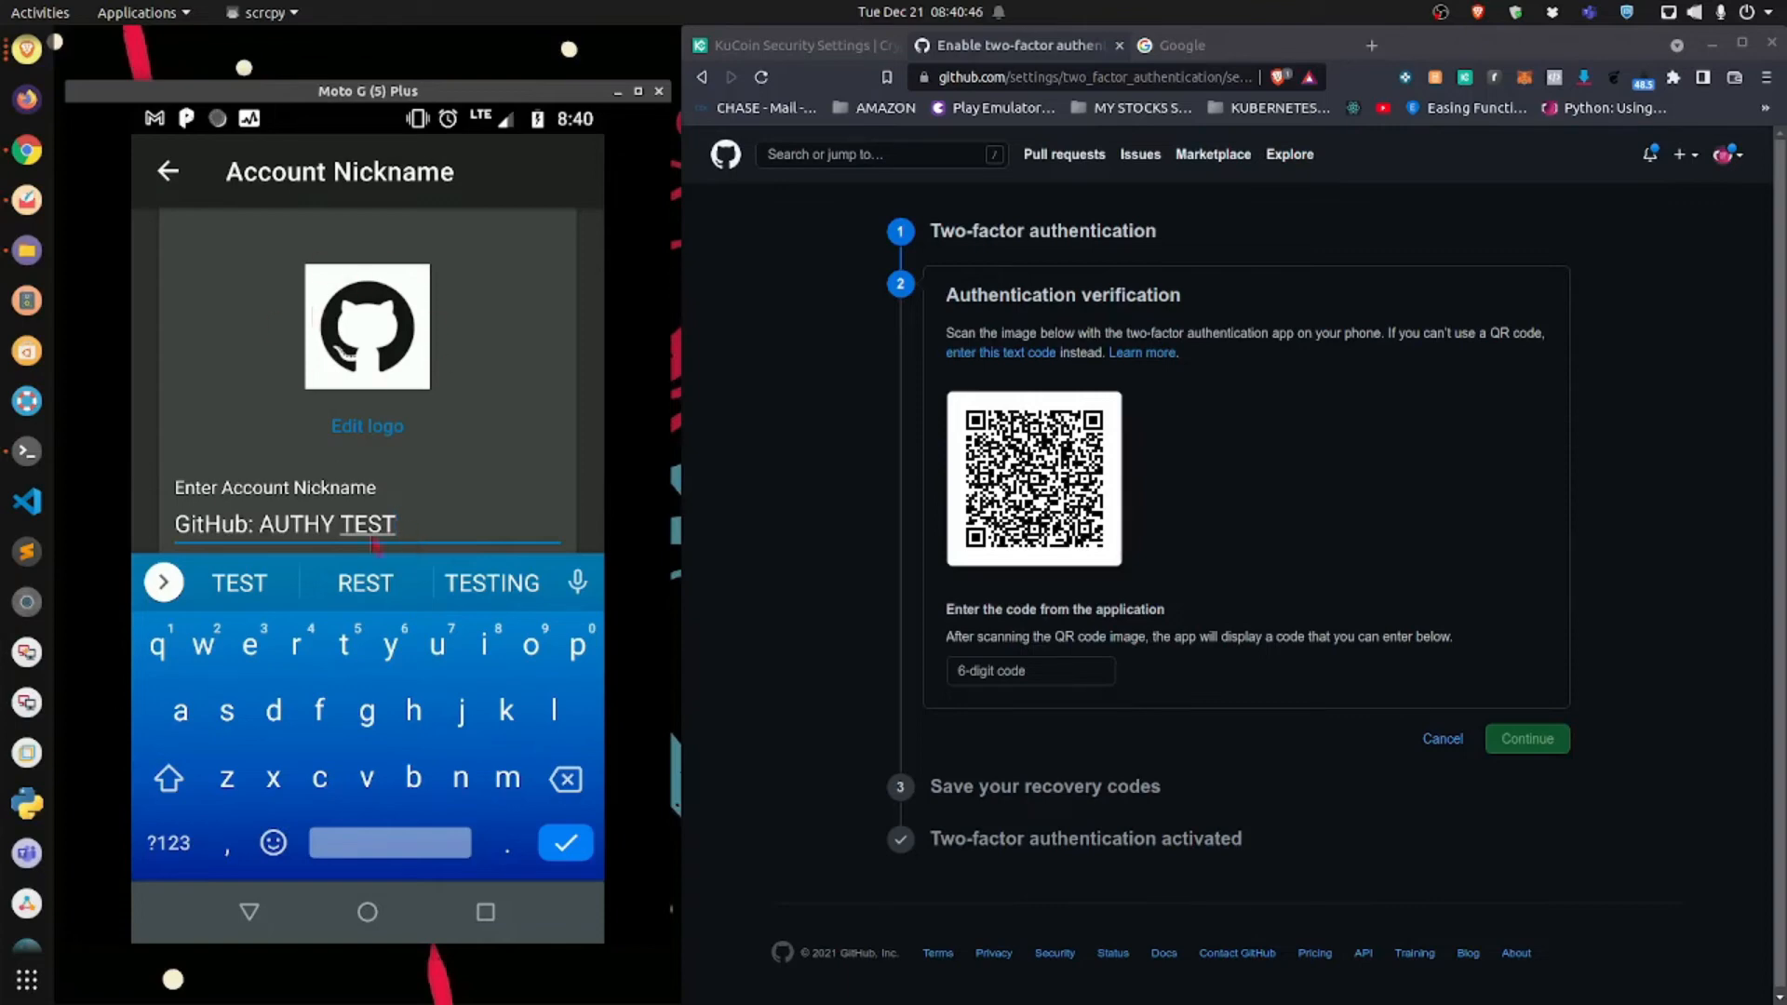
text(123)
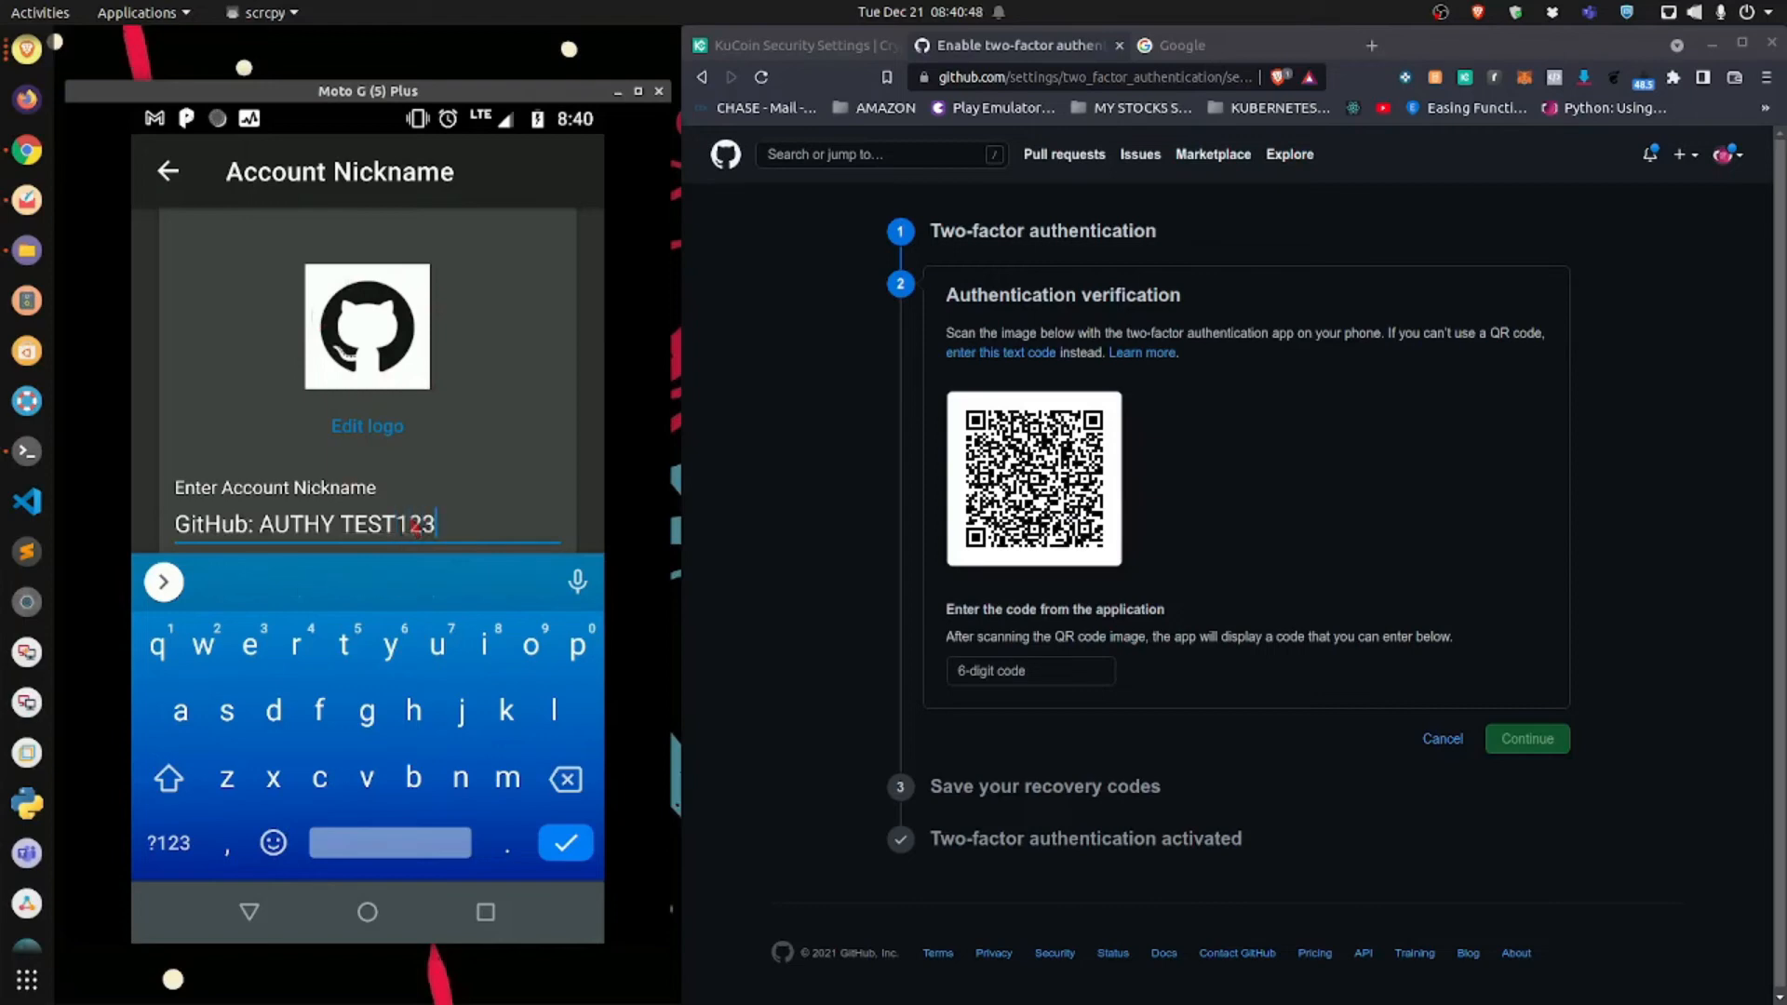
click(565, 842)
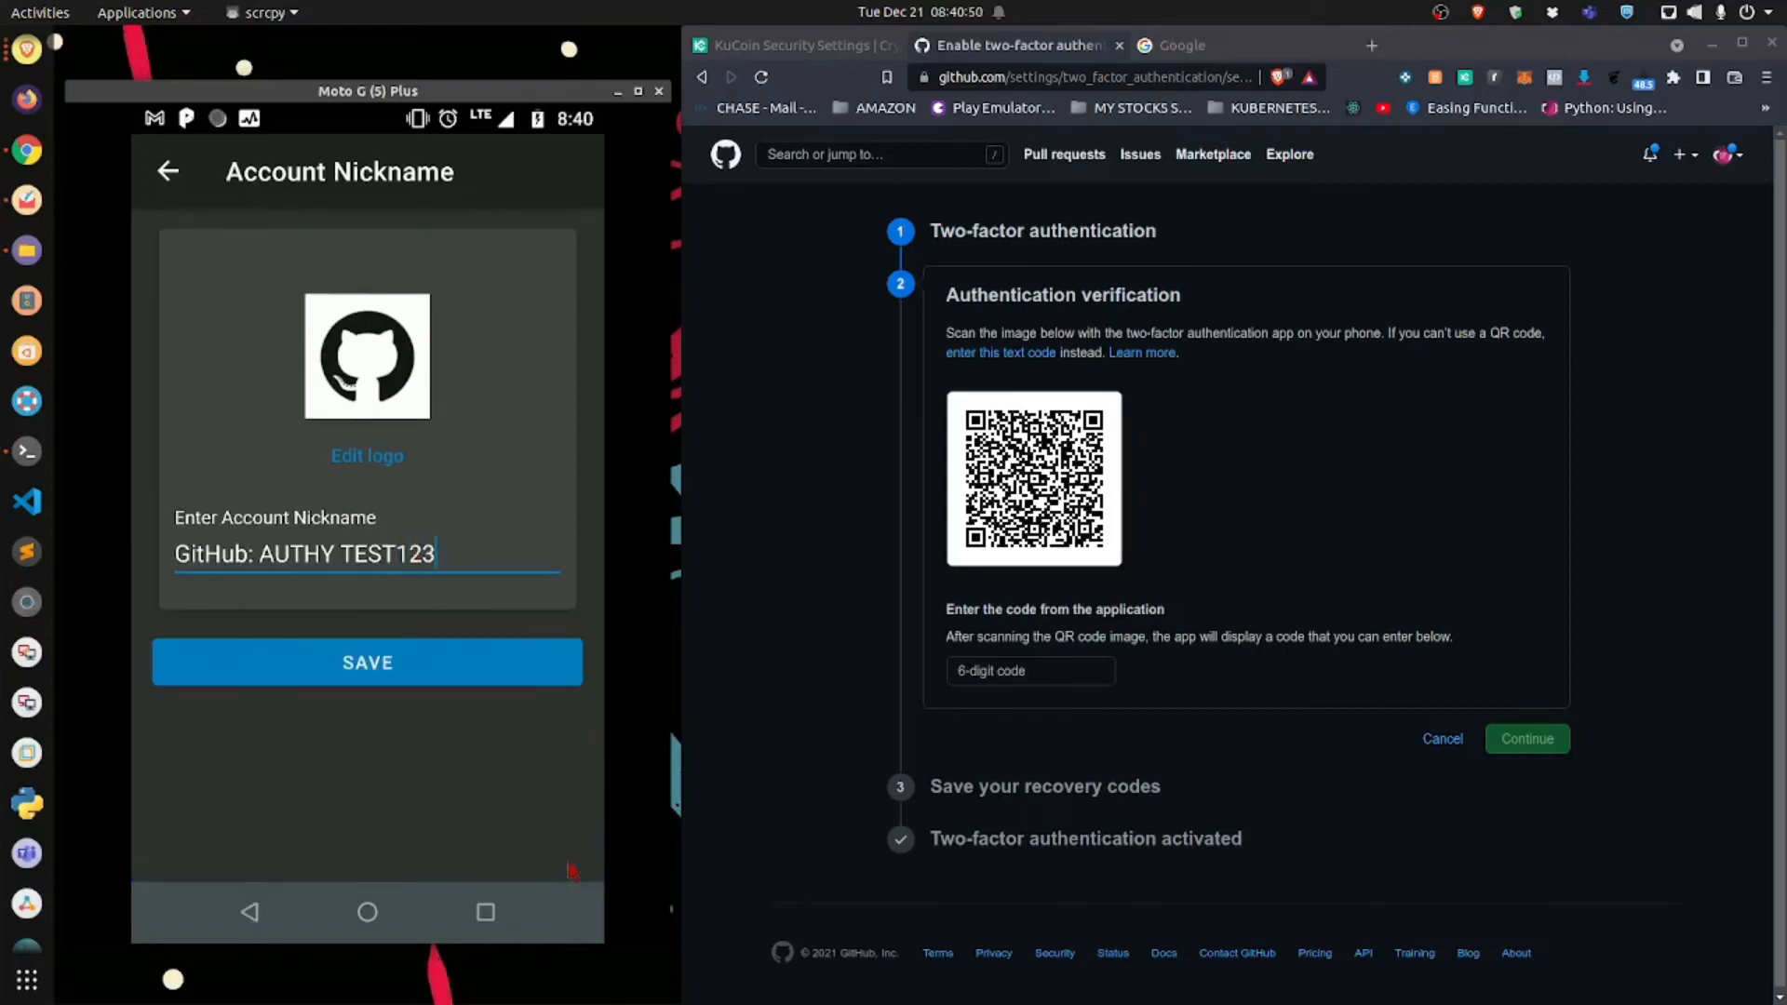
click(367, 662)
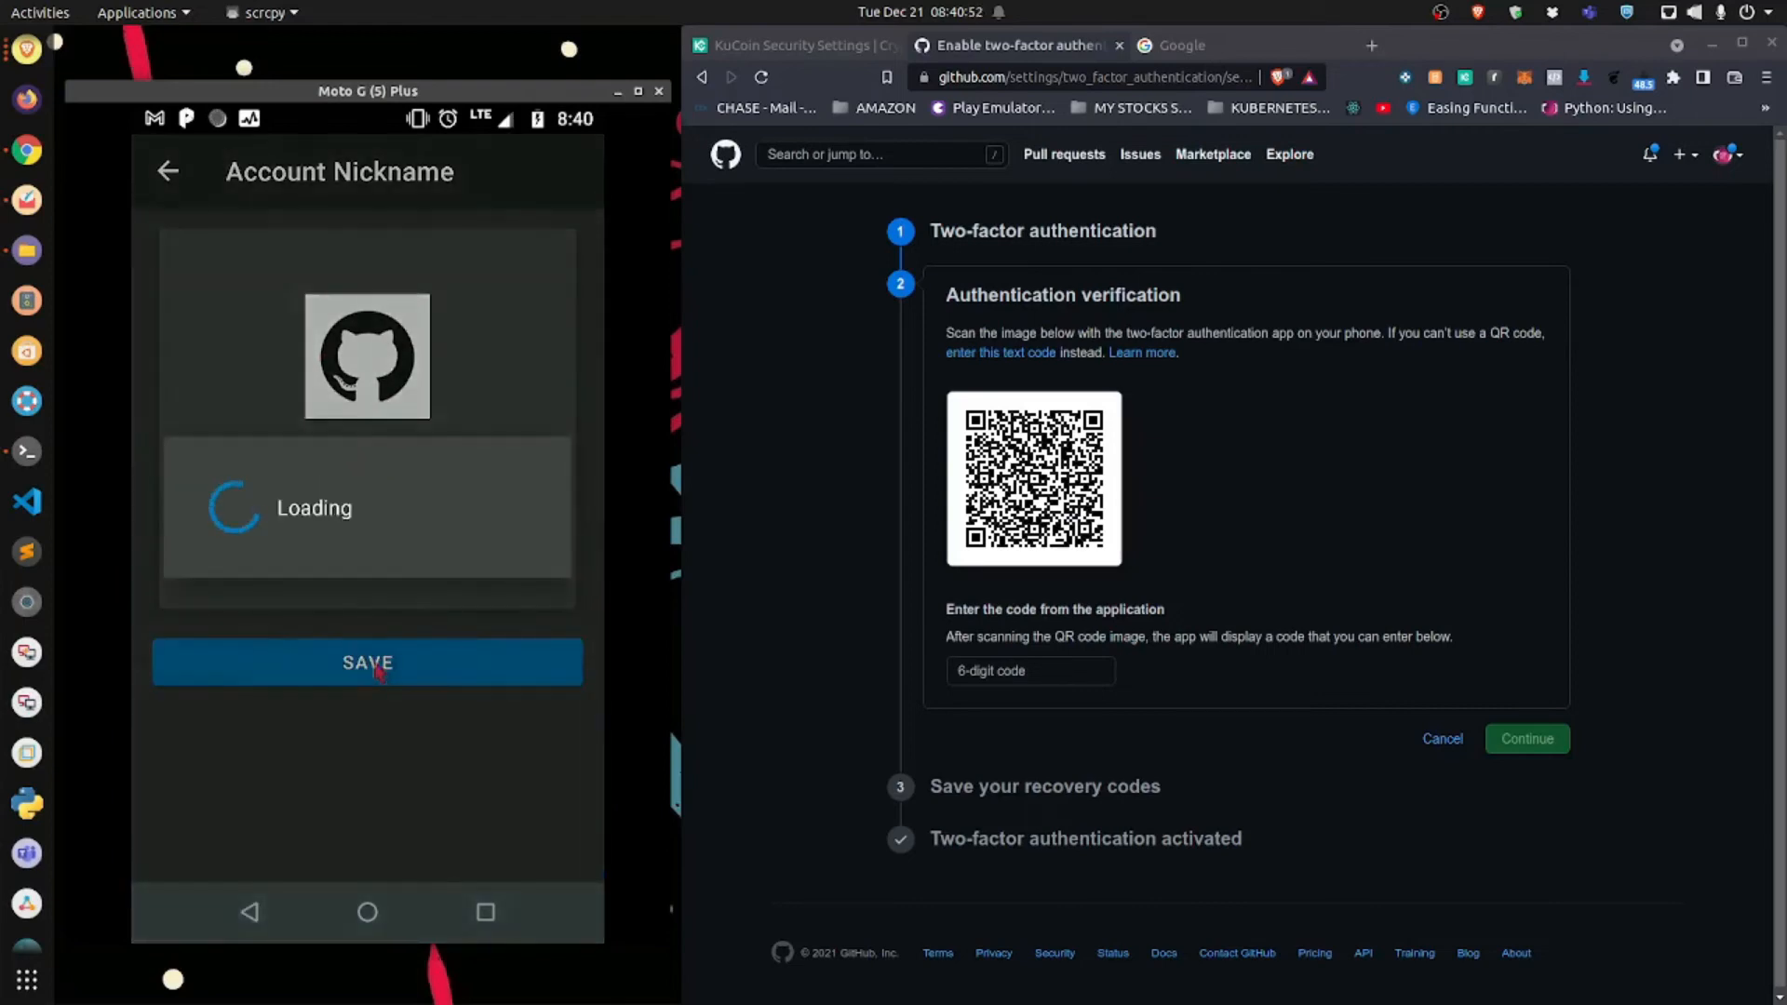
click(367, 662)
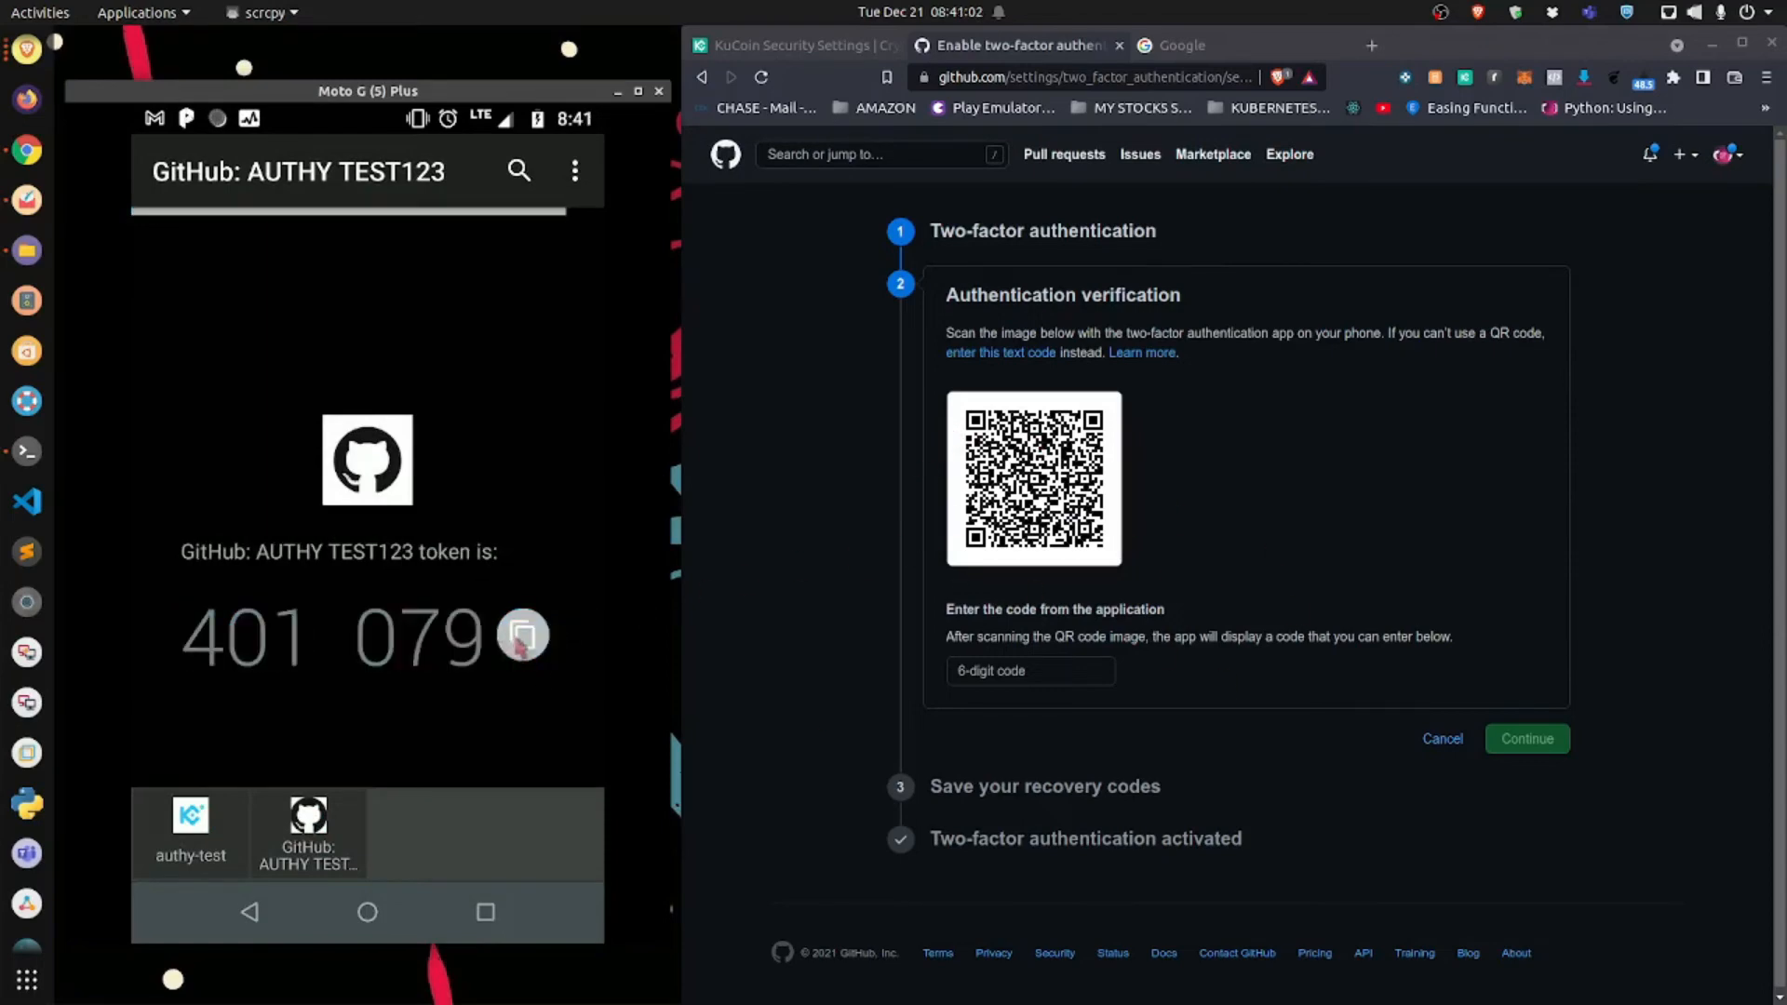
click(1029, 671)
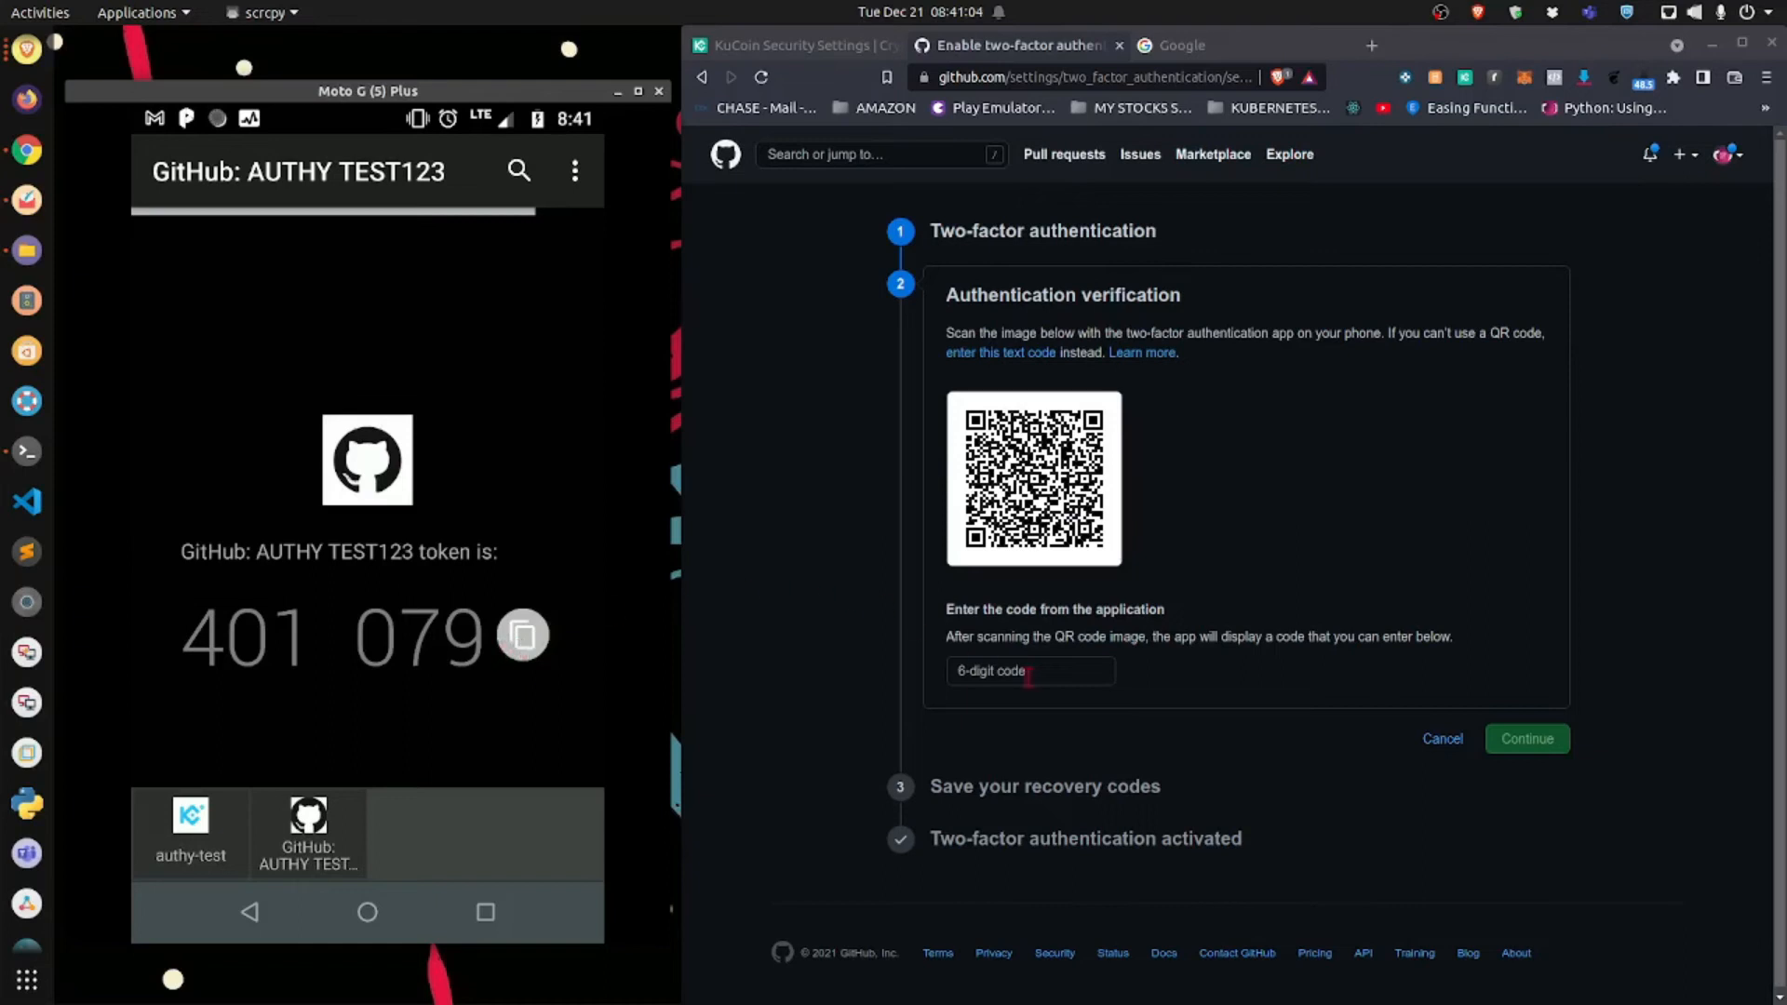
click(1027, 670)
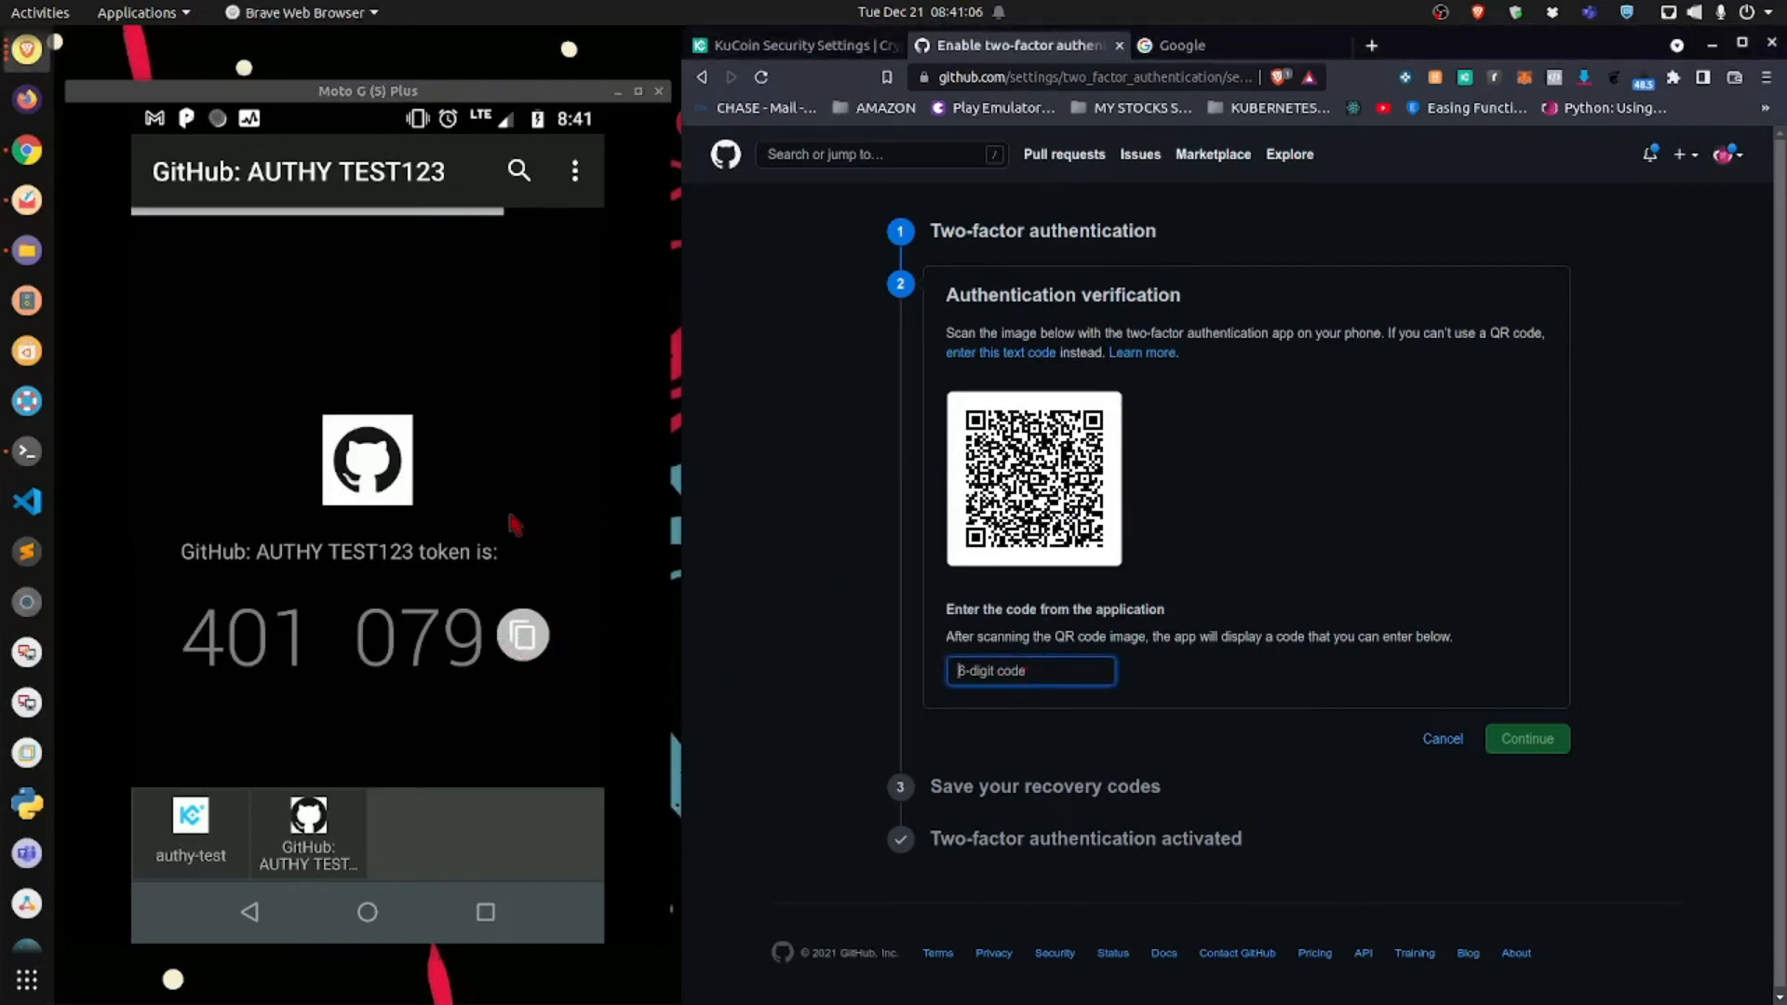
mouse_move(573, 659)
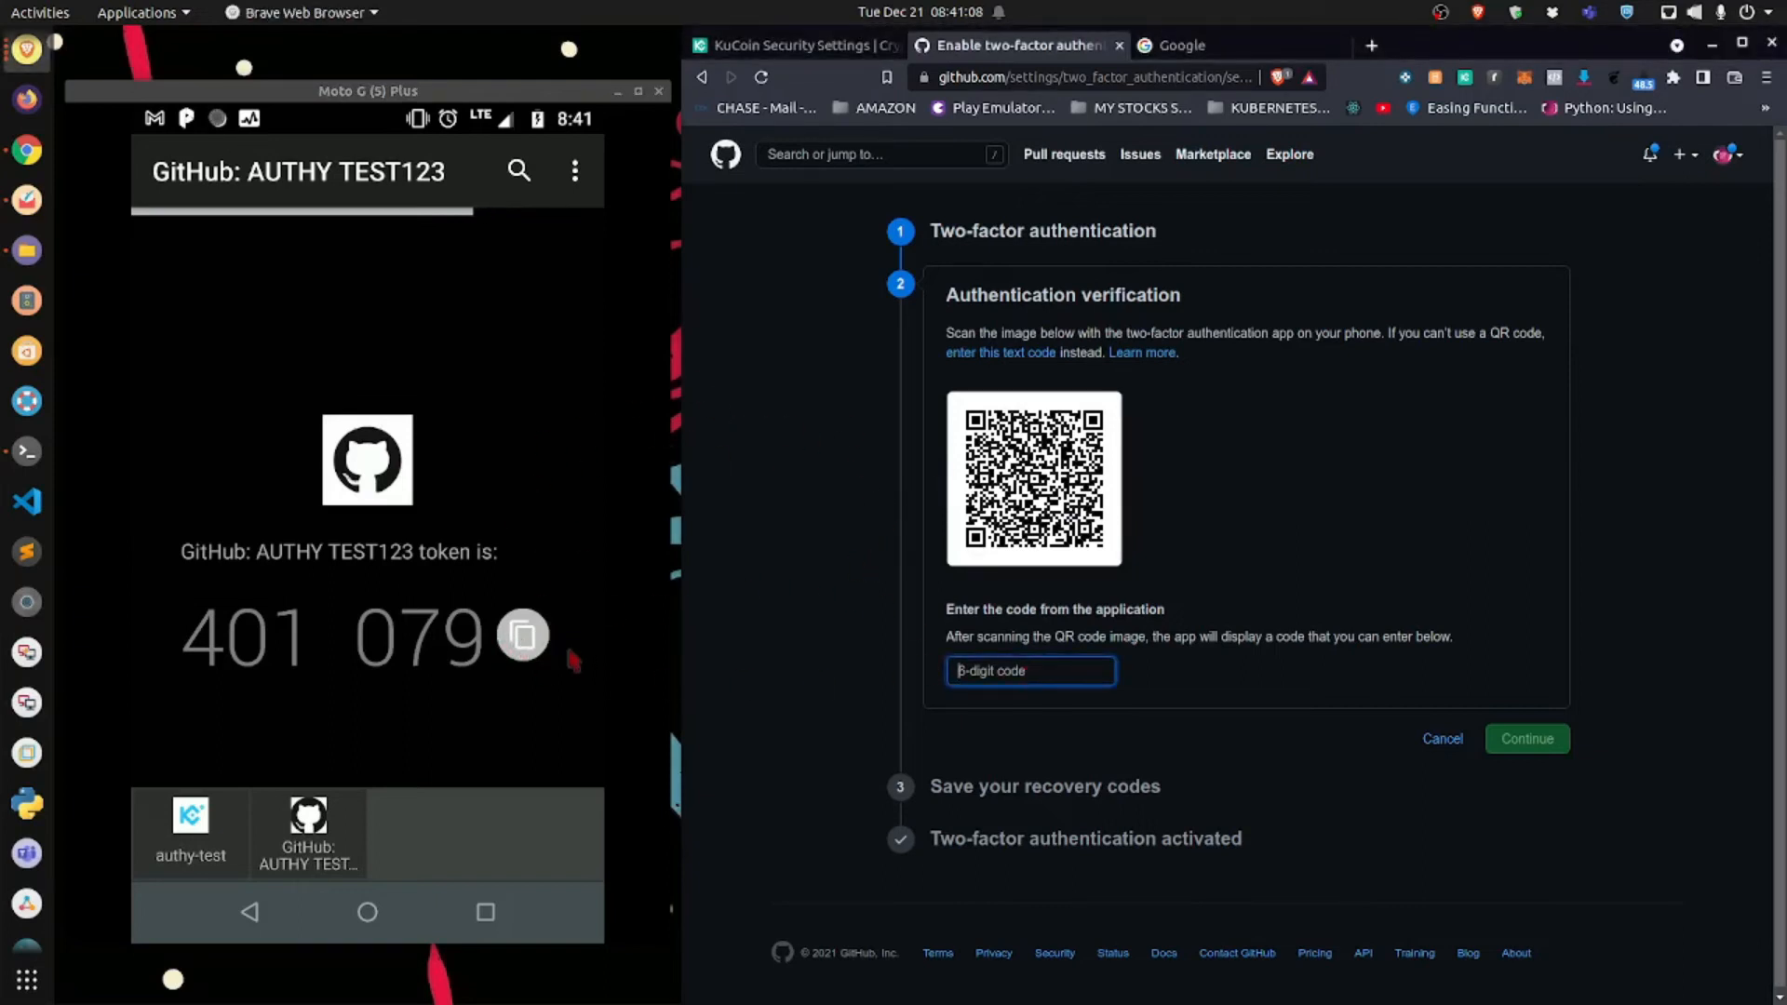
click(523, 635)
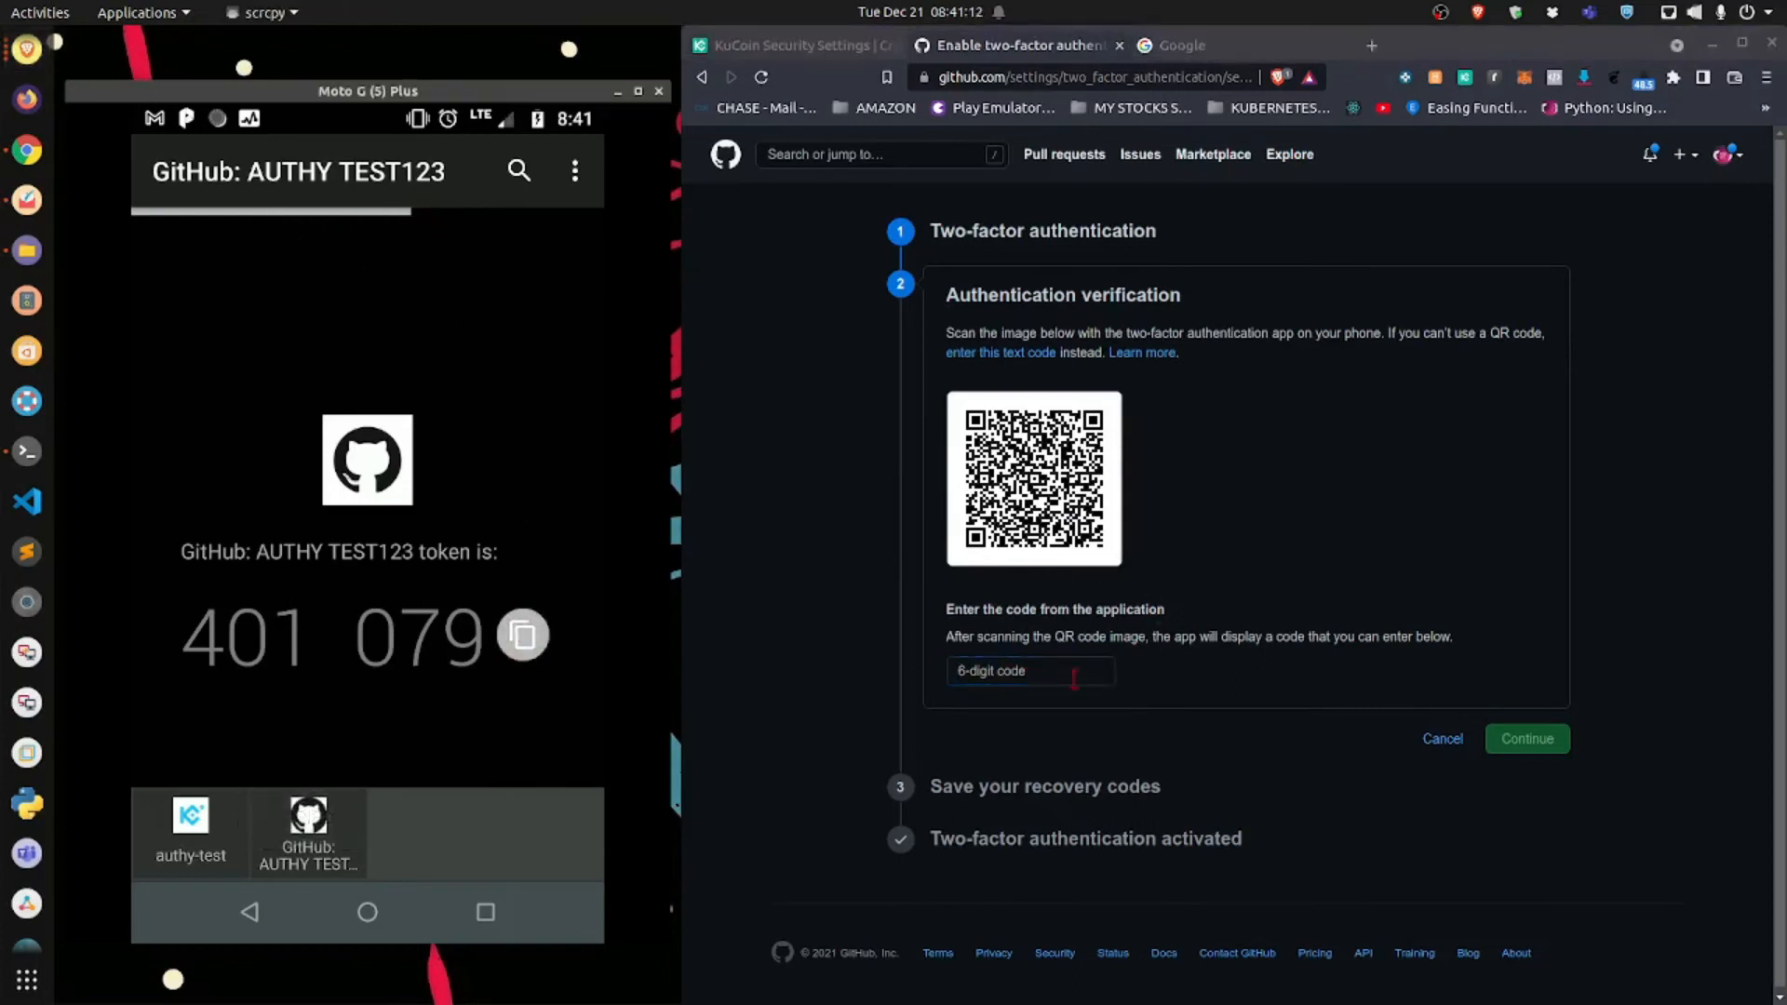
click(1525, 739)
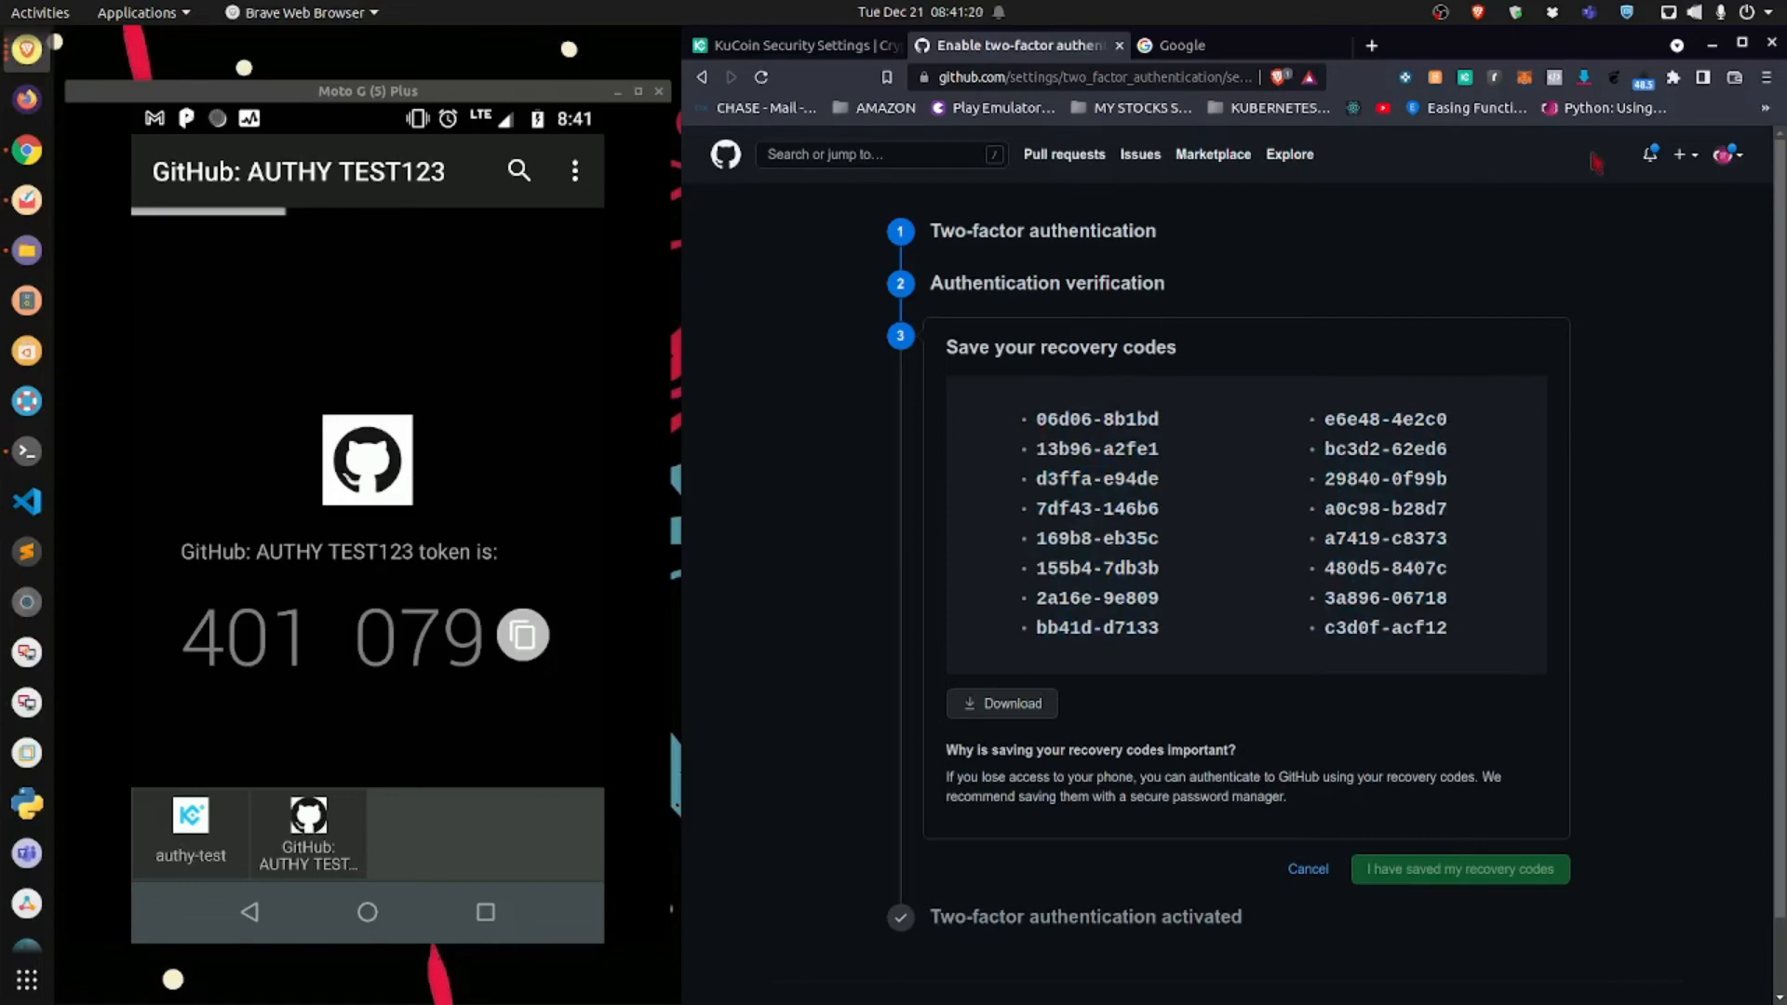
mouse_move(1462, 642)
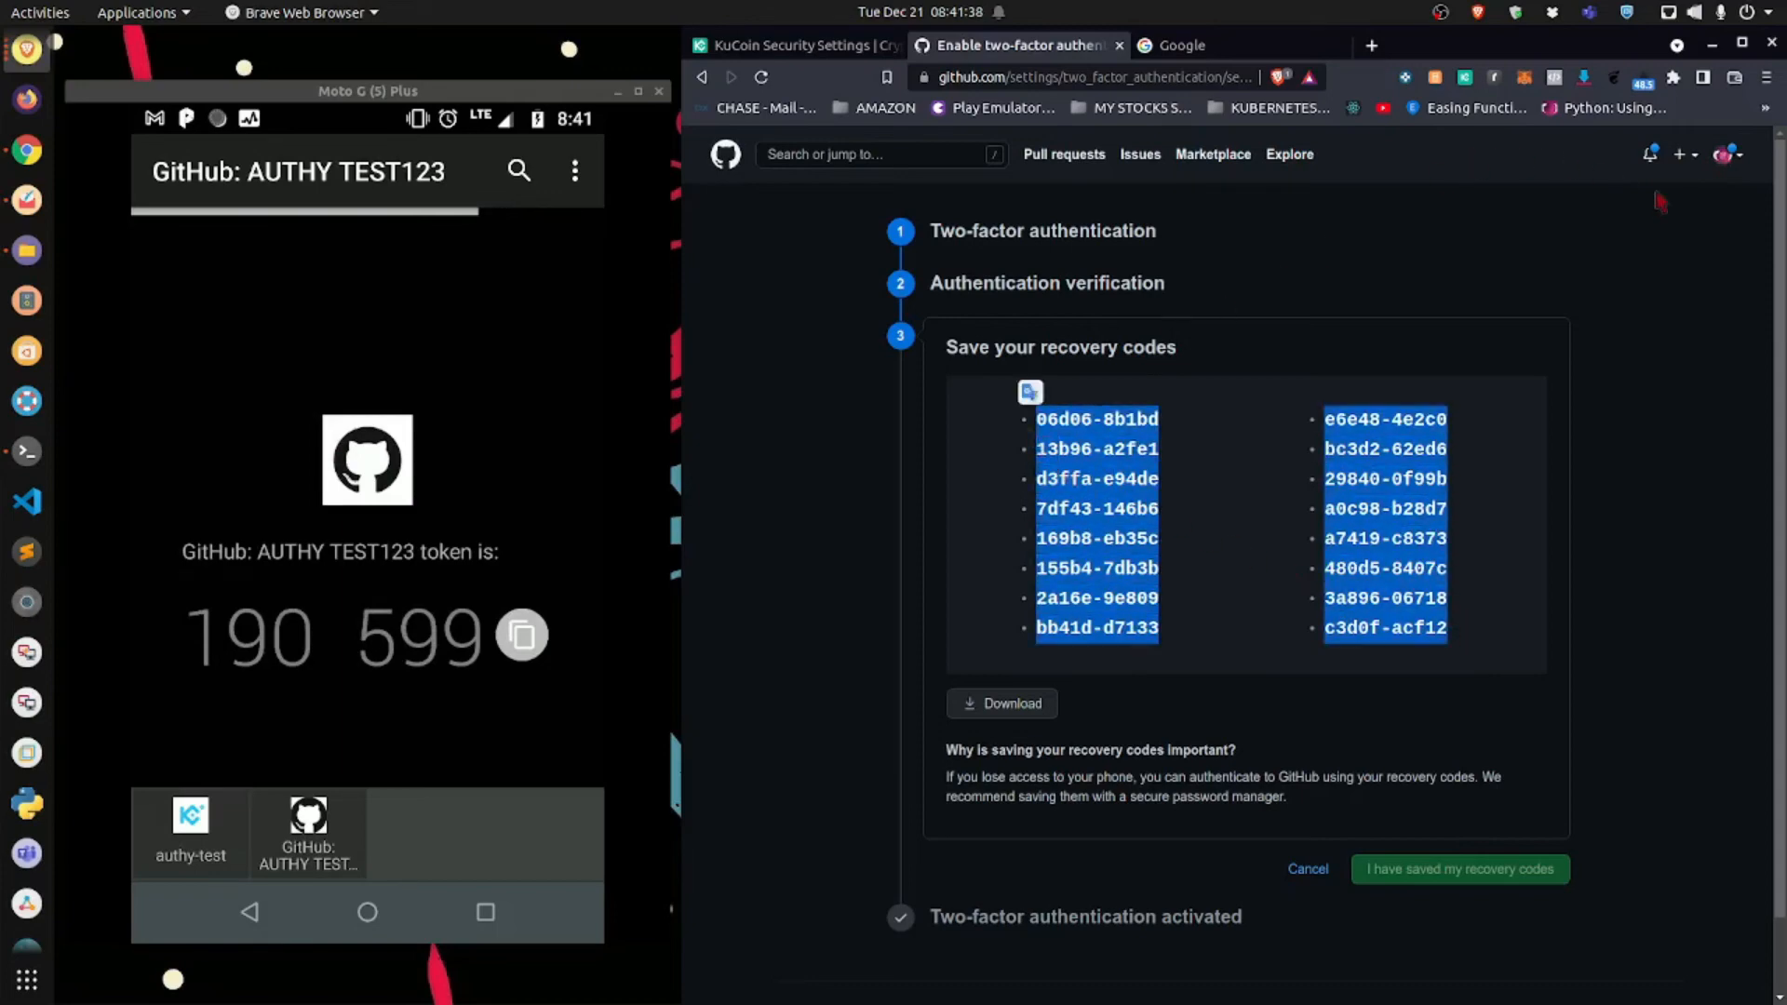
mouse_move(1214, 420)
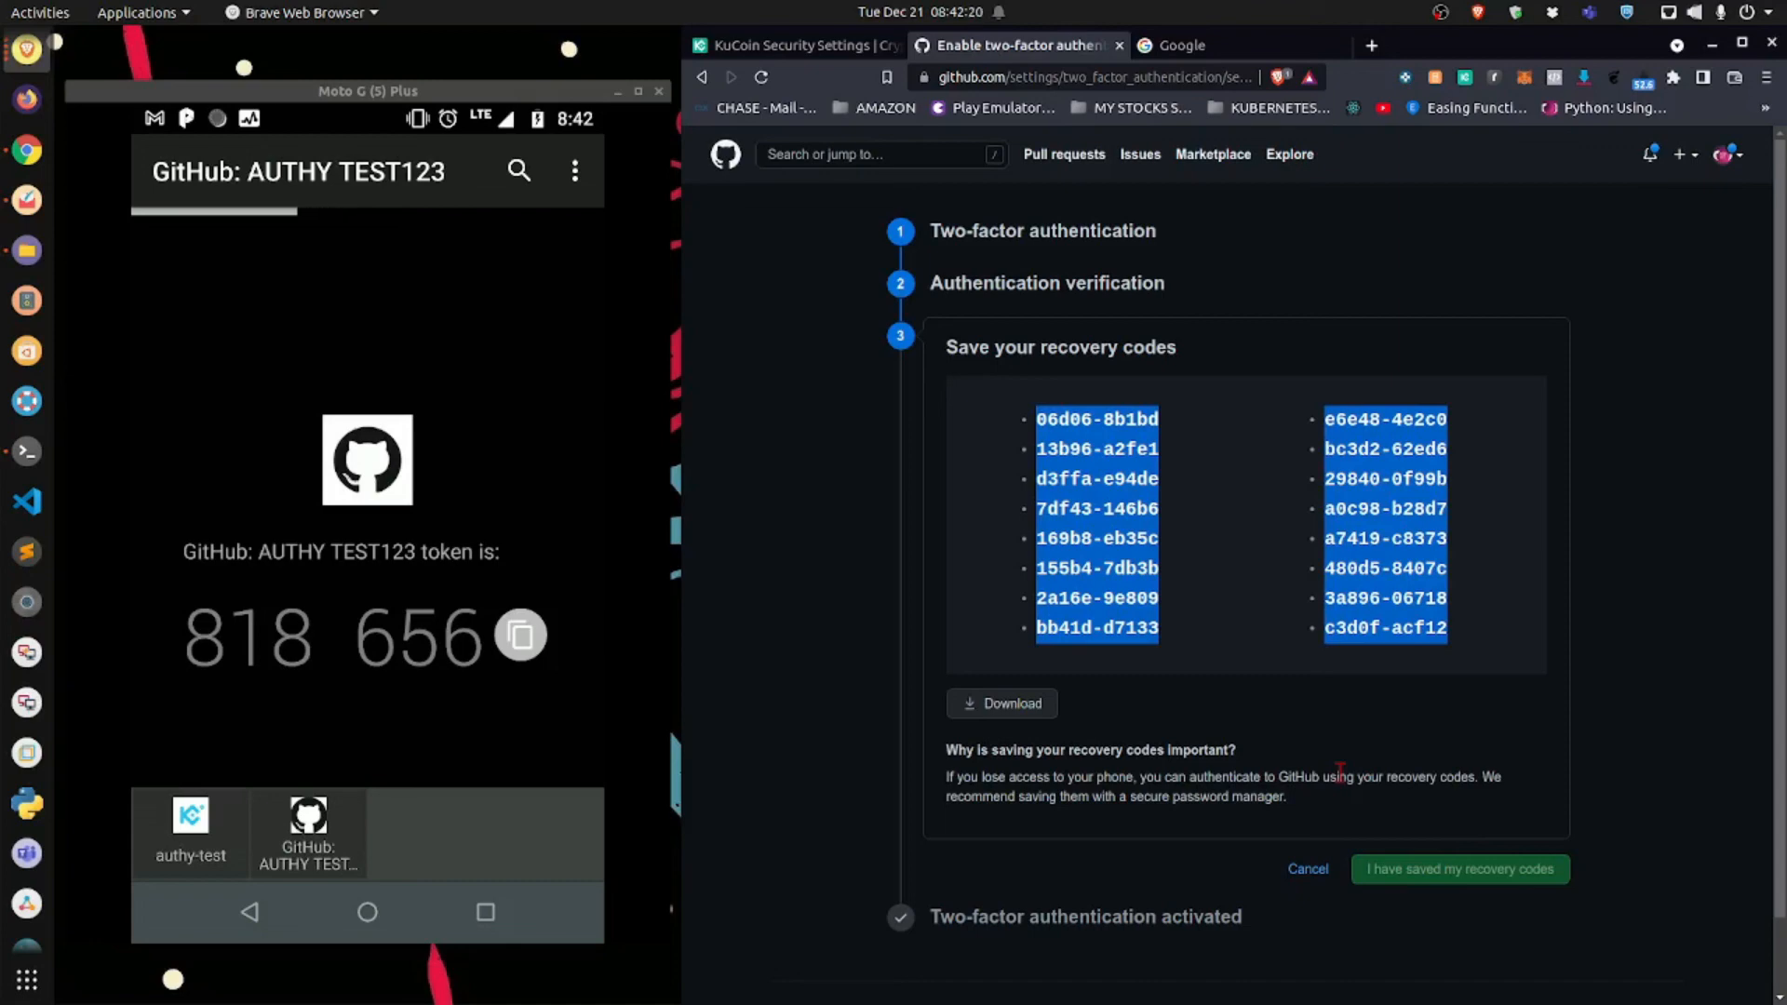
mouse_move(1321, 761)
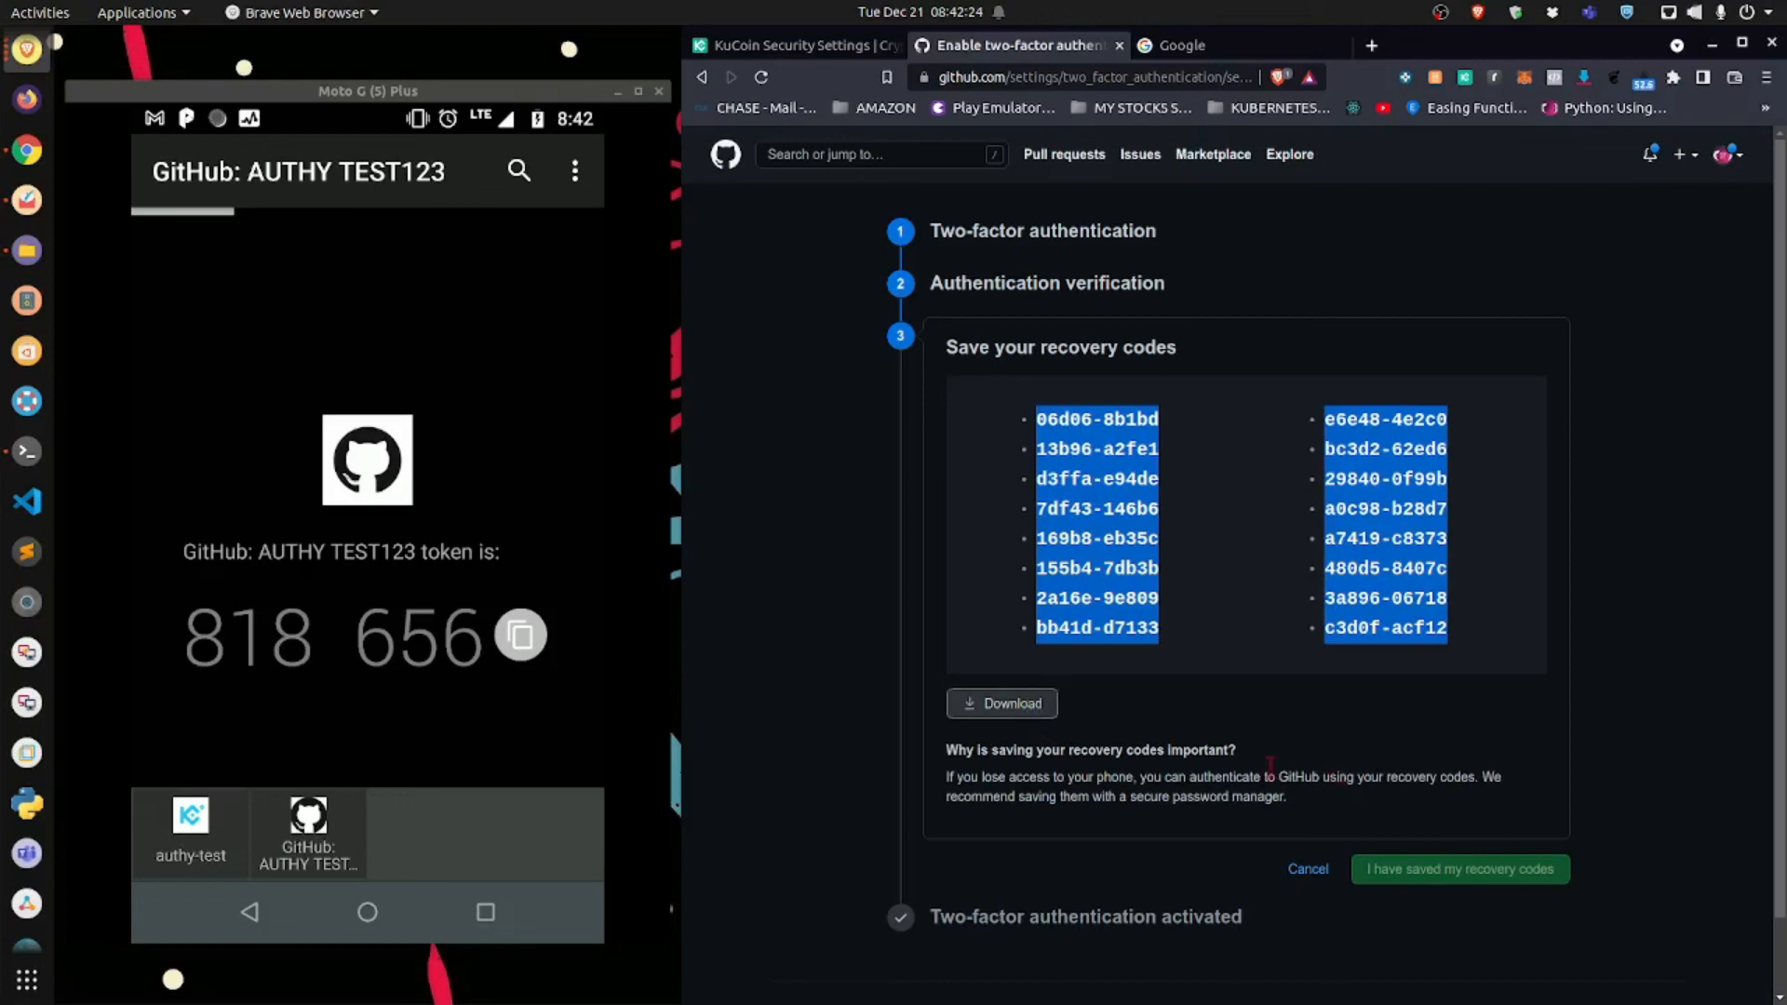
Click in GitHub's wizard while the sixteen recovery codes are displayed
click(1000, 703)
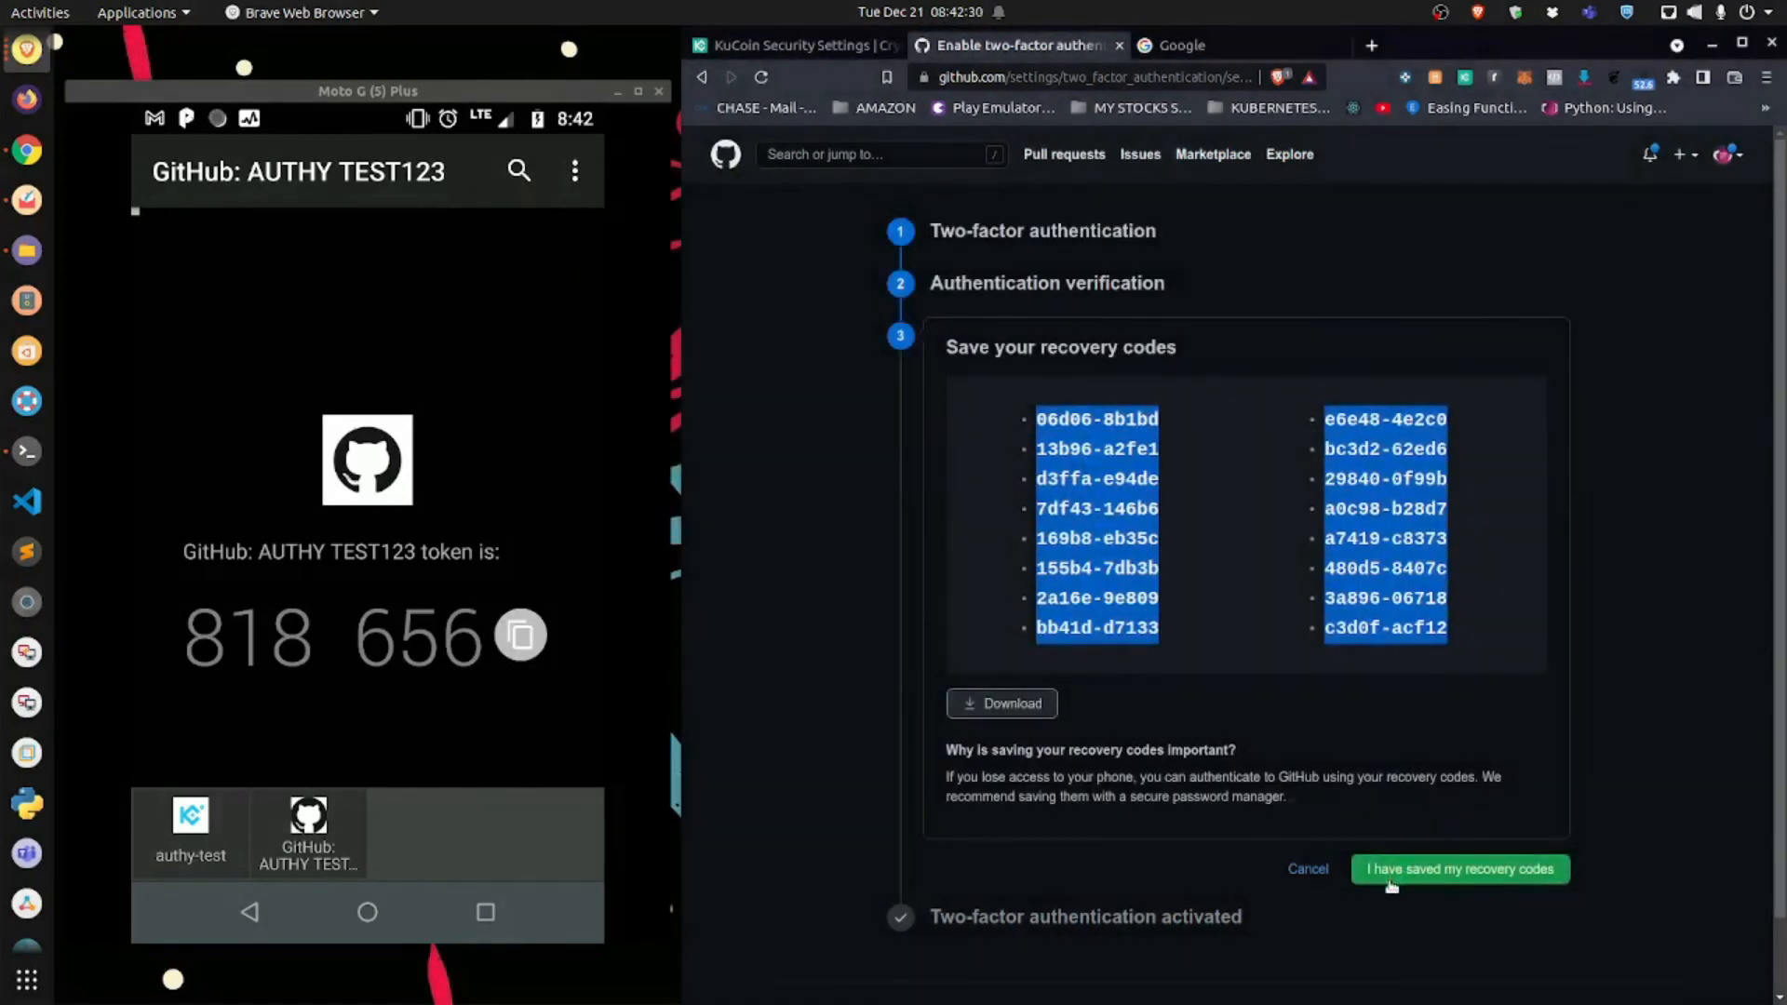
Confirm the recovery codes are saved and click Done to enable two-factor authentication
click(1459, 868)
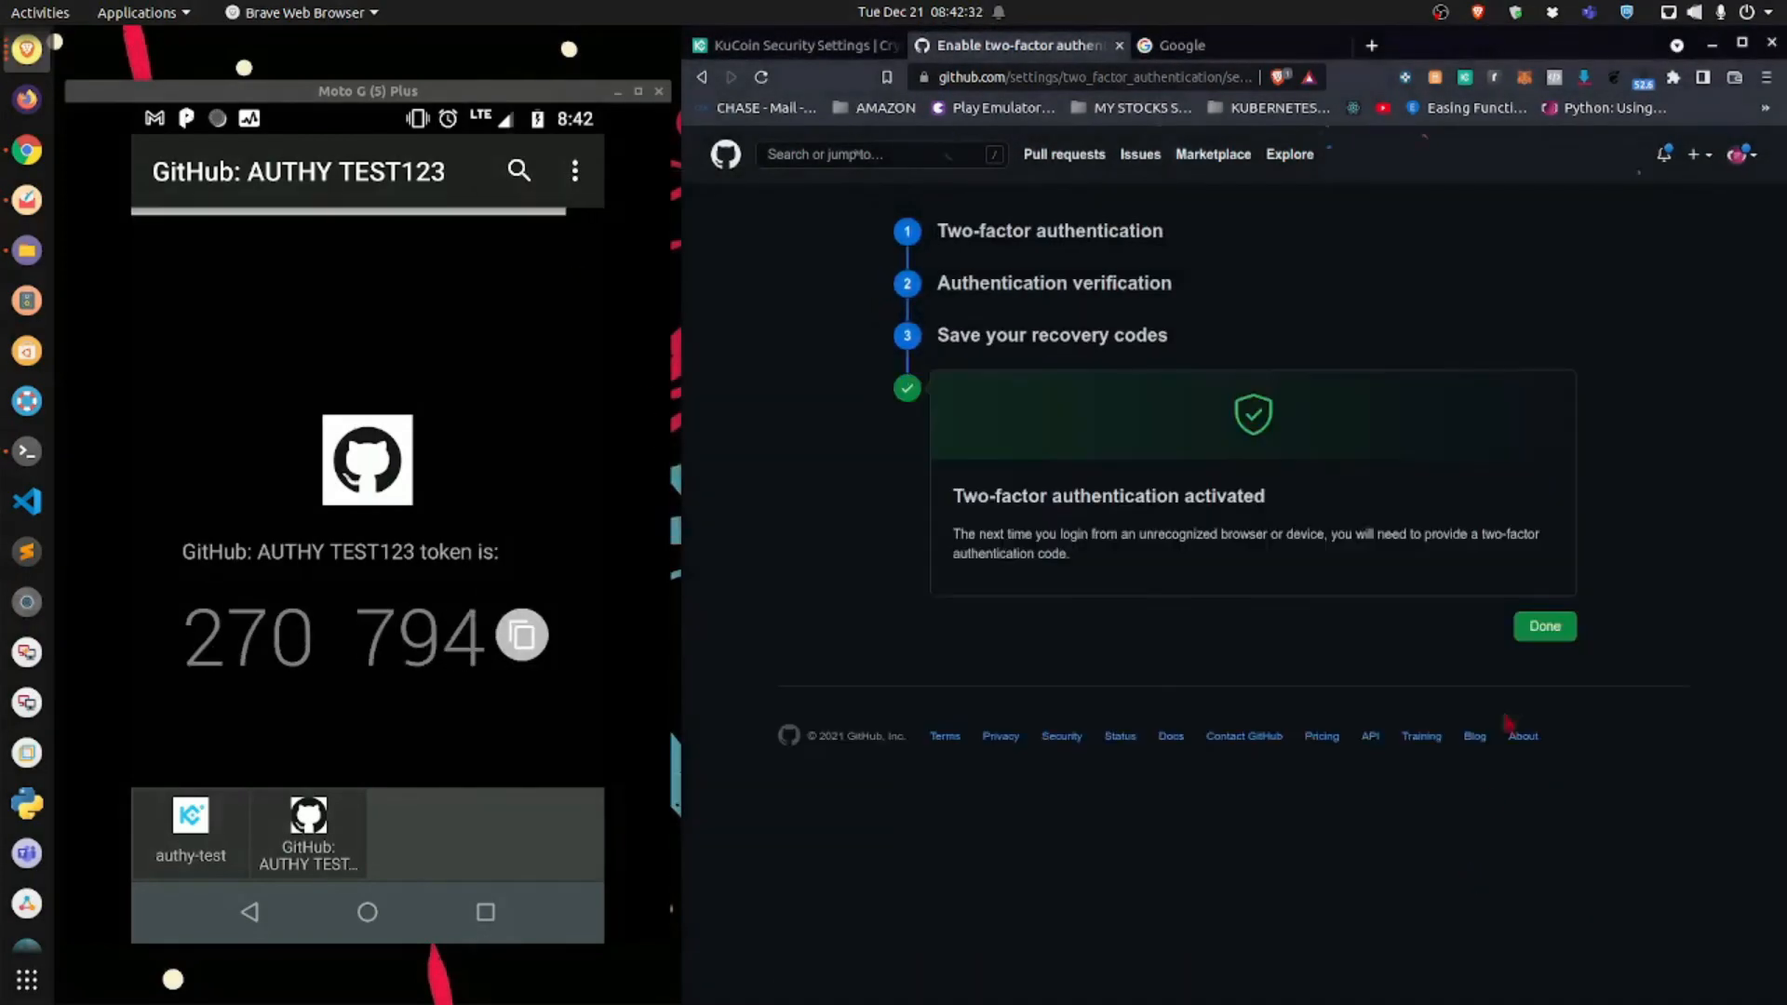
click(1542, 625)
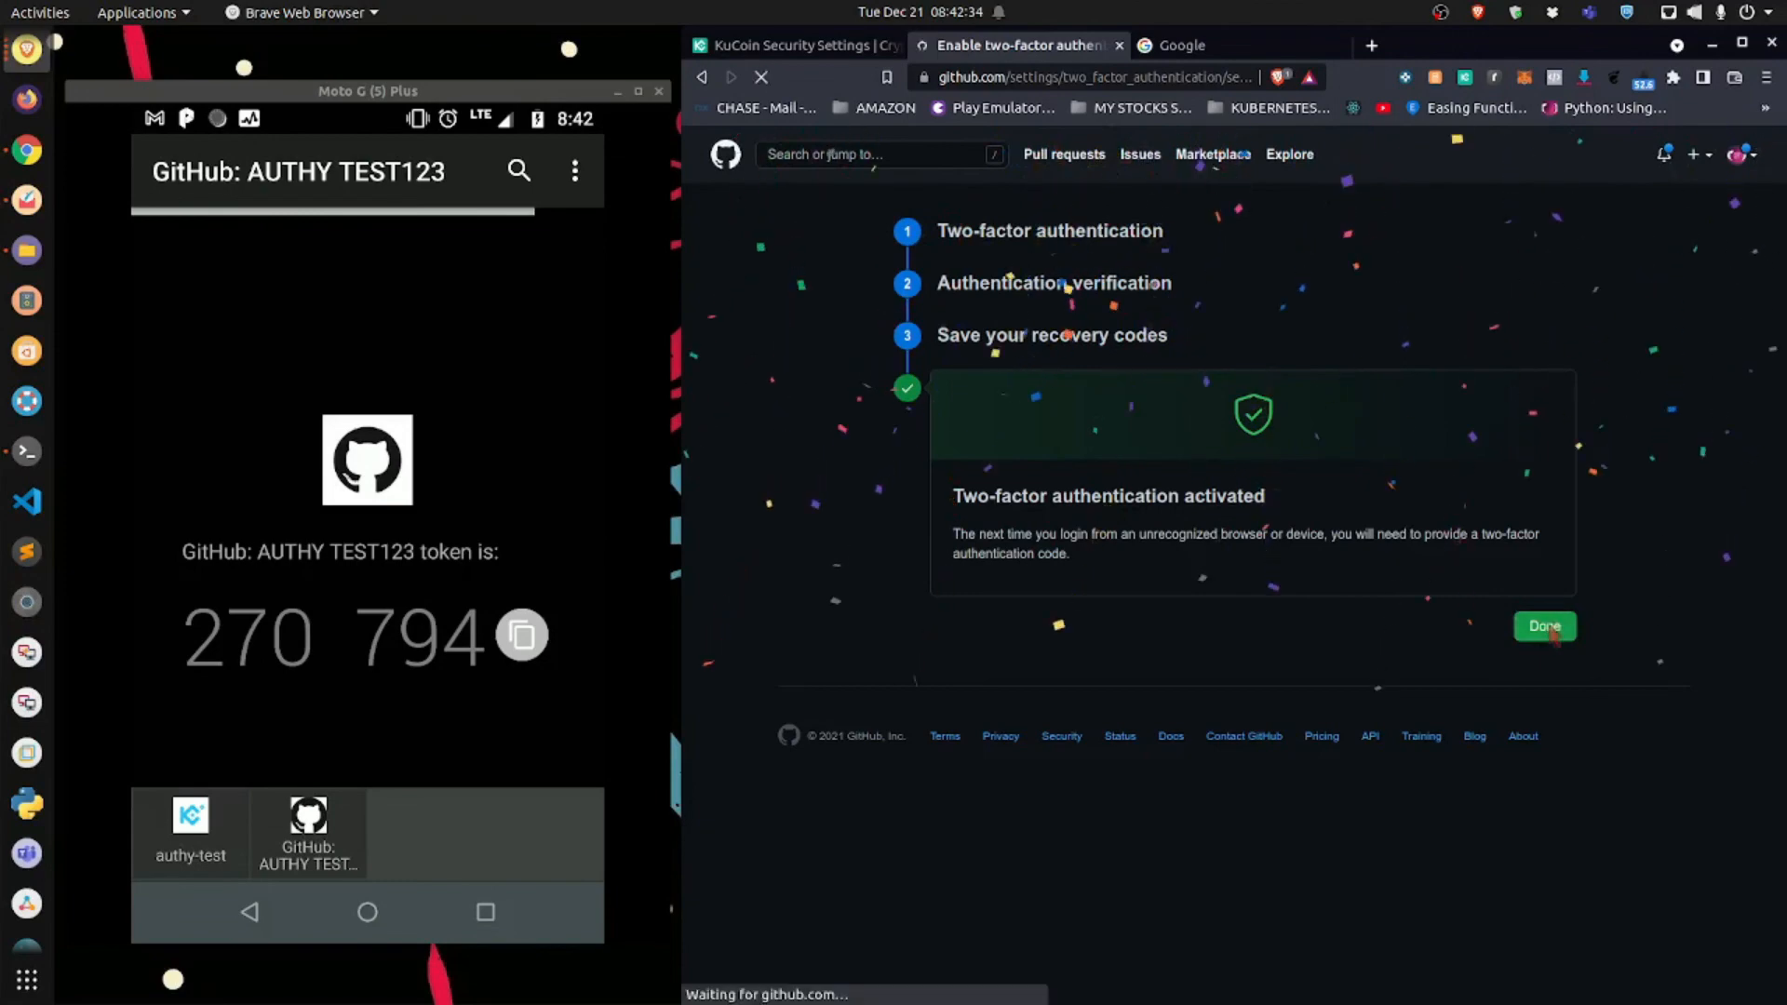
click(1543, 625)
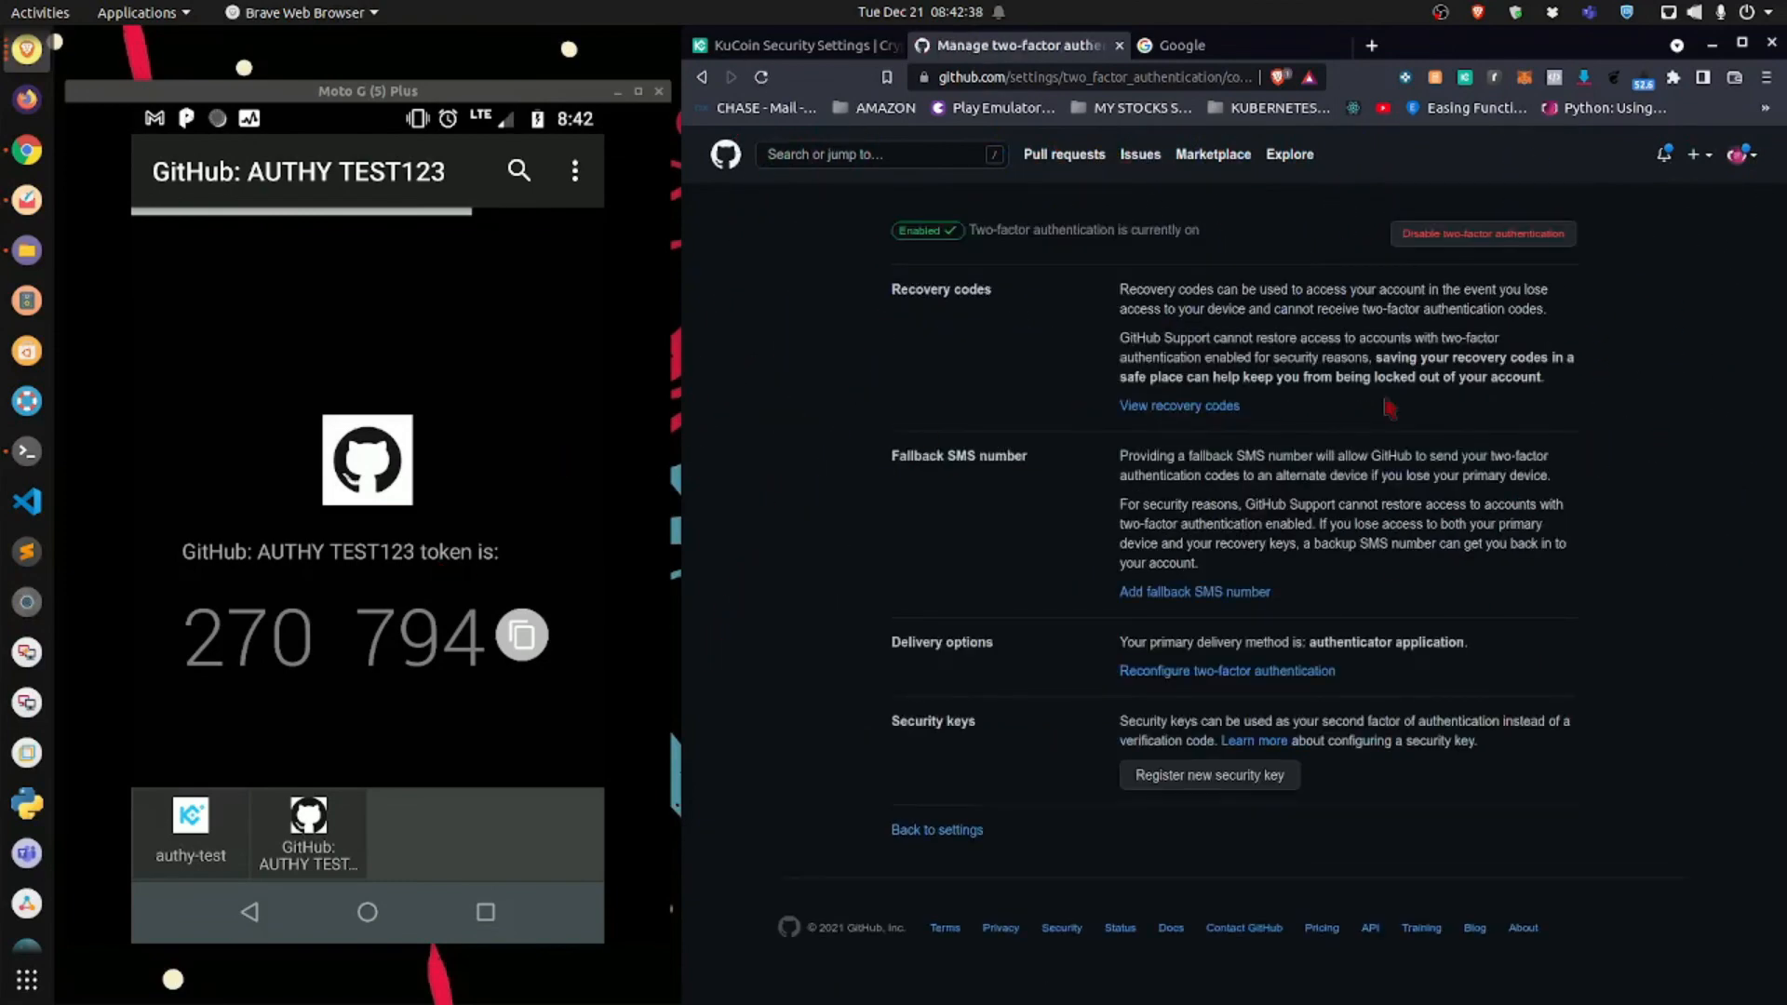
mouse_move(1049, 183)
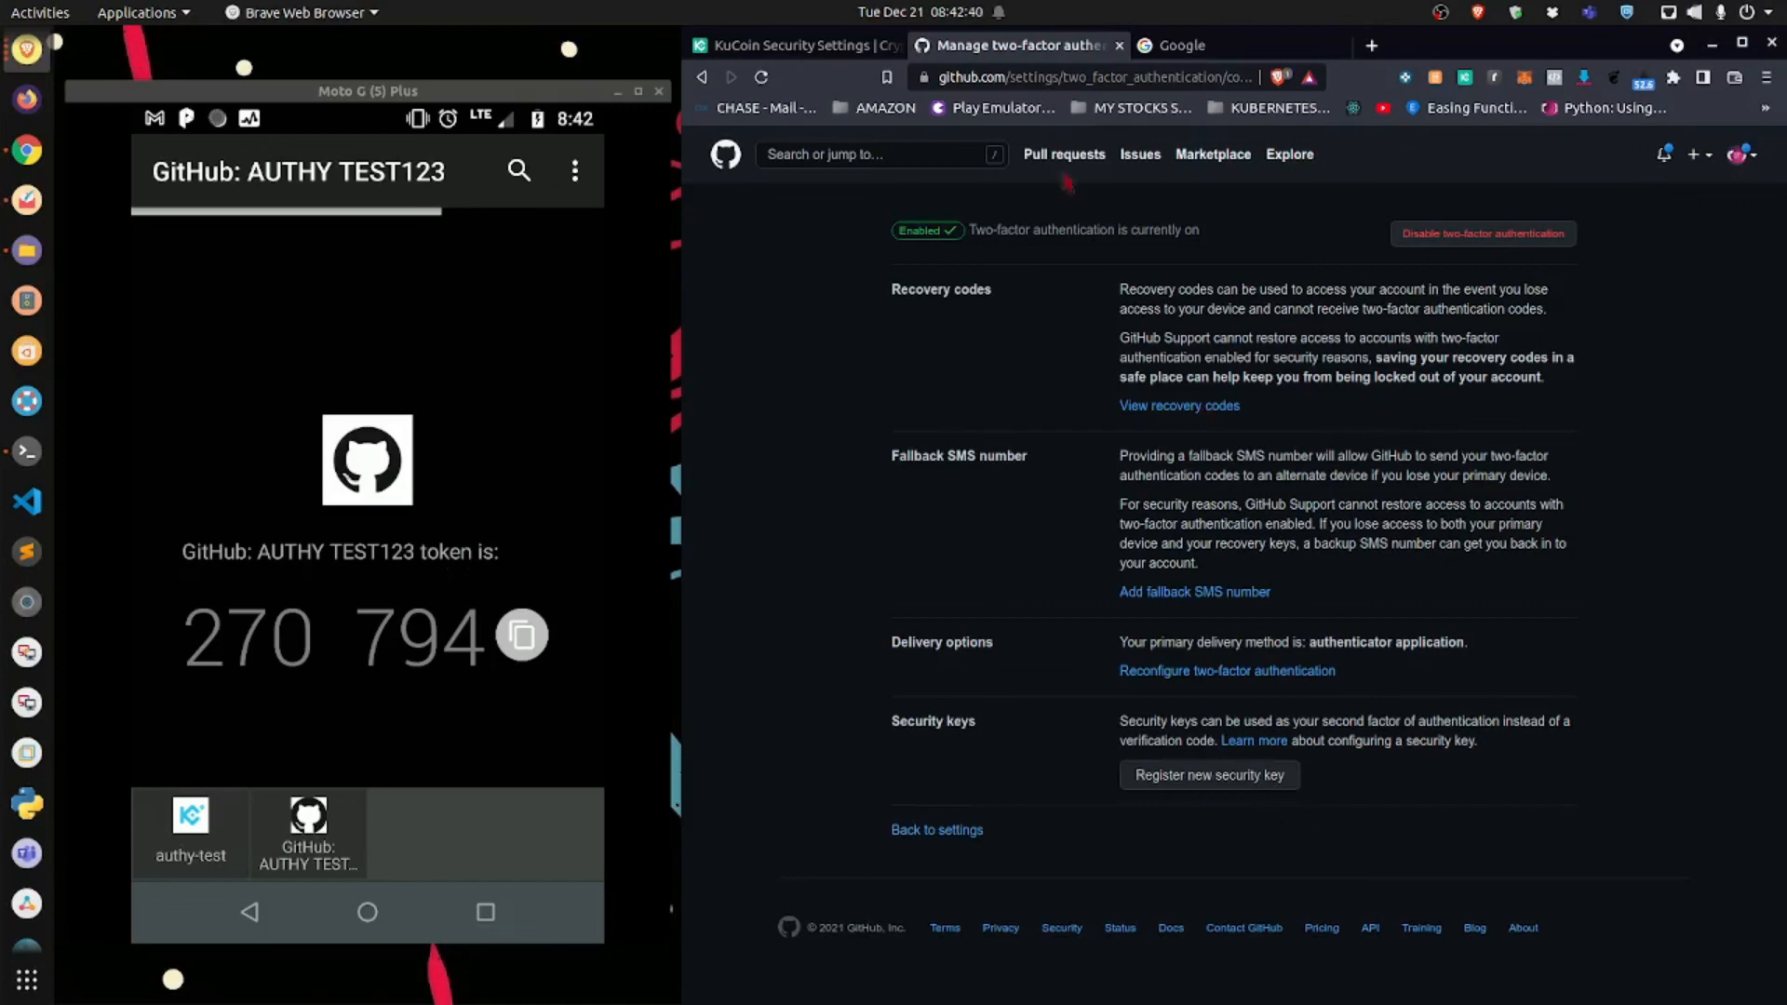